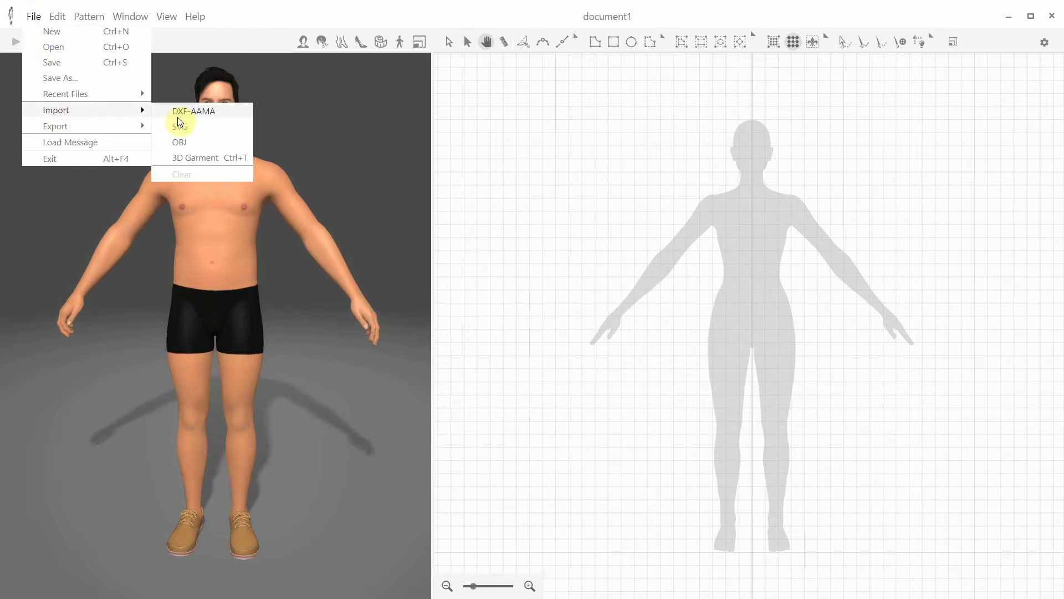
{"action": "mouse_move", "coordinate": [216, 117]}
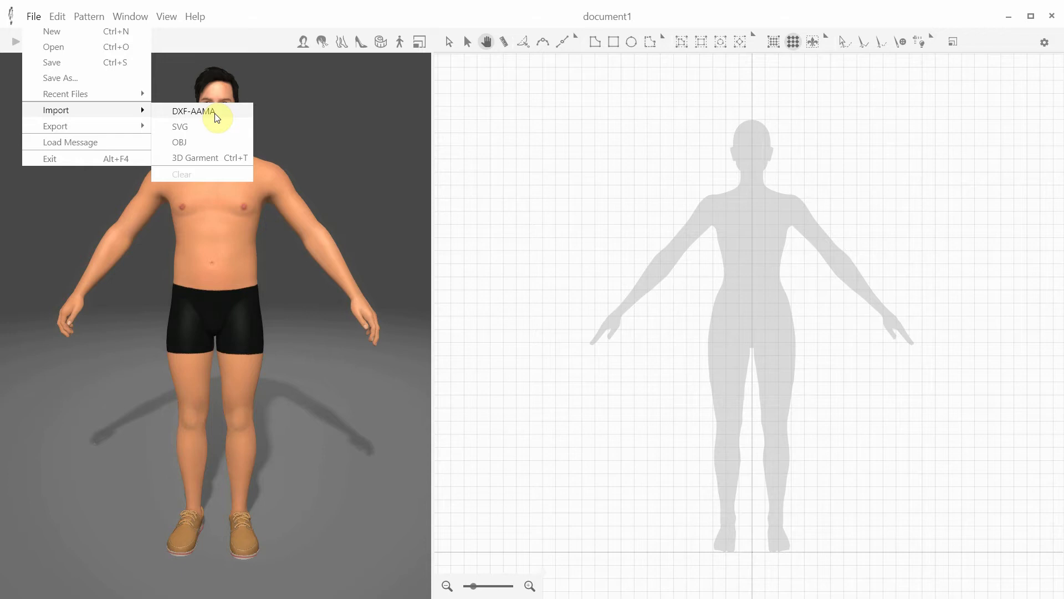
{"action": "mouse_move", "coordinate": [210, 127]}
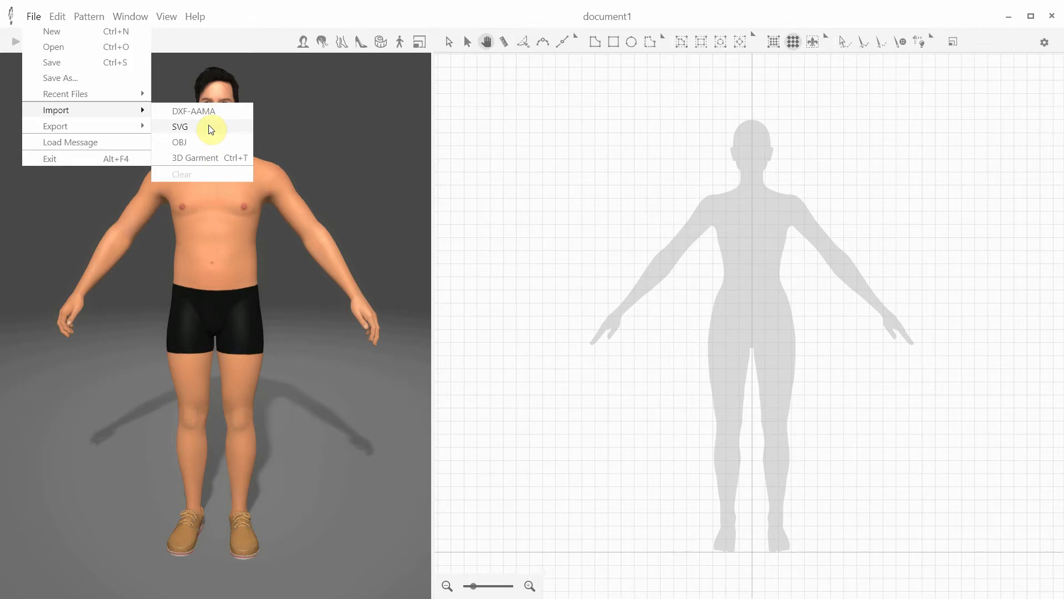
{"action": "mouse_move", "coordinate": [206, 145]}
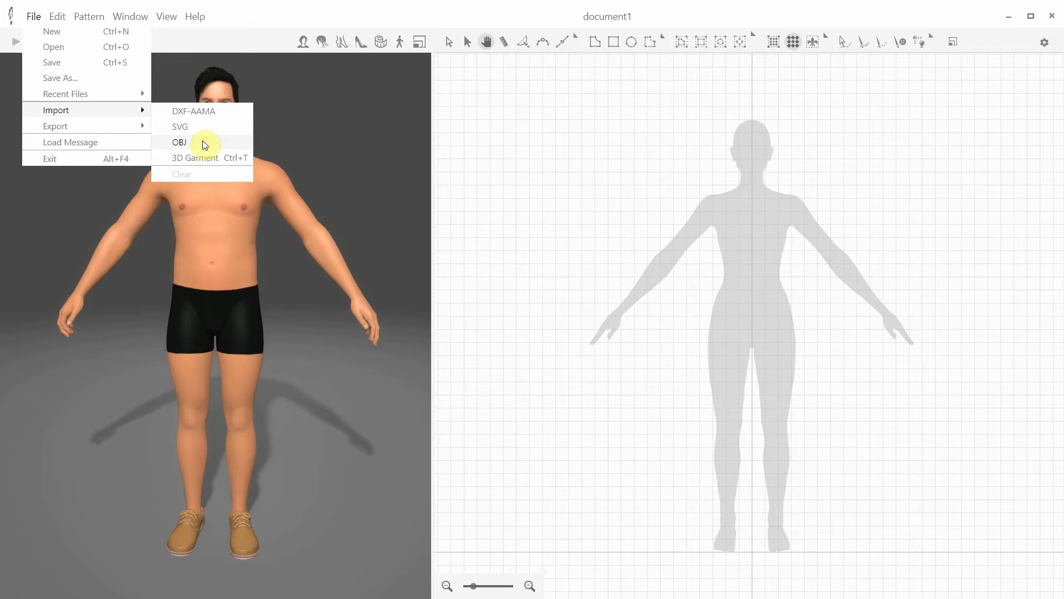
{"action": "mouse_move", "coordinate": [214, 163]}
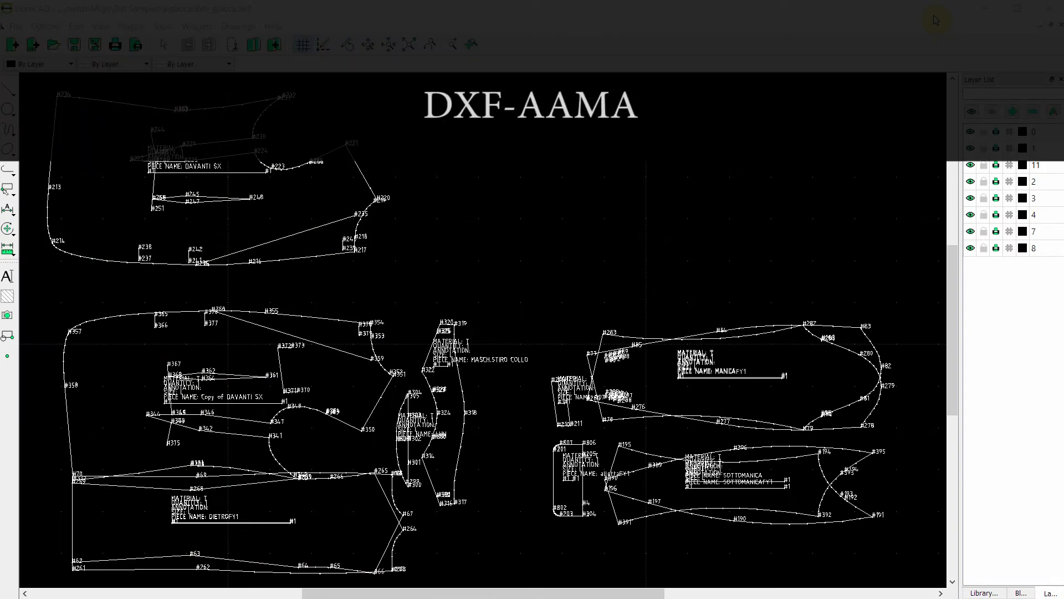
Step: Choose DXF-AAMA from 3D Draper's File > Import formats
{"action": "left_click", "coordinate": [33, 16]}
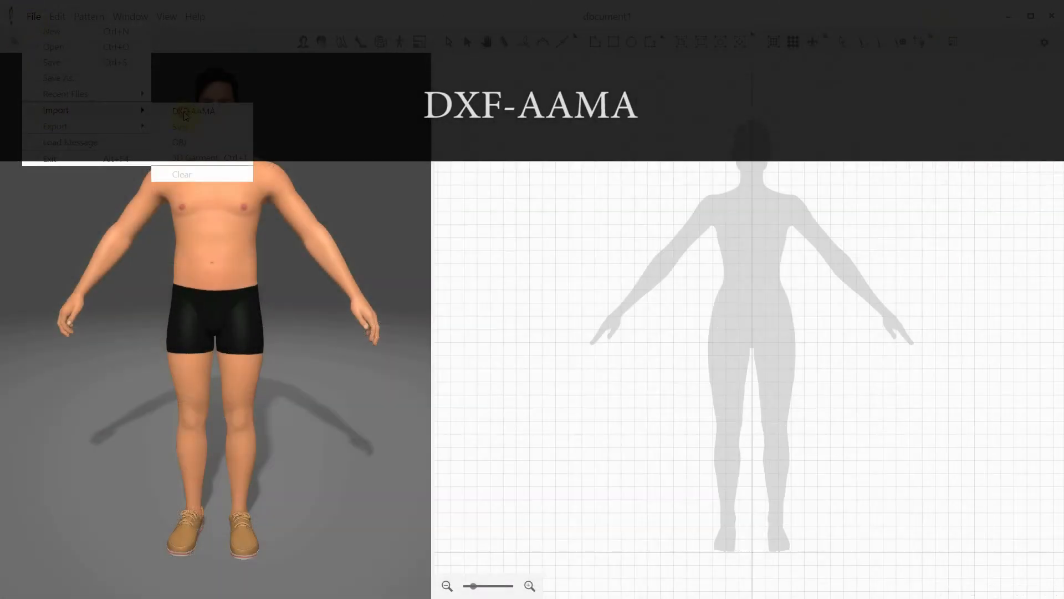
Step: Bring up DXF import parameters: Internal Lines, Internal Cutouts, Notches checked, 0.5 cm stick tolerance
{"action": "left_click", "coordinate": [194, 111]}
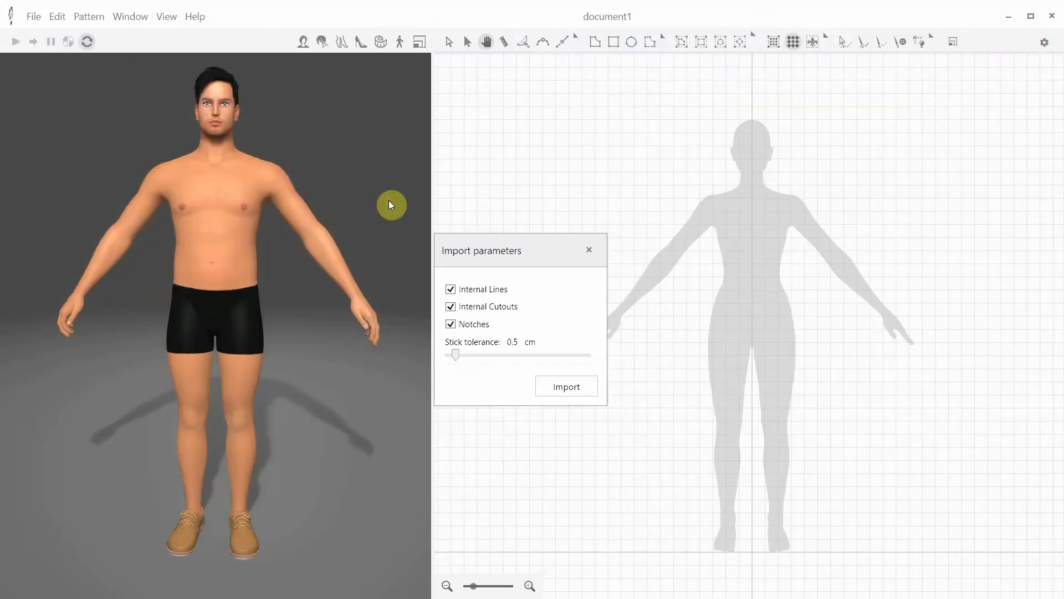
{"action": "mouse_move", "coordinate": [556, 320]}
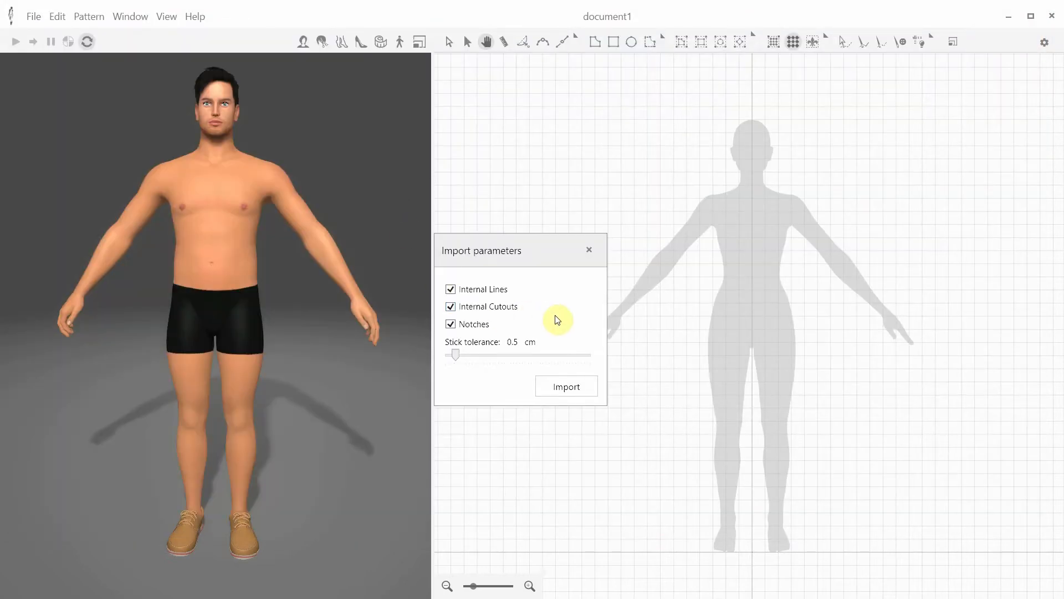
{"action": "mouse_move", "coordinate": [515, 257]}
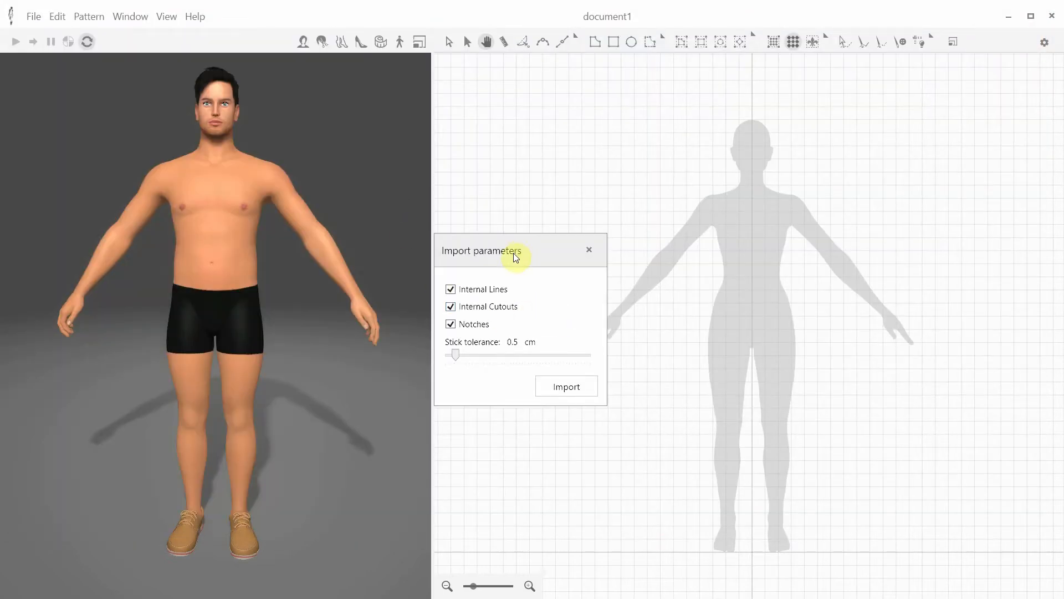
{"action": "mouse_move", "coordinate": [487, 300]}
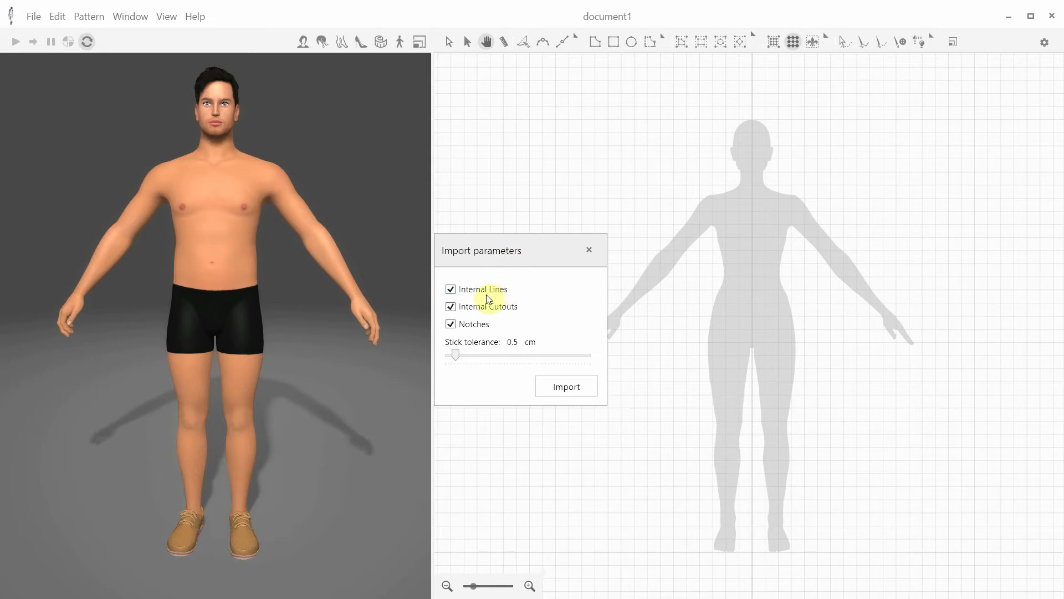
{"action": "mouse_move", "coordinate": [484, 320]}
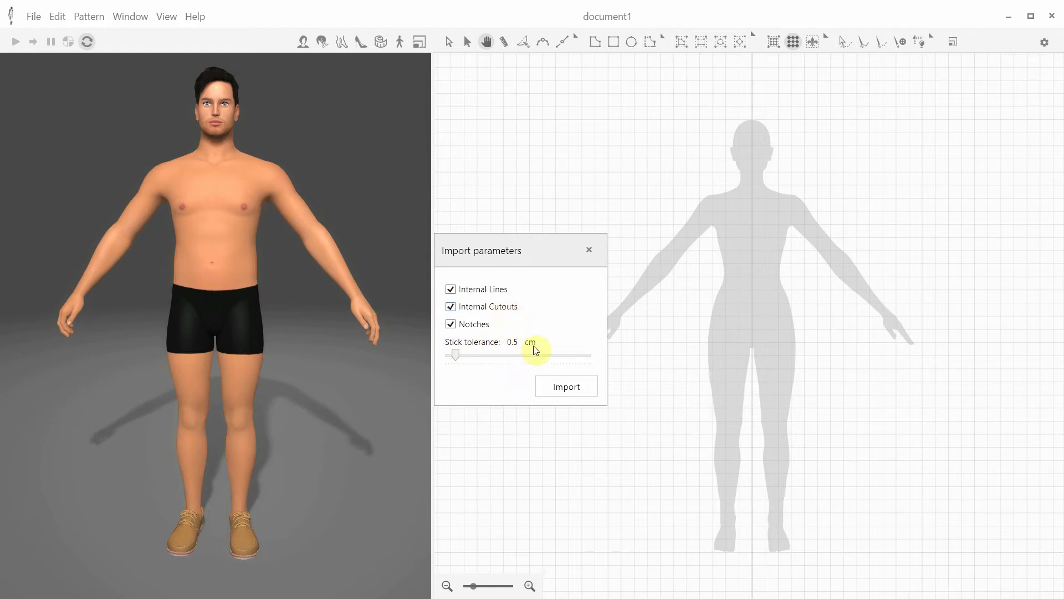
{"action": "mouse_move", "coordinate": [536, 345]}
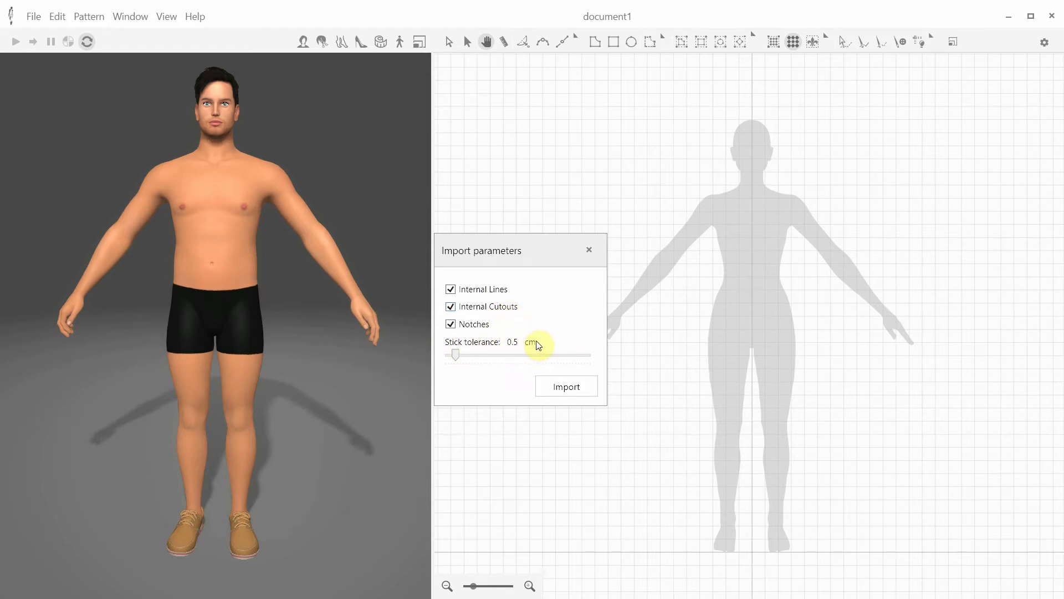
{"action": "mouse_move", "coordinate": [466, 353]}
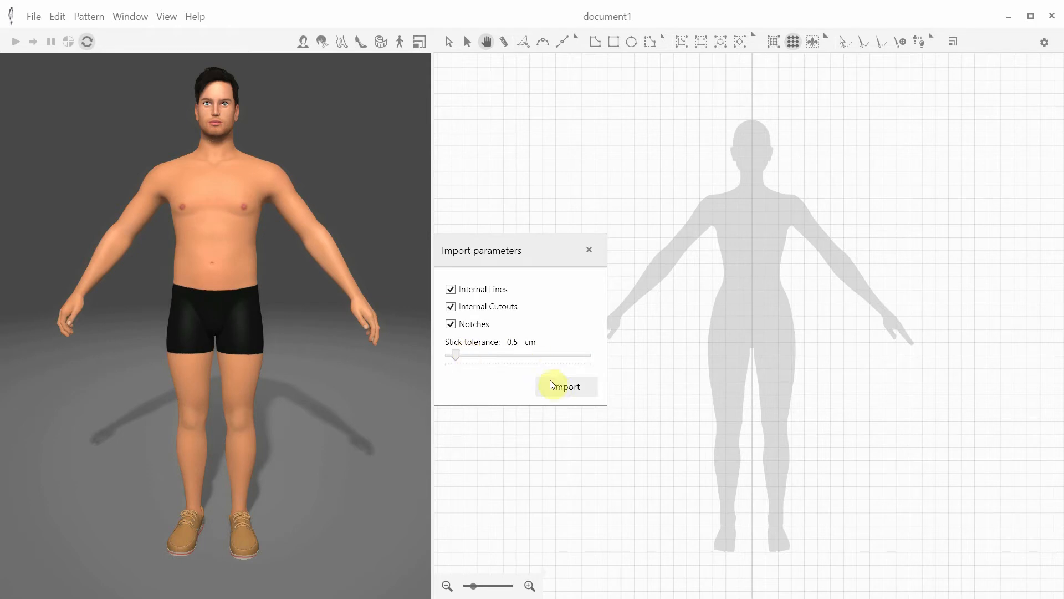
Step: Import the Bellgiacca jacket pieces and dismiss the skipped internal shapes message
{"action": "left_click", "coordinate": [566, 387]}
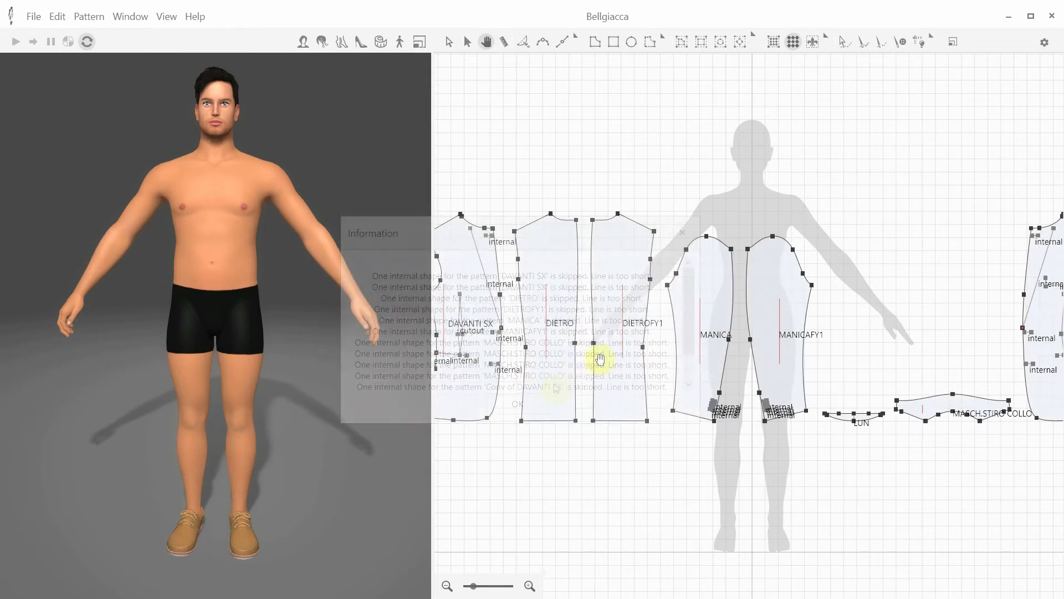
{"action": "left_click", "coordinate": [517, 404]}
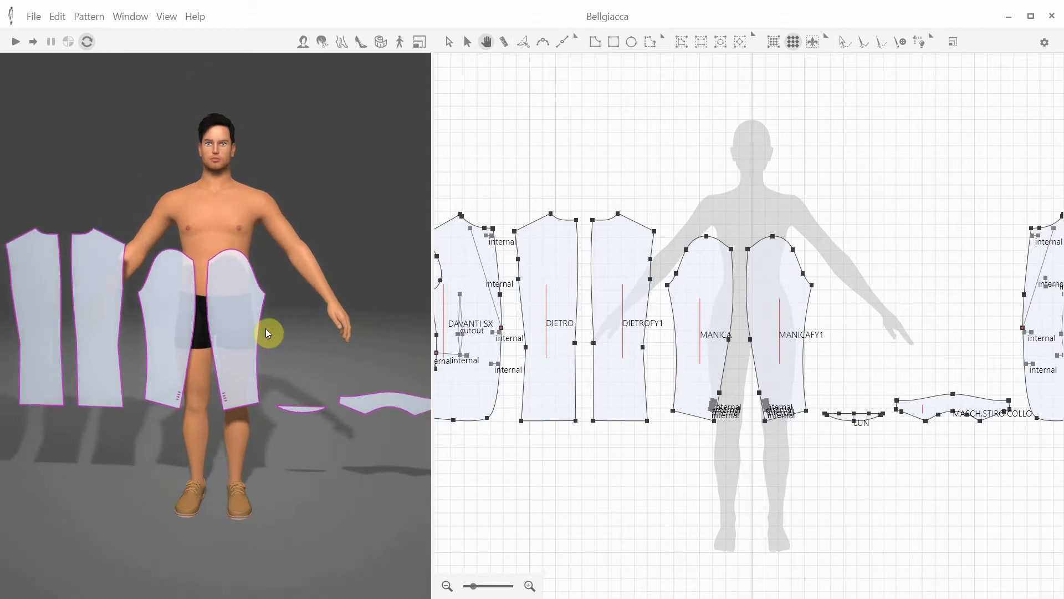
{"action": "scroll", "scroll_direction": "down", "scroll_amount": 3}
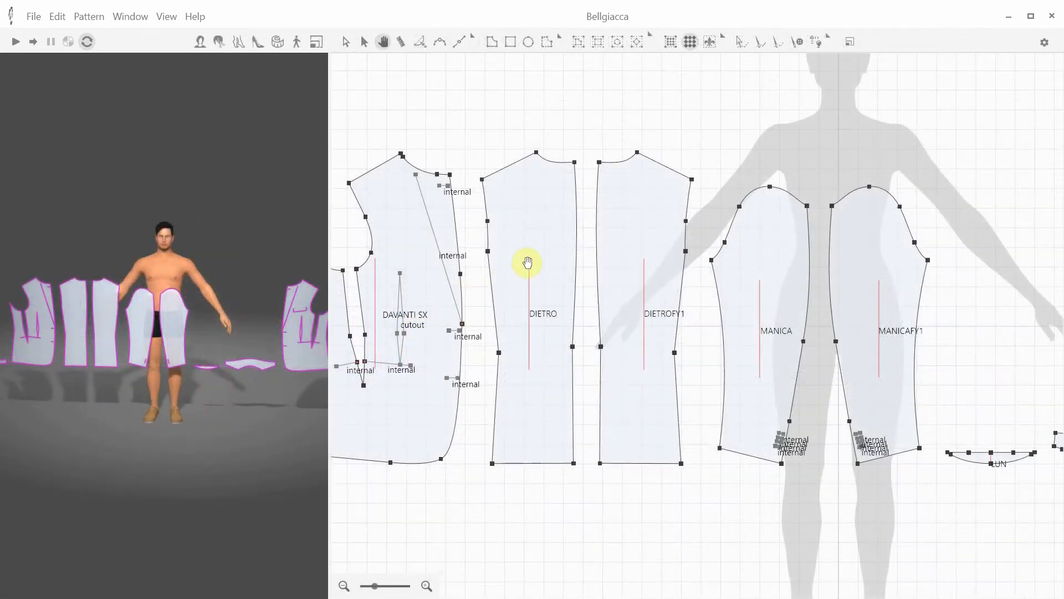
Step: Hide the pattern names and pattern info labels on the jacket pieces
{"action": "left_click", "coordinate": [541, 261]}
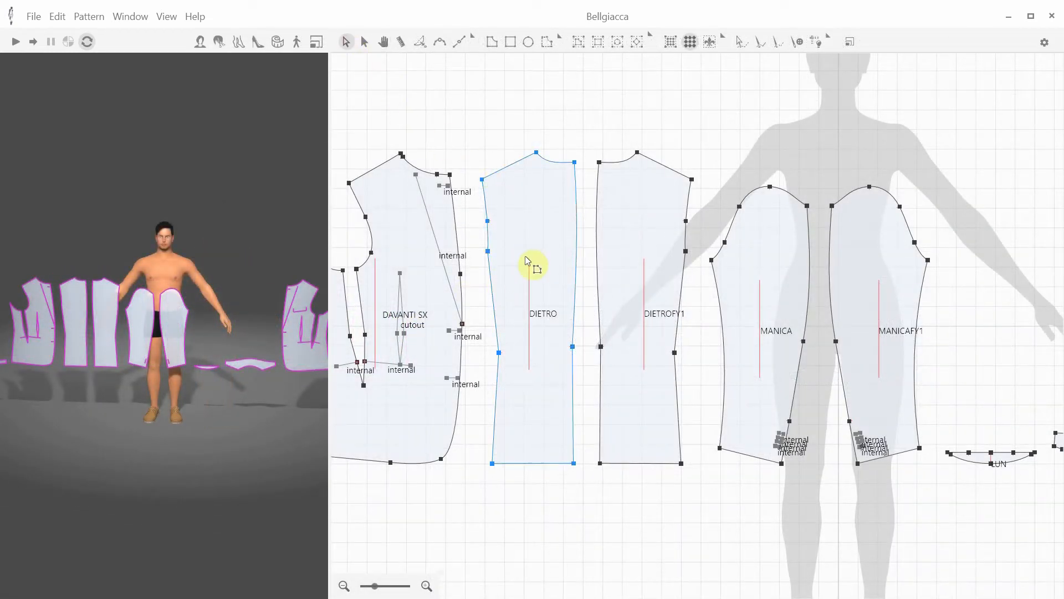
{"action": "right_click", "coordinate": [584, 163]}
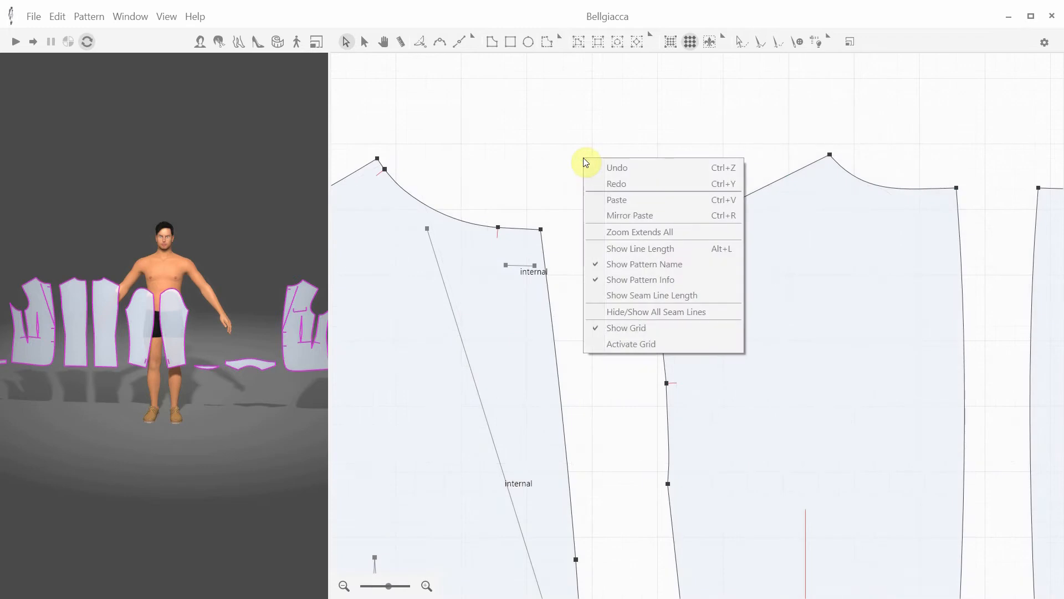
{"action": "mouse_move", "coordinate": [651, 268]}
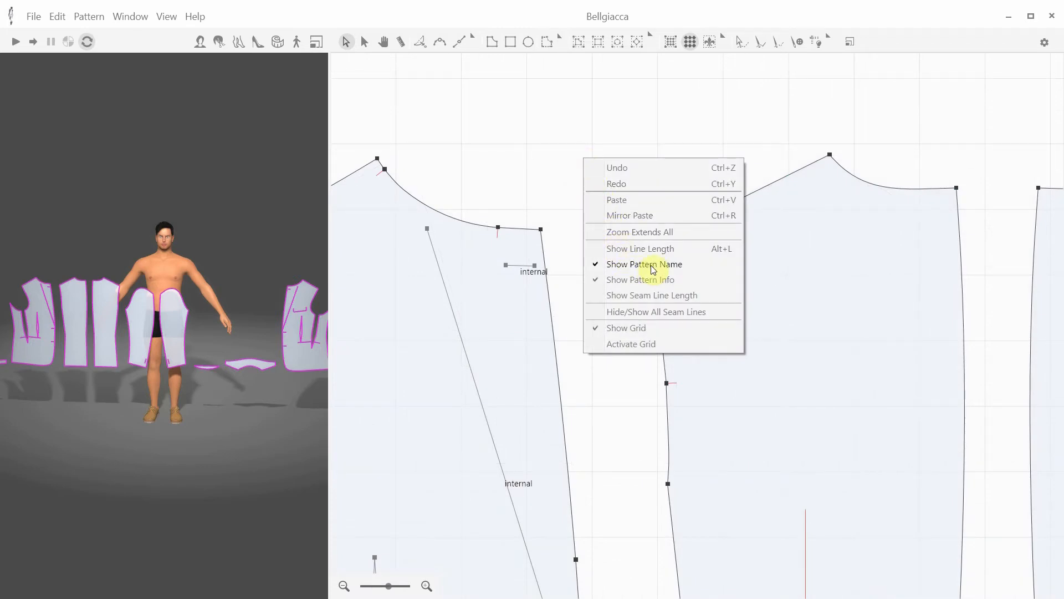
{"action": "left_click", "coordinate": [644, 264]}
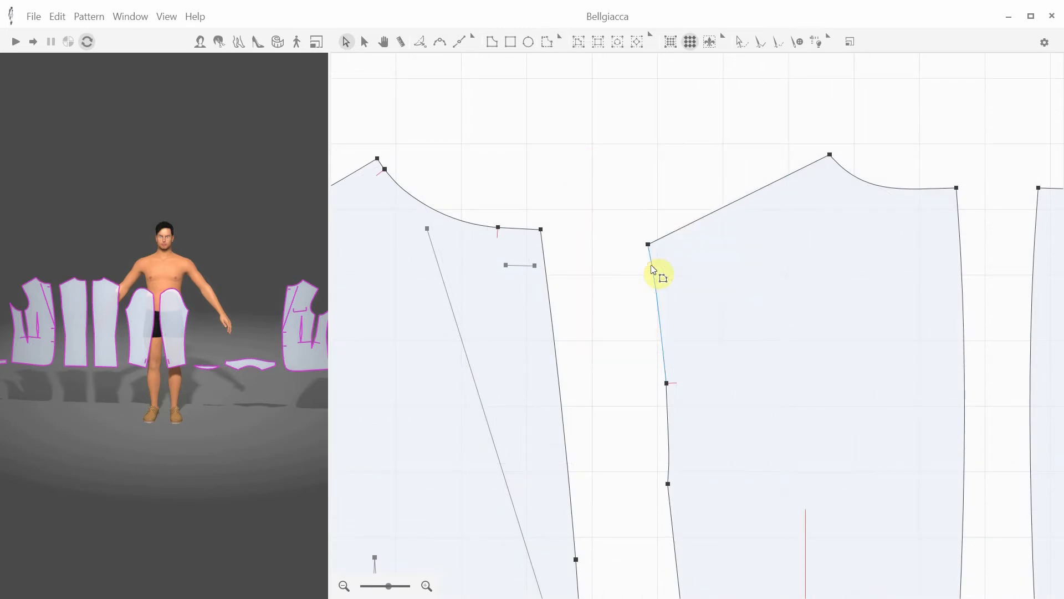
{"action": "right_click", "coordinate": [655, 272]}
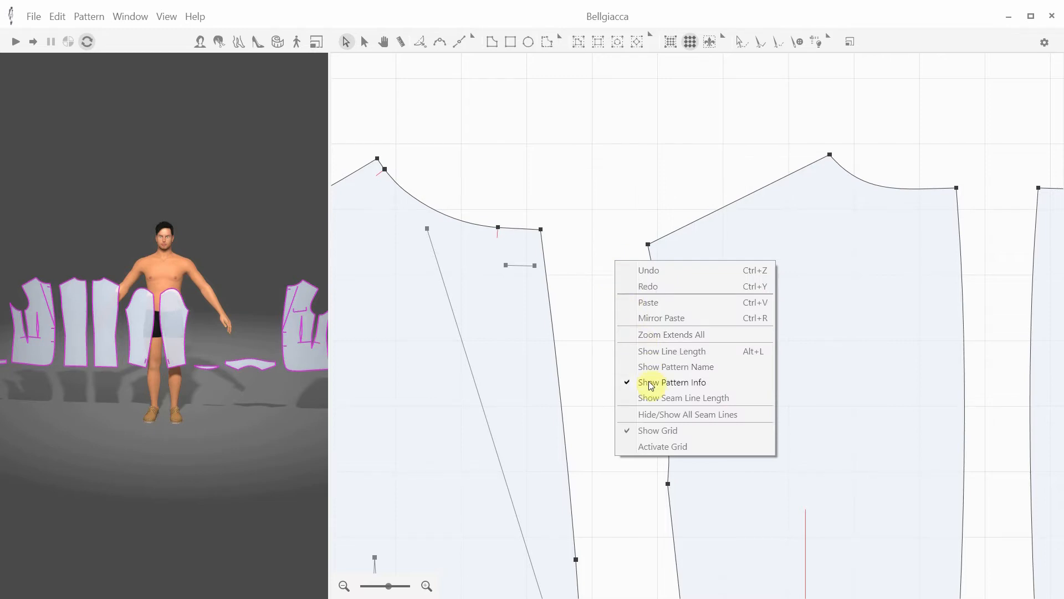
{"action": "left_click", "coordinate": [670, 334]}
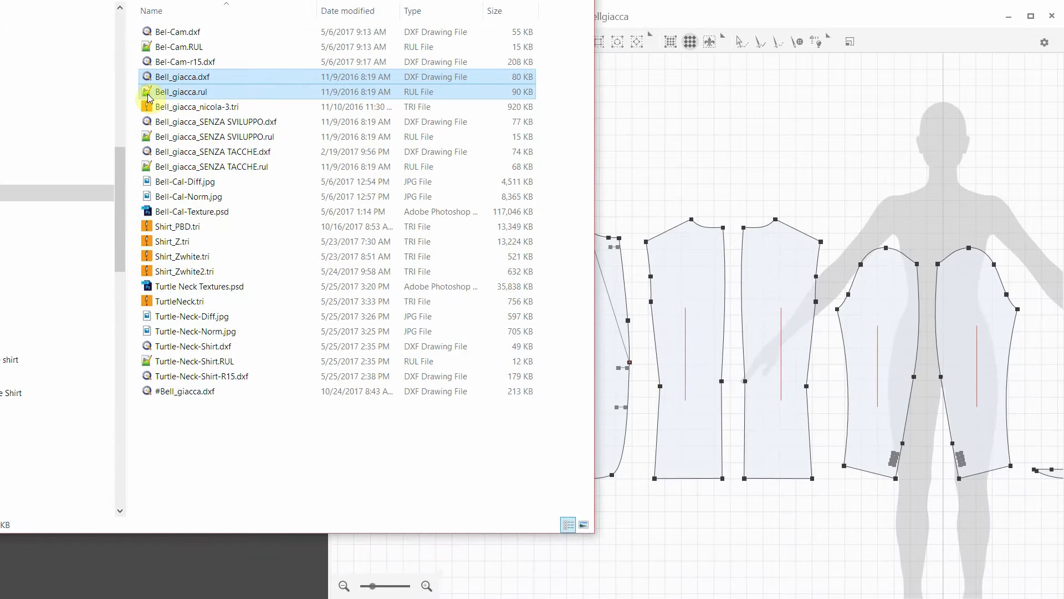
Step: Load the Bell_giacca.rul grading file to show size outlines on the jacket pieces
{"action": "left_click", "coordinate": [181, 92]}
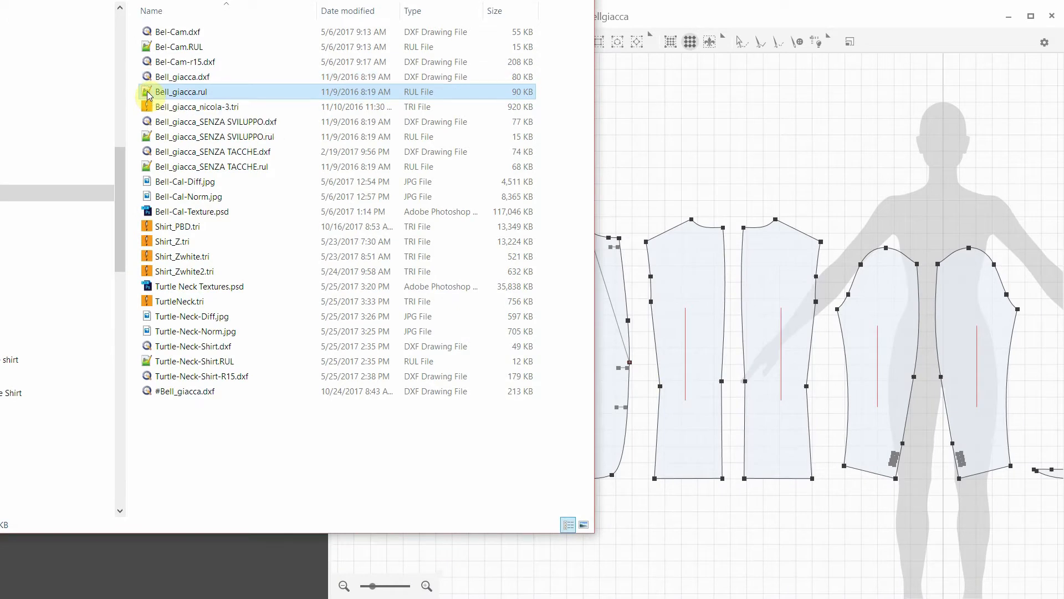
{"action": "double_click", "coordinate": [181, 92]}
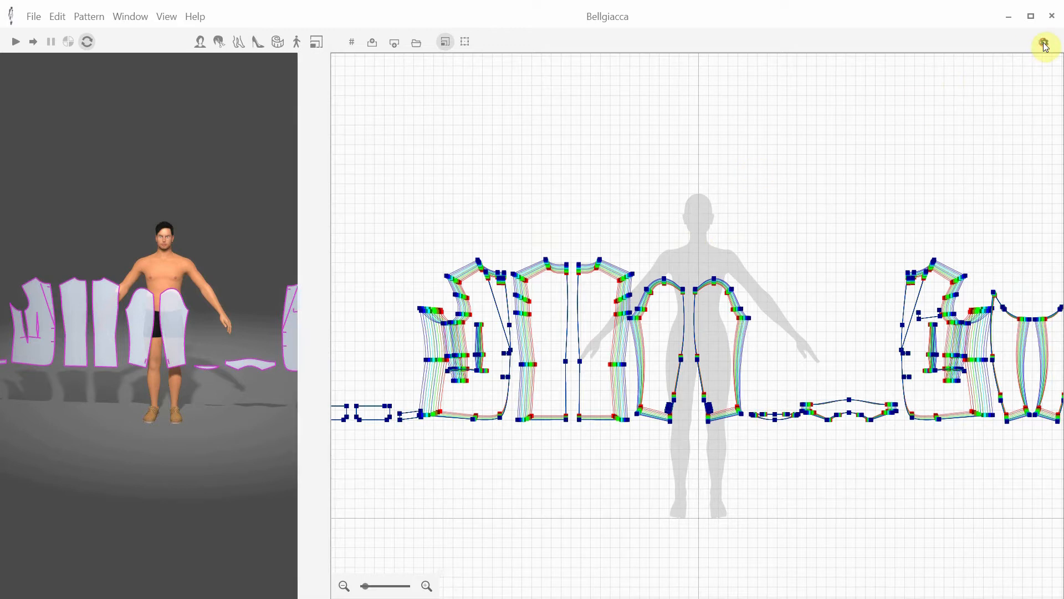
Step: Open the file dialog and select WOMAN_SHIRT_INCHES.dxf in Dxf Samples > 2017-02-16
{"action": "left_click", "coordinate": [32, 16]}
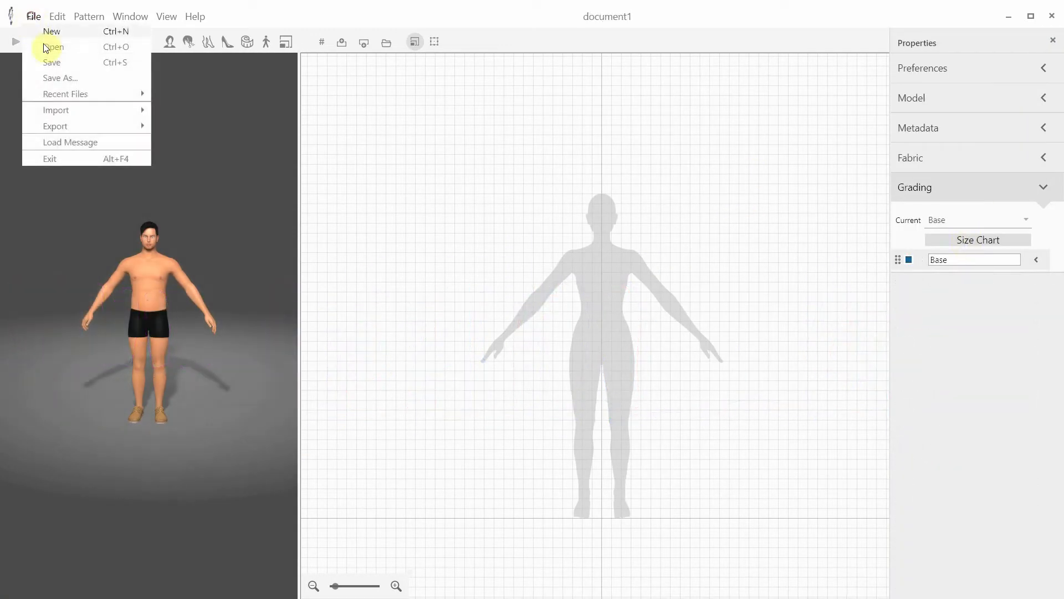
{"action": "left_click", "coordinate": [54, 47]}
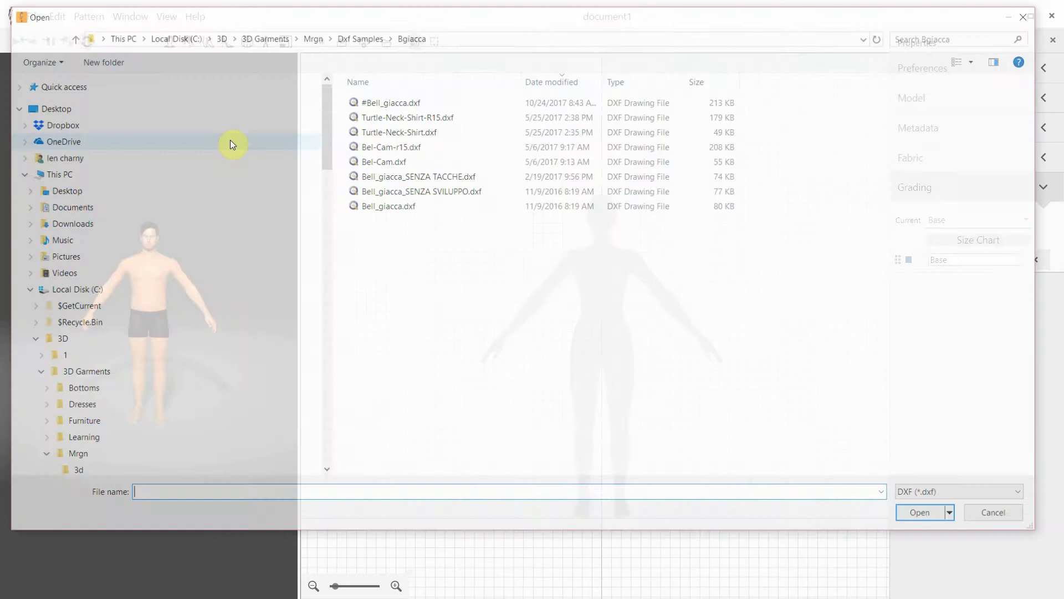
{"action": "left_click", "coordinate": [95, 412]}
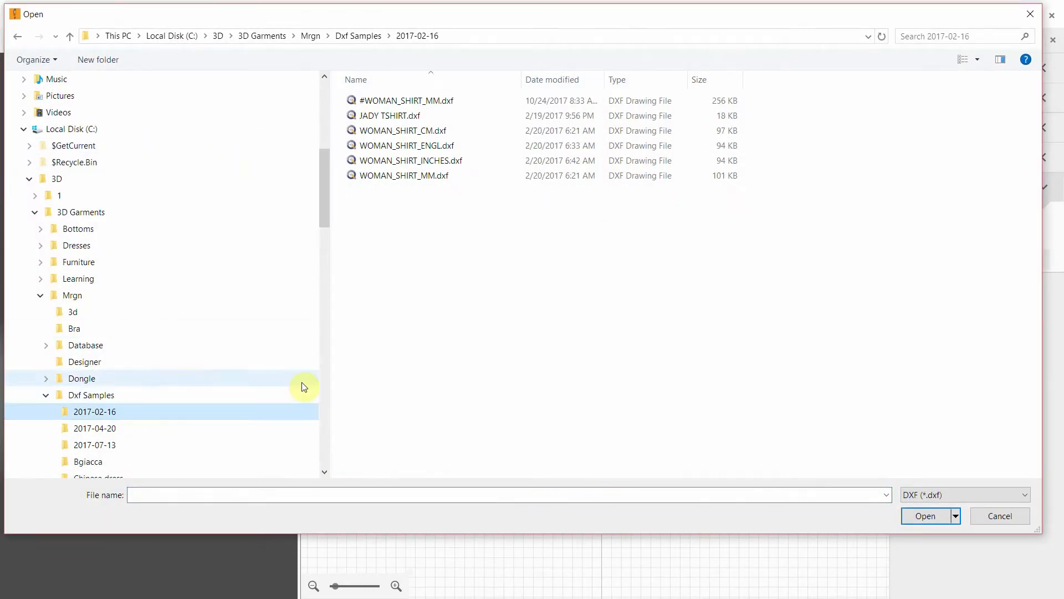
{"action": "left_click", "coordinate": [411, 160]}
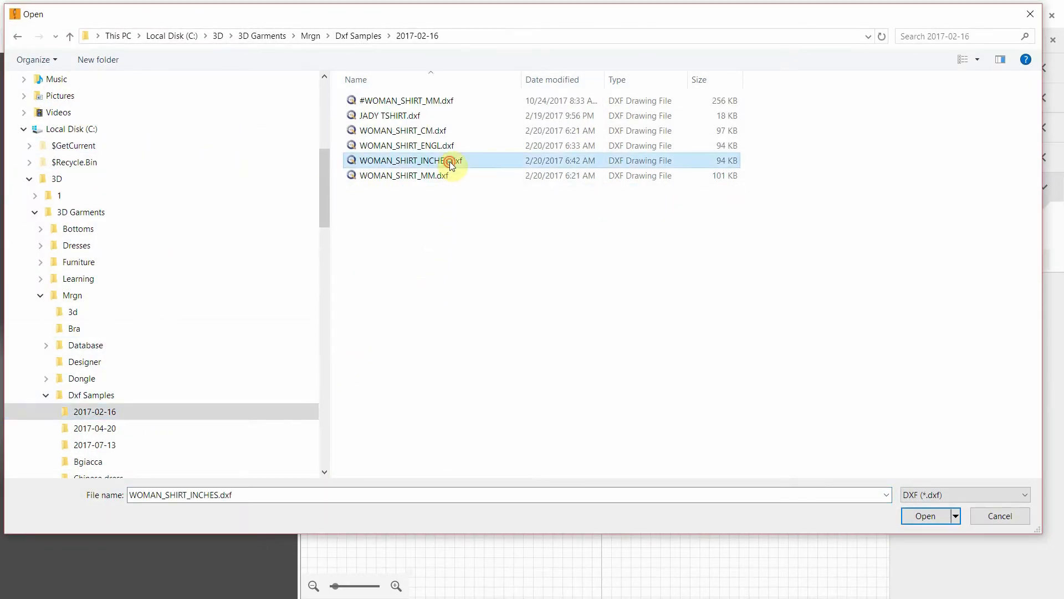
Step: Open WOMAN_SHIRT_MM.dxf in LibreCAD and toggle layer 14's visibility
{"action": "left_click", "coordinate": [924, 516]}
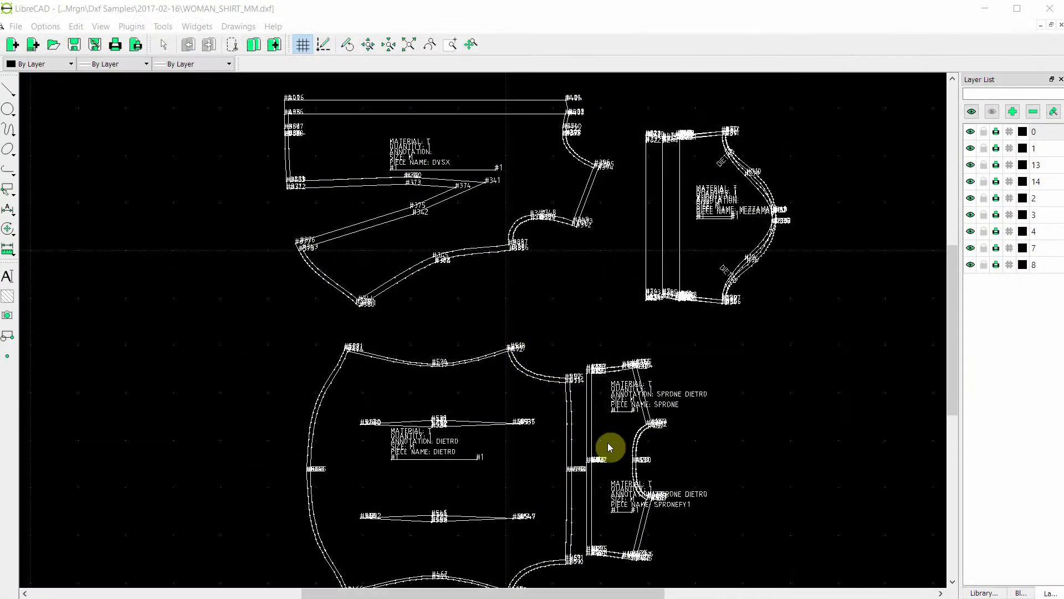
{"action": "mouse_move", "coordinate": [814, 390]}
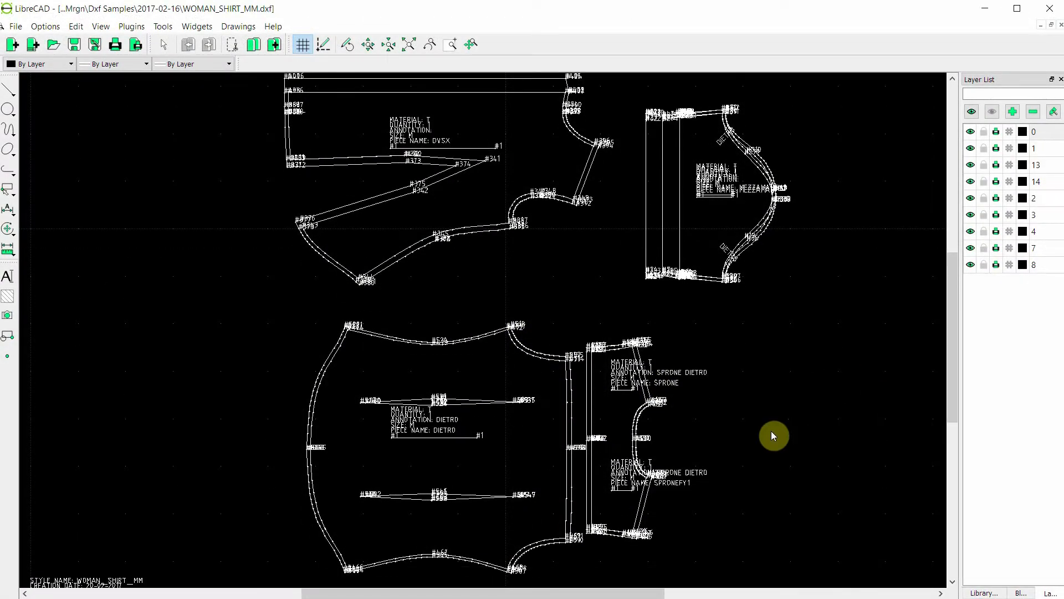
{"action": "mouse_move", "coordinate": [765, 423]}
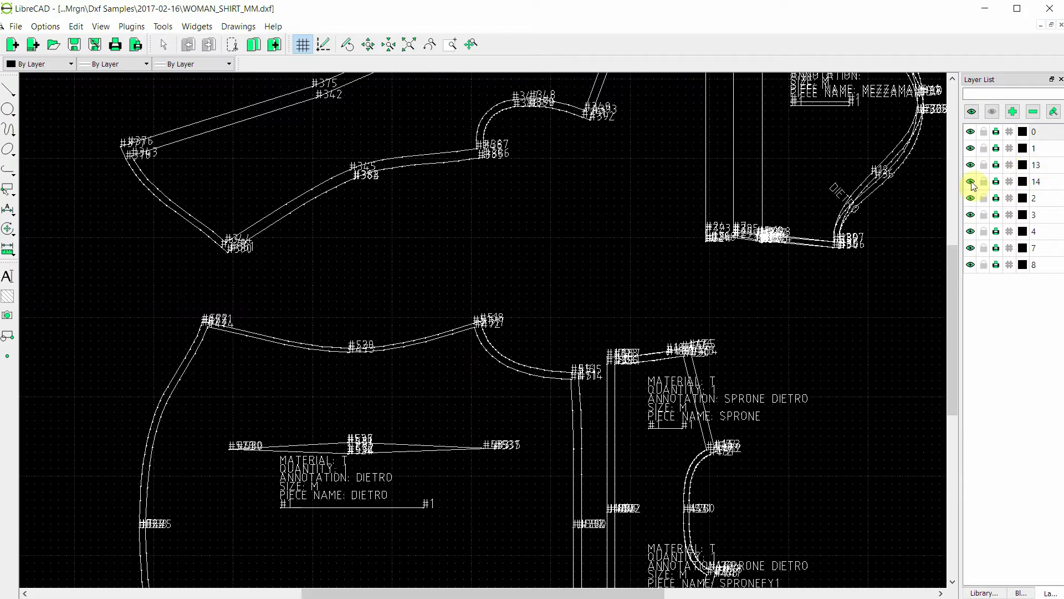
{"action": "left_click", "coordinate": [15, 26]}
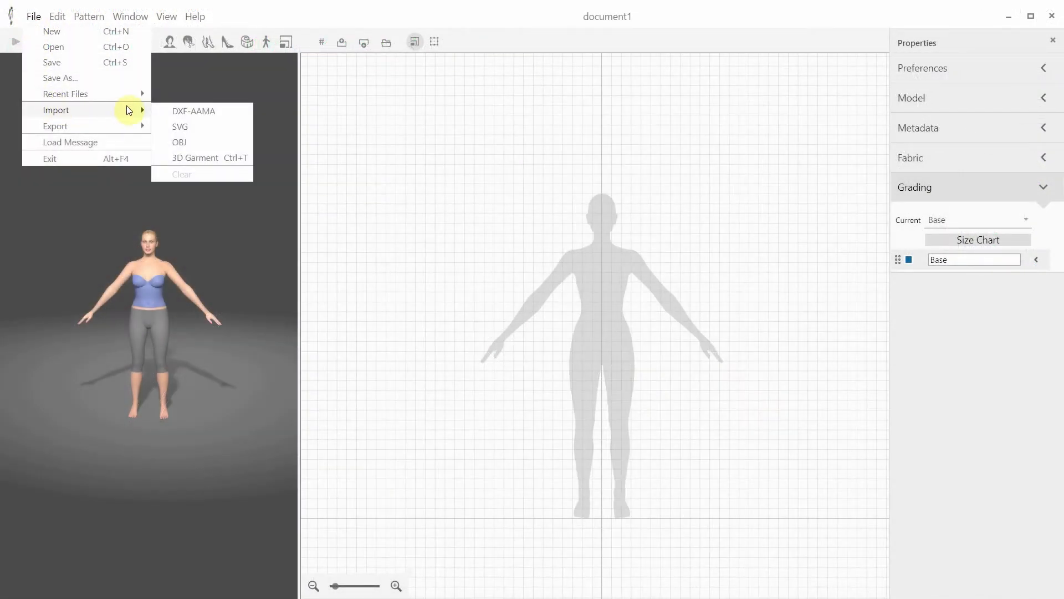
Step: Import the shirt pattern with Internal Lines, Sew Lines, Notches, Drill Holes at 0.5 cm
{"action": "left_click", "coordinate": [193, 111]}
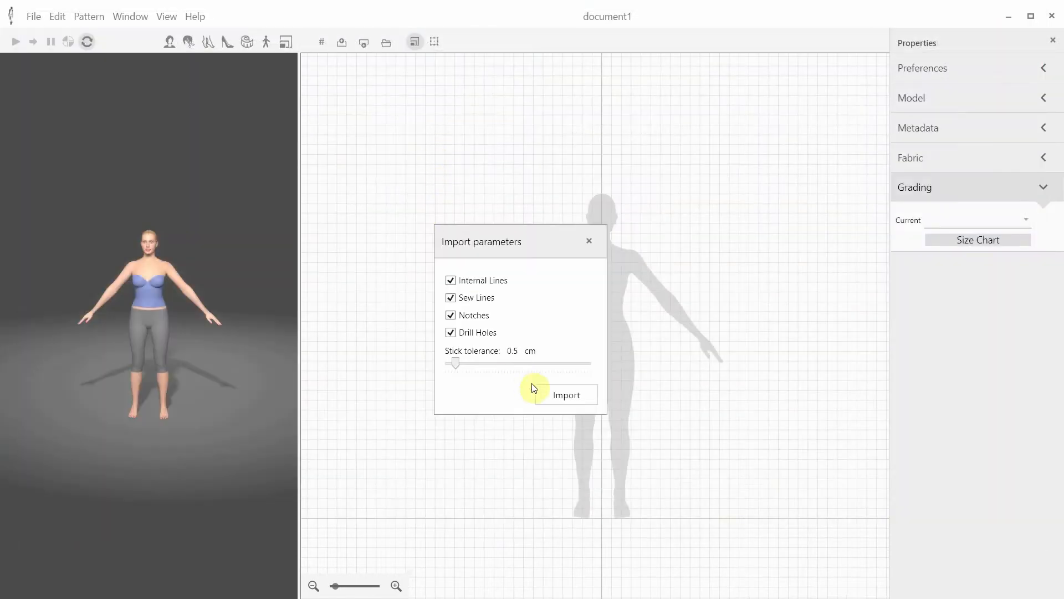
{"action": "left_click", "coordinate": [566, 395]}
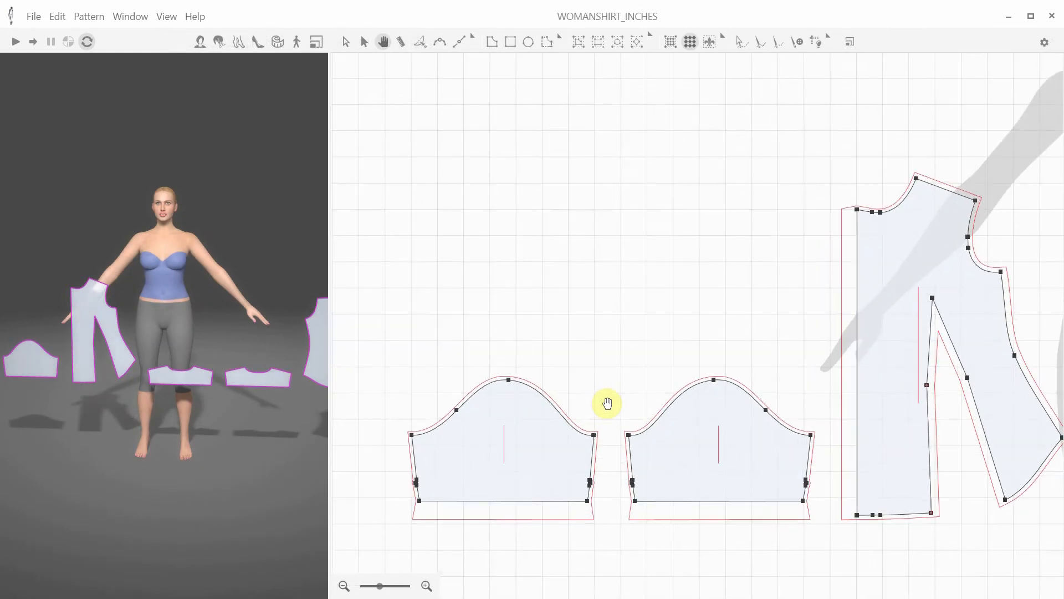
{"action": "mouse_move", "coordinate": [399, 433]}
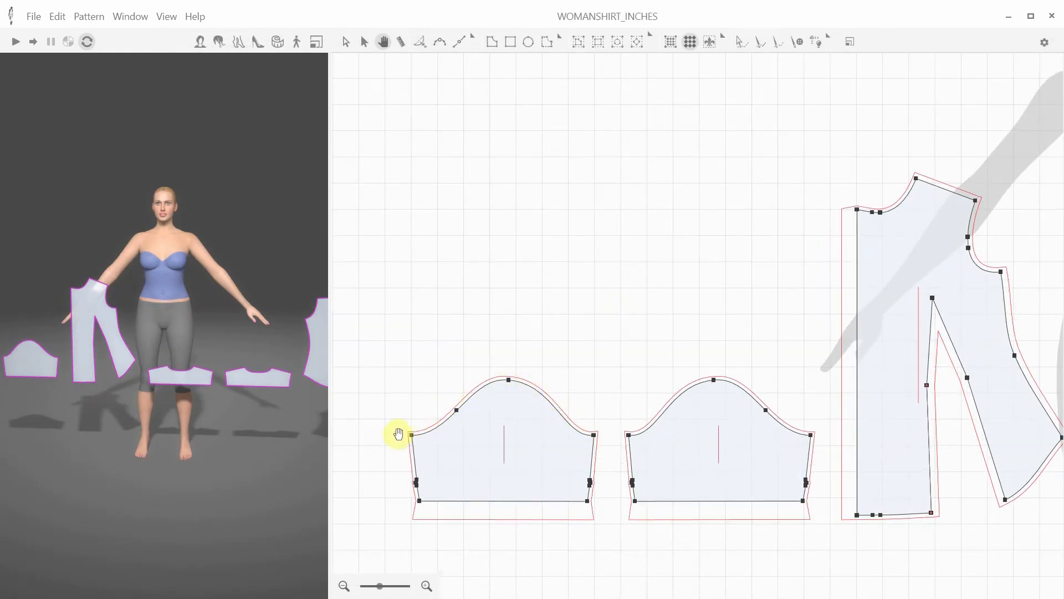
Step: Uncheck Show Pattern Info in the pattern canvas context menu
{"action": "right_click", "coordinate": [619, 308]}
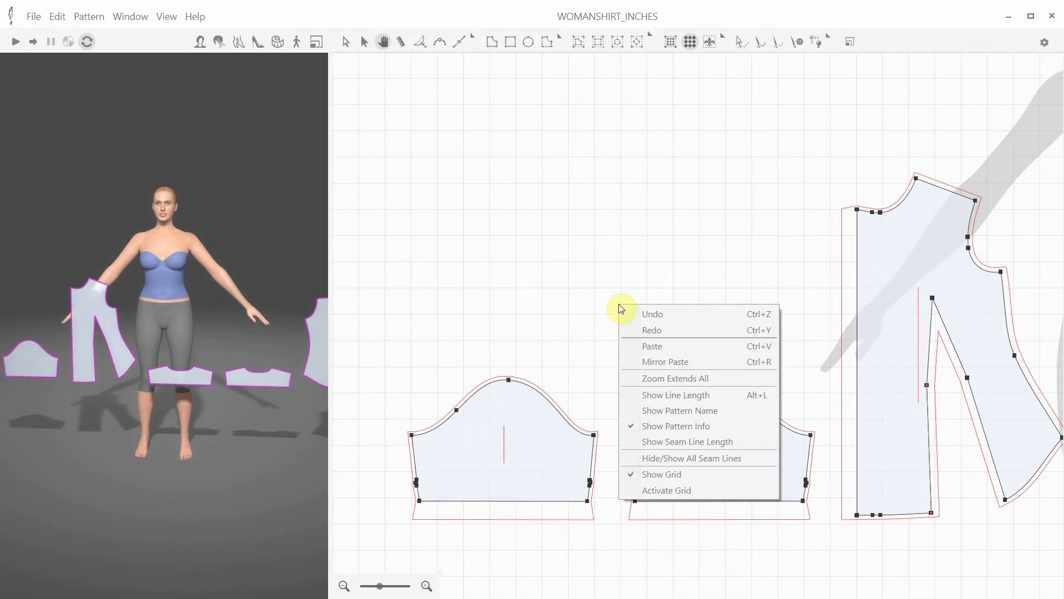
{"action": "mouse_move", "coordinate": [676, 426]}
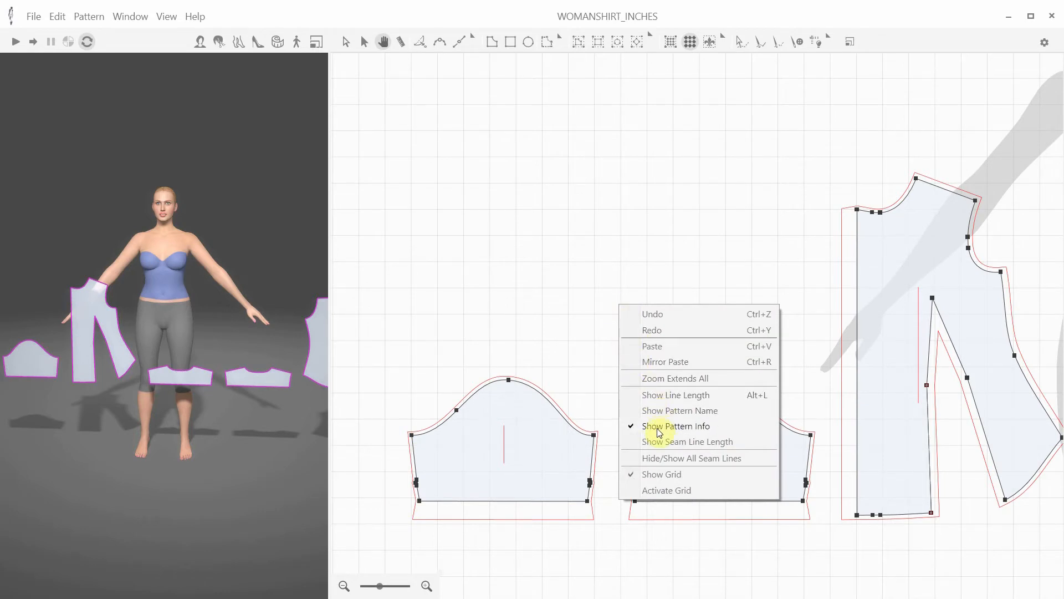
{"action": "left_click", "coordinate": [691, 457]}
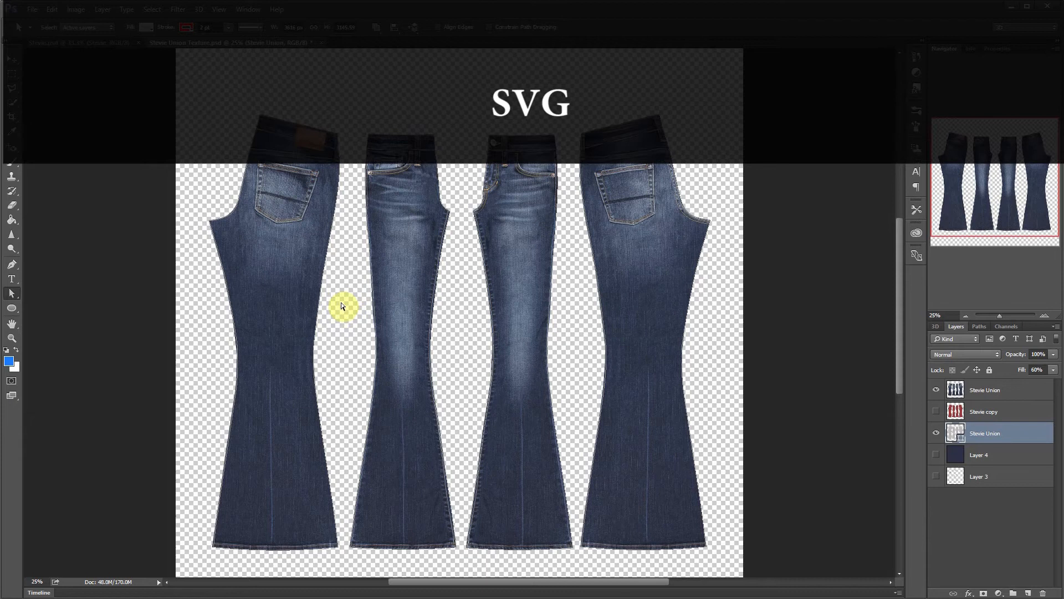
{"action": "mouse_move", "coordinate": [431, 301]}
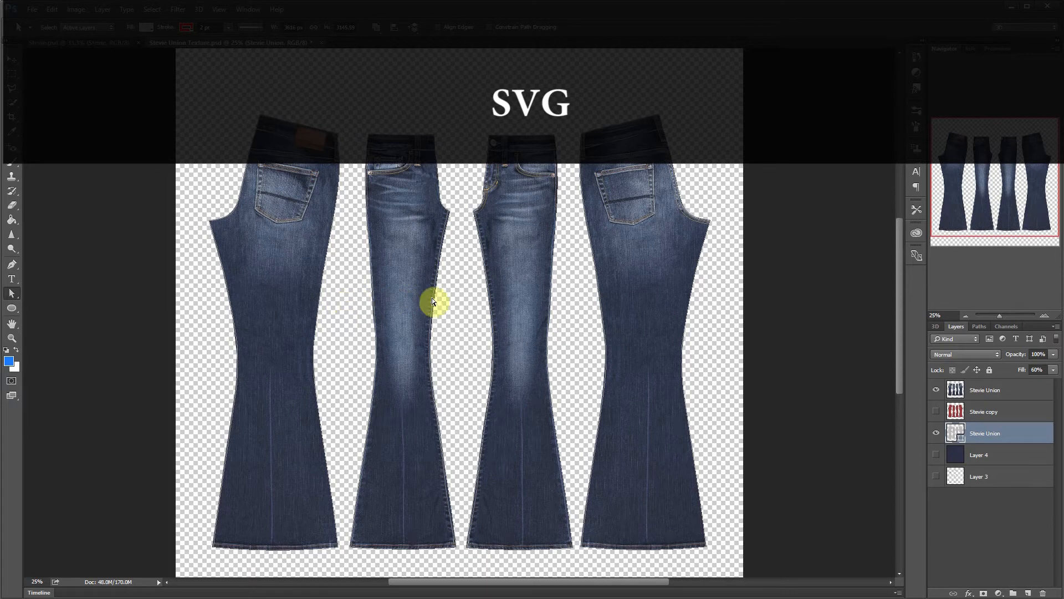
{"action": "mouse_move", "coordinate": [382, 324]}
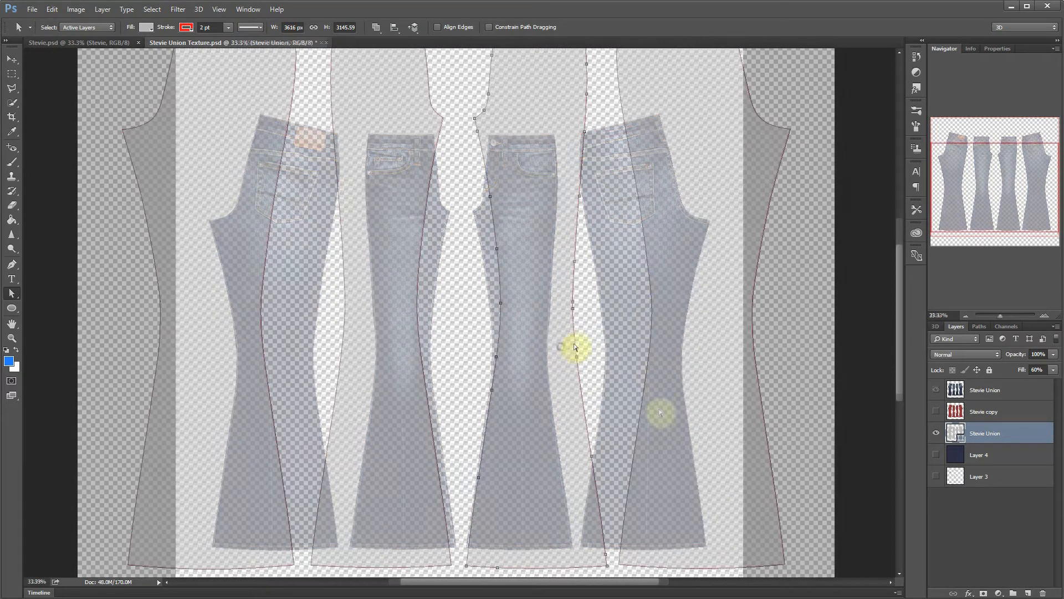
Step: Hide the denim texture layer, view the jeans shape path, and bring up its export options
{"action": "left_click", "coordinate": [936, 389]}
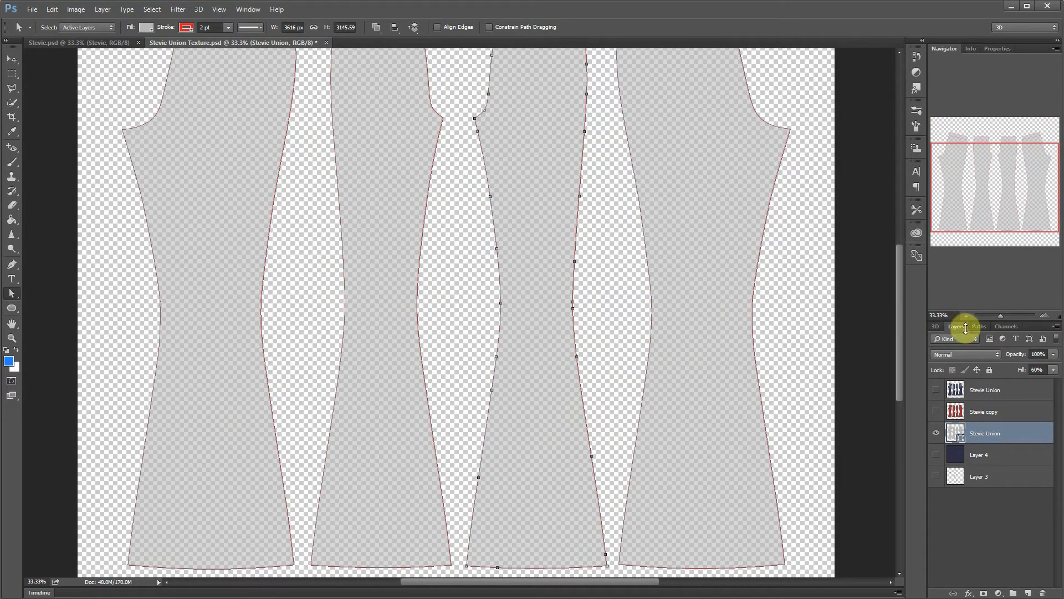
{"action": "left_click", "coordinate": [979, 326]}
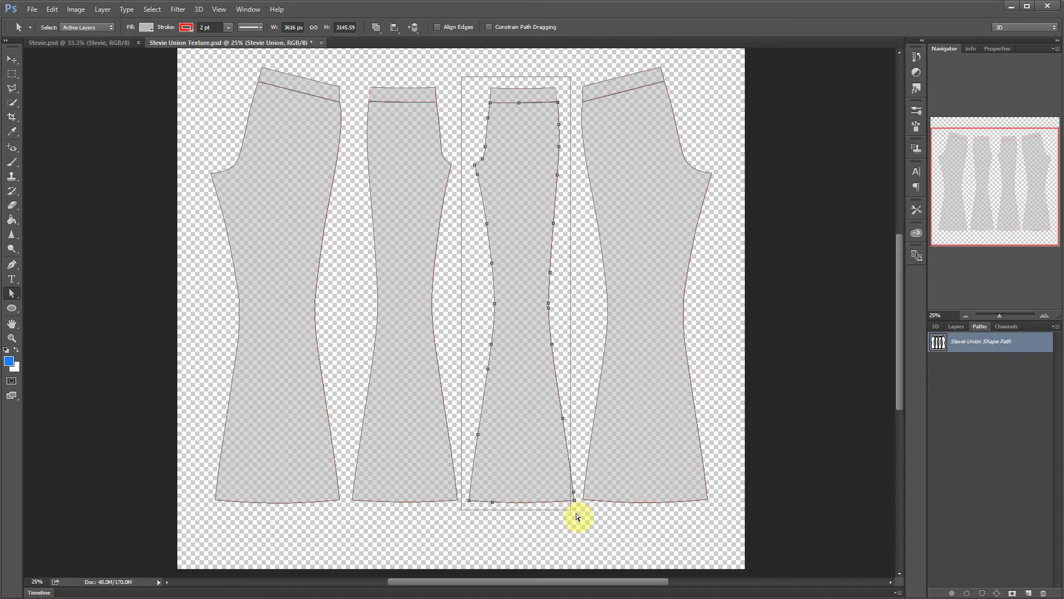
{"action": "right_click", "coordinate": [978, 411]}
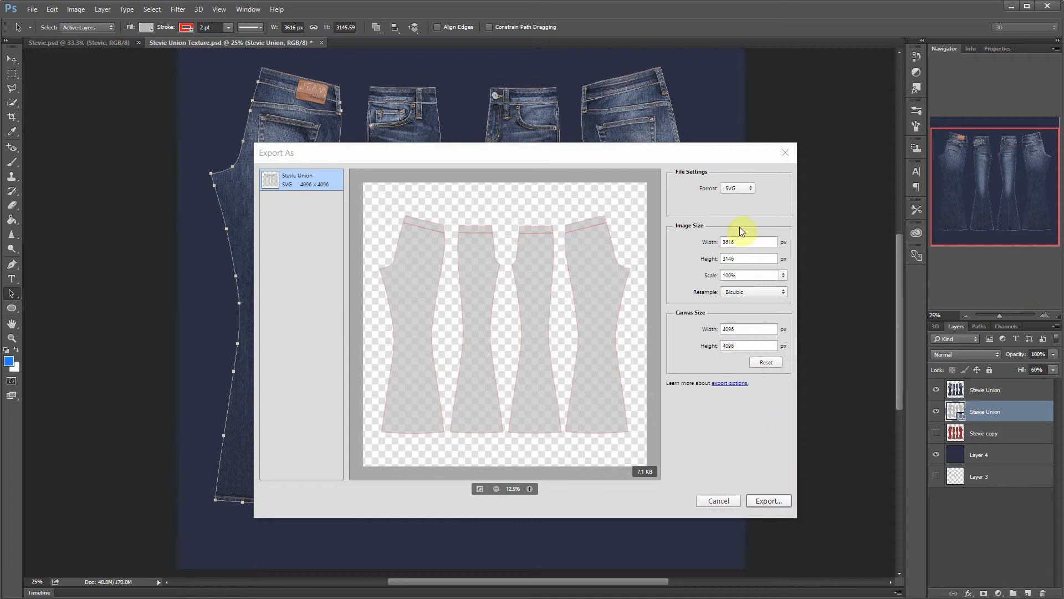
{"action": "mouse_move", "coordinate": [745, 191]}
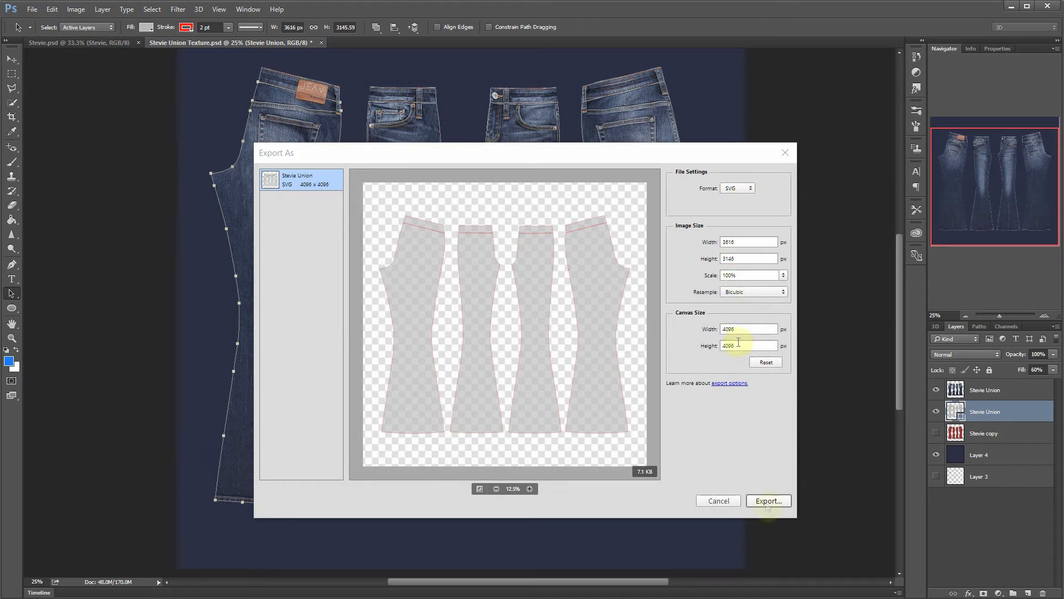
Step: Export the four jeans shapes as SVG and save into the Stevie Union folder
{"action": "left_click", "coordinate": [768, 501]}
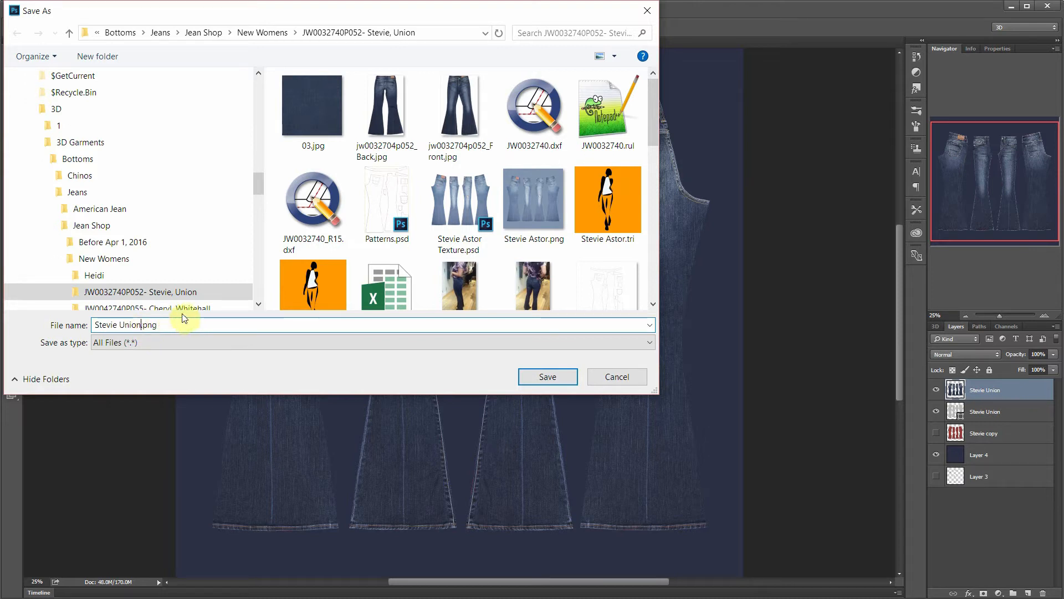
{"action": "mouse_move", "coordinate": [547, 376]}
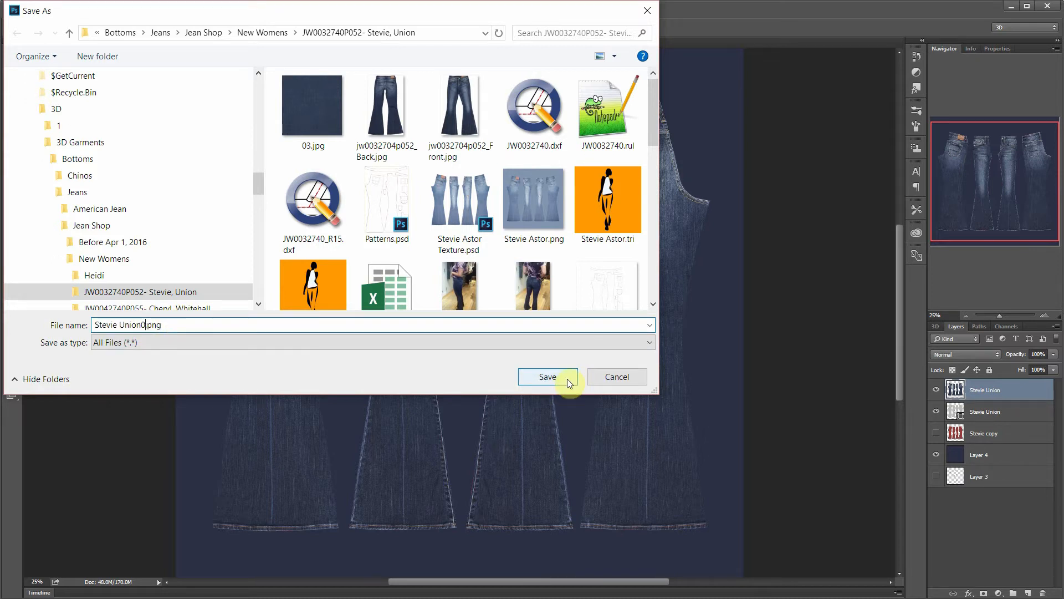
{"action": "left_click", "coordinate": [547, 376]}
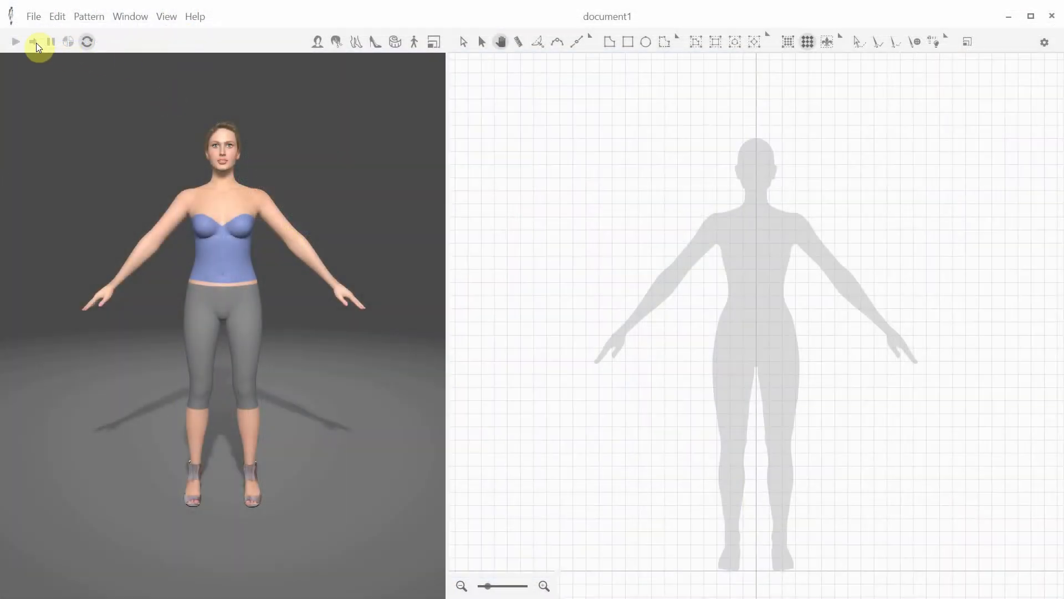
Step: Import the jeans SVG pattern and run the simulation to drape it on the avatar
{"action": "left_click", "coordinate": [33, 16]}
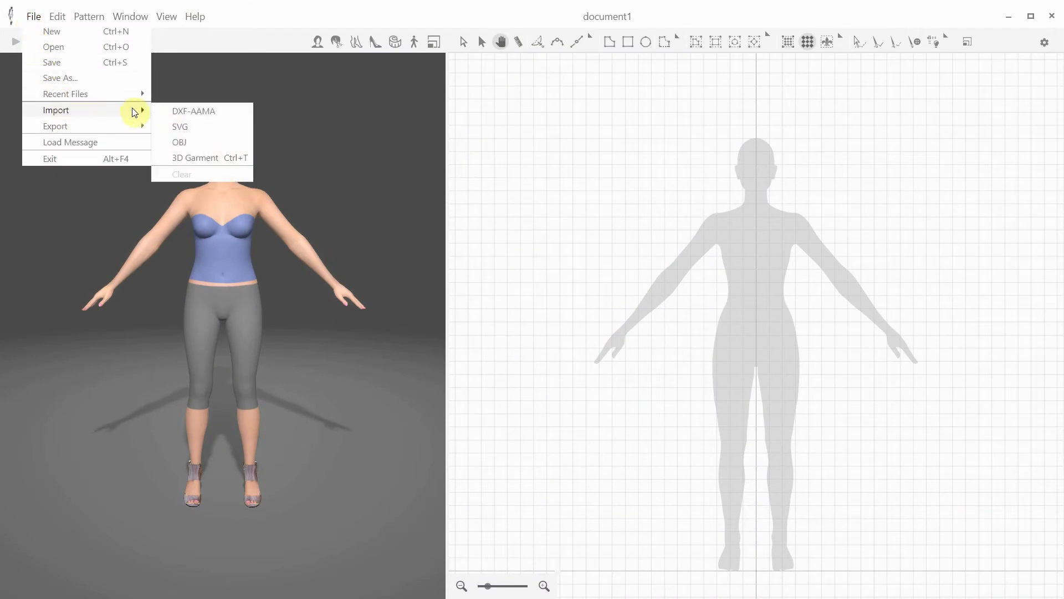
{"action": "left_click", "coordinate": [179, 127]}
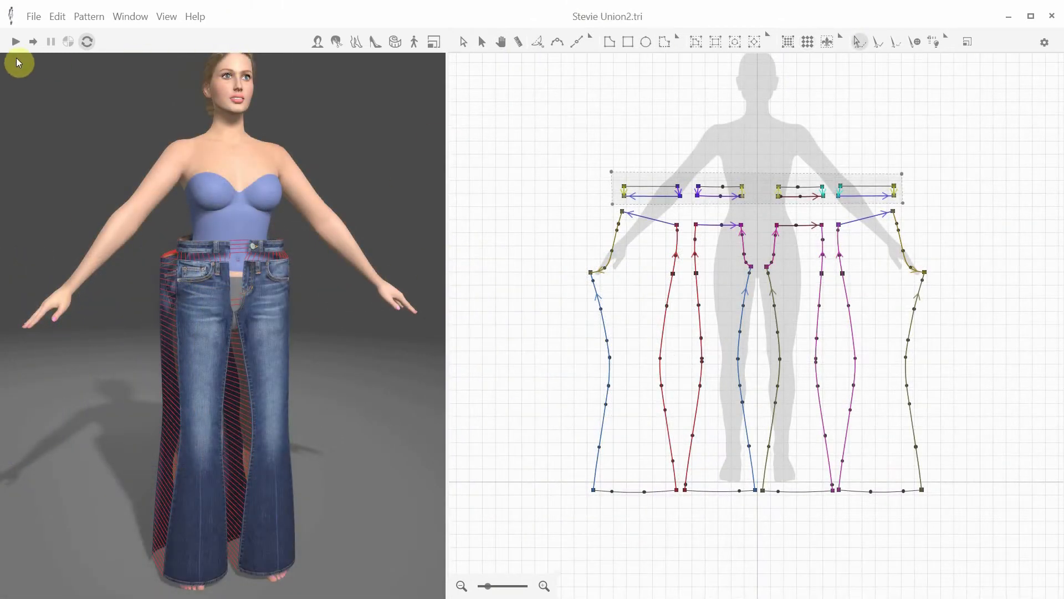
{"action": "left_click", "coordinate": [15, 41]}
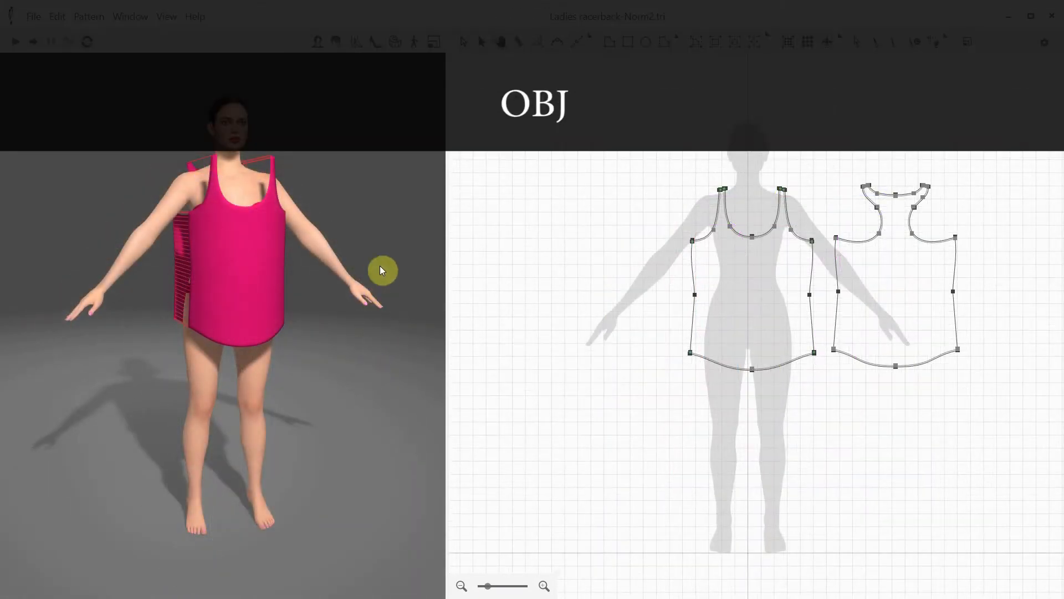
Step: Import the OBJ file as the Character avatar and change the model shading under View
{"action": "left_click", "coordinate": [33, 15]}
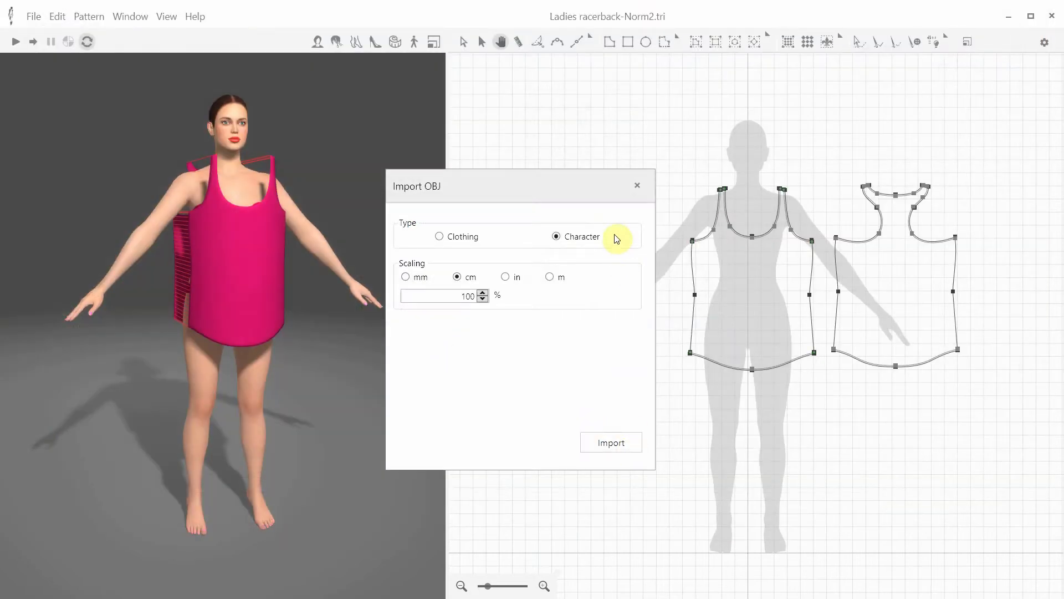
{"action": "mouse_move", "coordinate": [598, 245]}
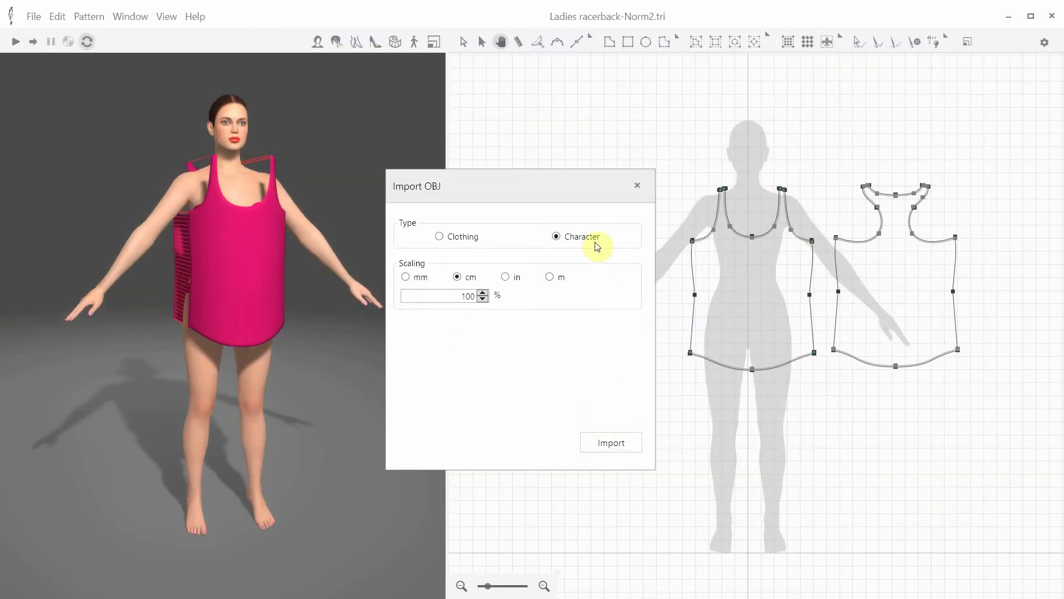
{"action": "mouse_move", "coordinate": [484, 302]}
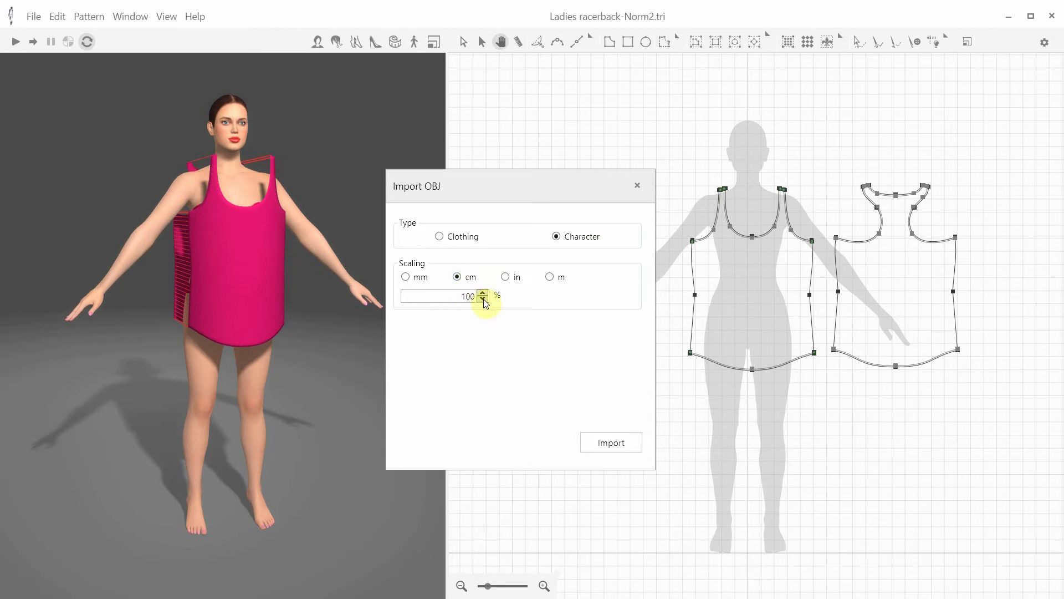
{"action": "left_click", "coordinate": [610, 442]}
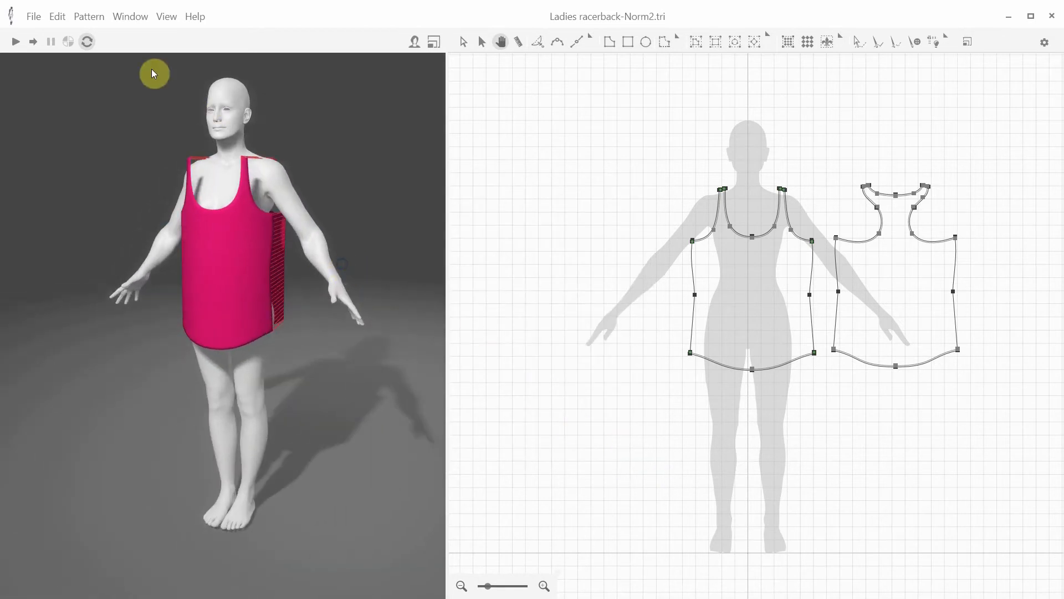
{"action": "left_click", "coordinate": [166, 16]}
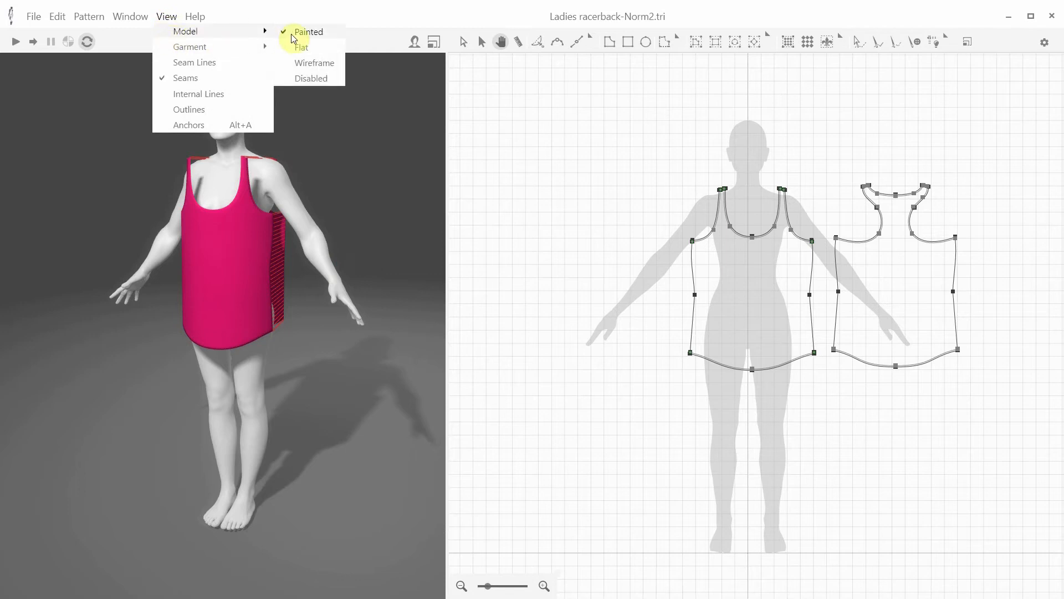
{"action": "left_click", "coordinate": [314, 62]}
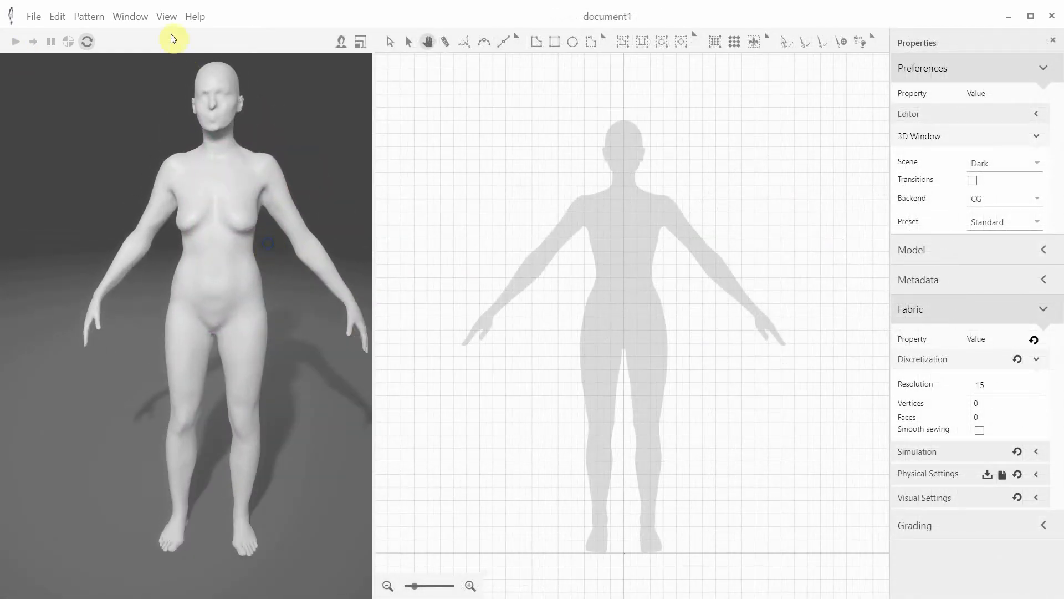
{"action": "left_click", "coordinate": [166, 16]}
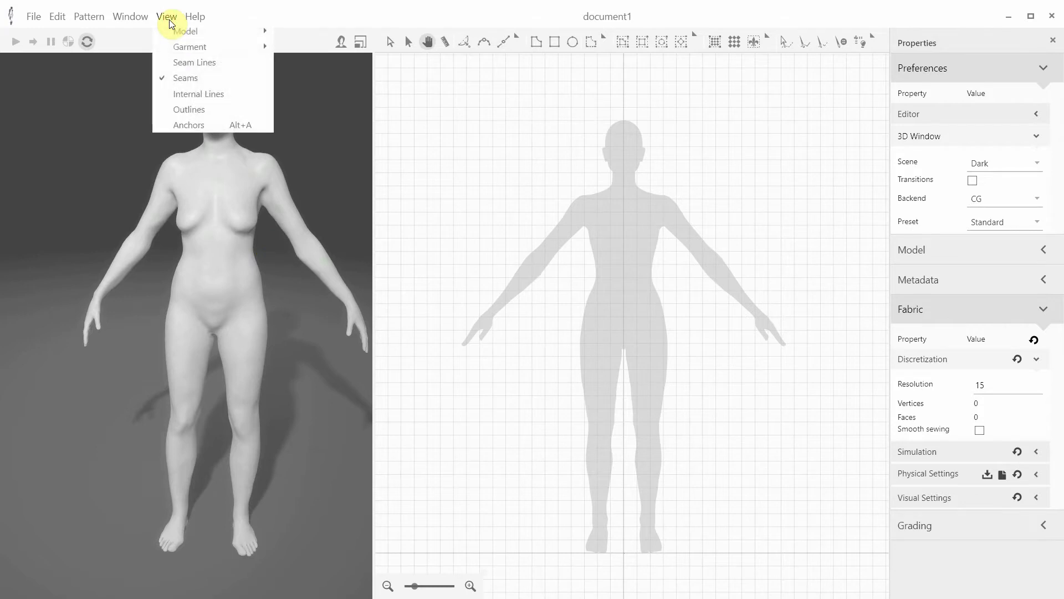
{"action": "mouse_move", "coordinate": [219, 126]}
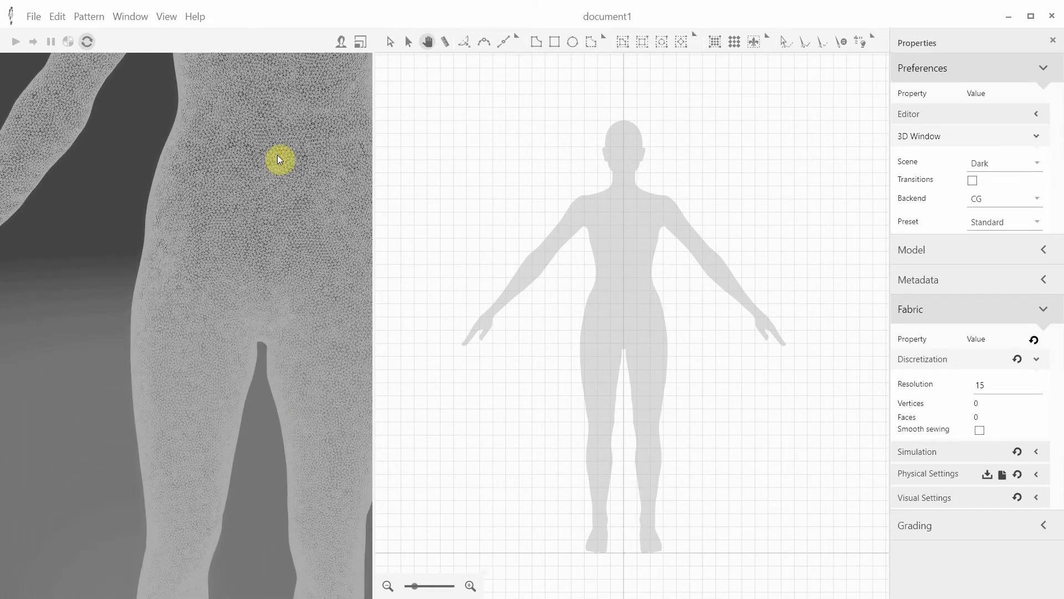
{"action": "left_click_drag", "start_coordinate": [278, 158], "coordinate": [252, 219]}
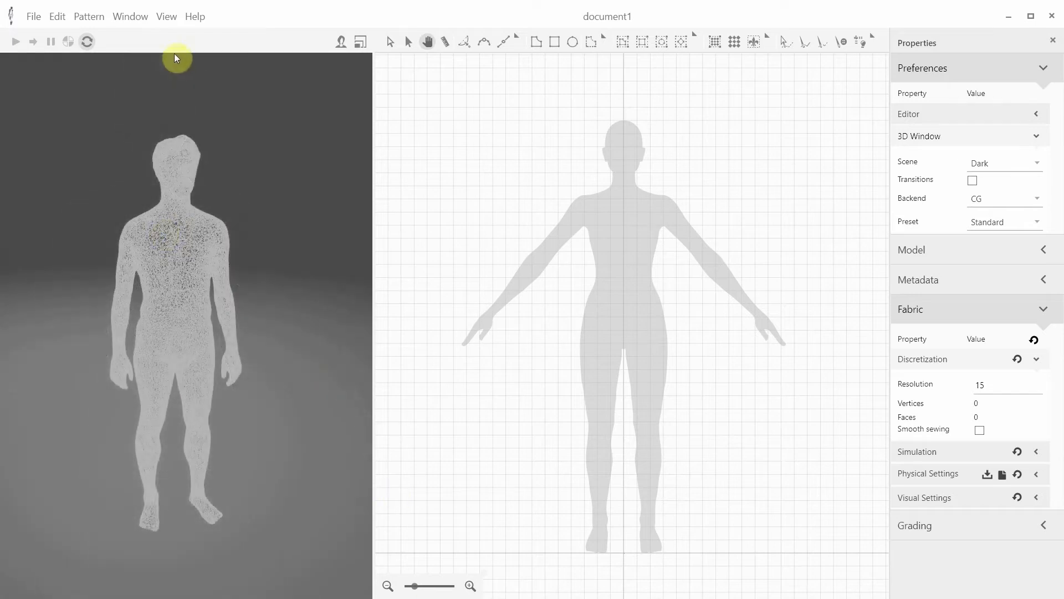
{"action": "left_click", "coordinate": [166, 15]}
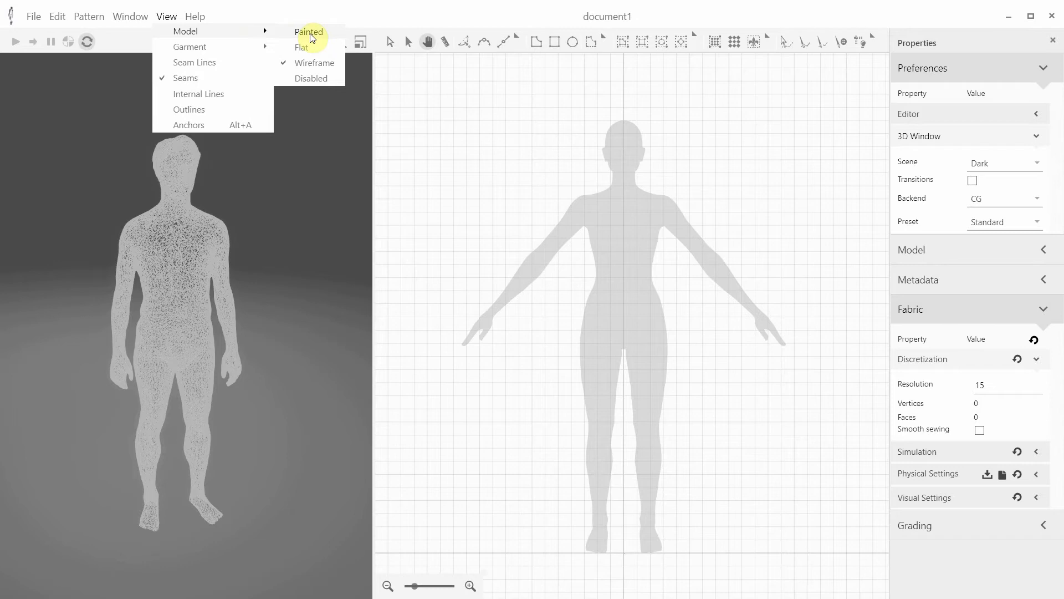
{"action": "left_click", "coordinate": [309, 32]}
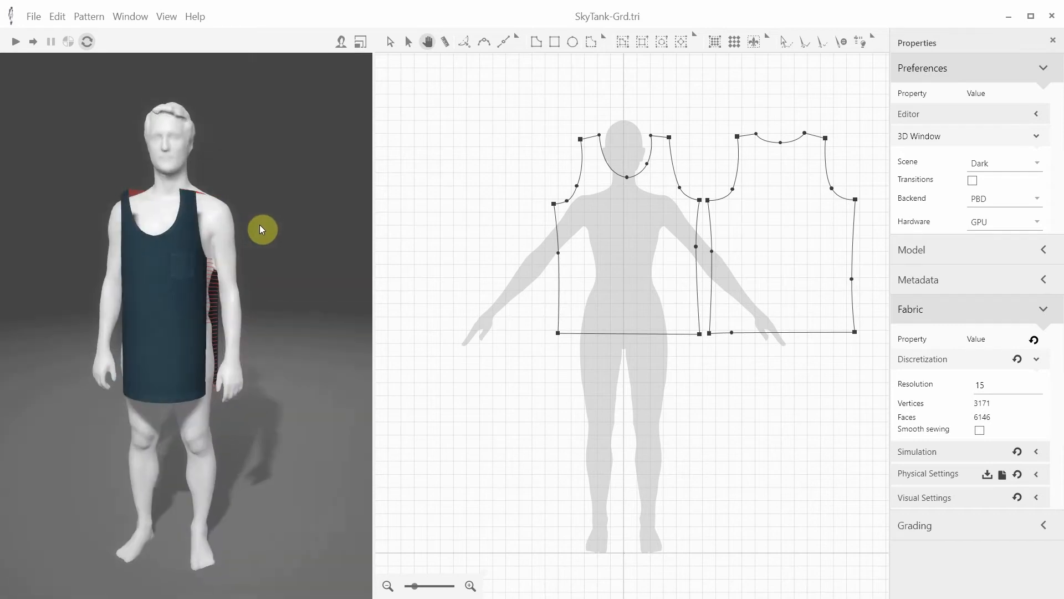
Step: Simulate the navy SkyTank top, then import the male OBJ character at centimetre scale
{"action": "left_click", "coordinate": [15, 40]}
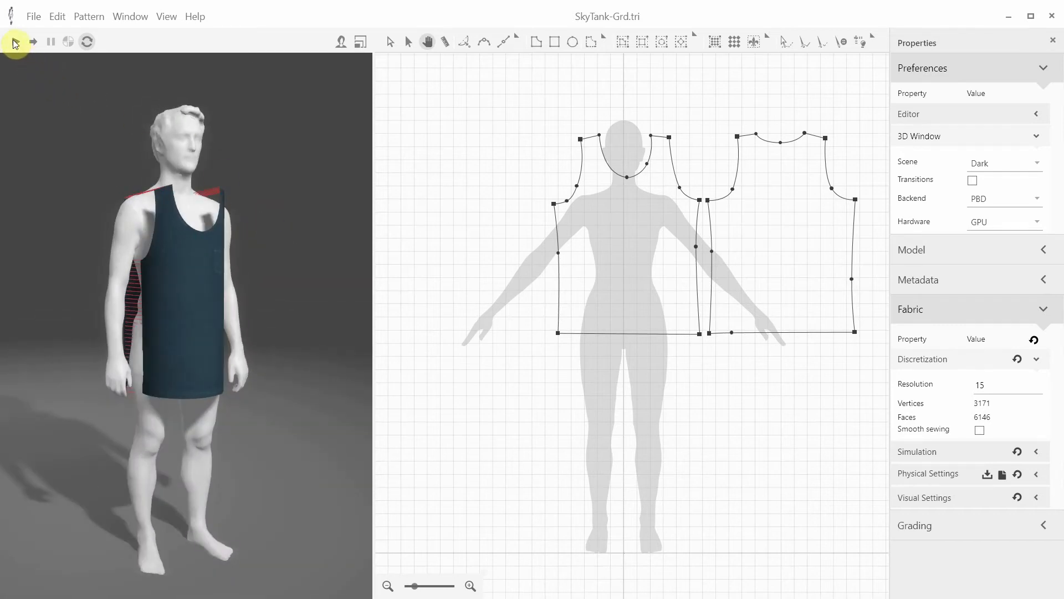
{"action": "left_click", "coordinate": [15, 41]}
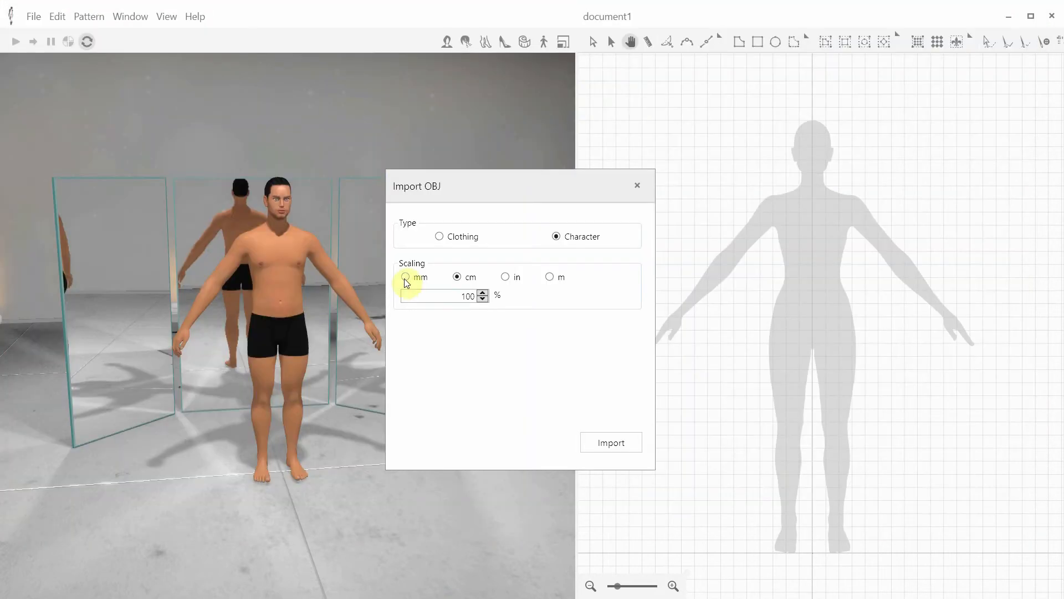
{"action": "left_click", "coordinate": [610, 442]}
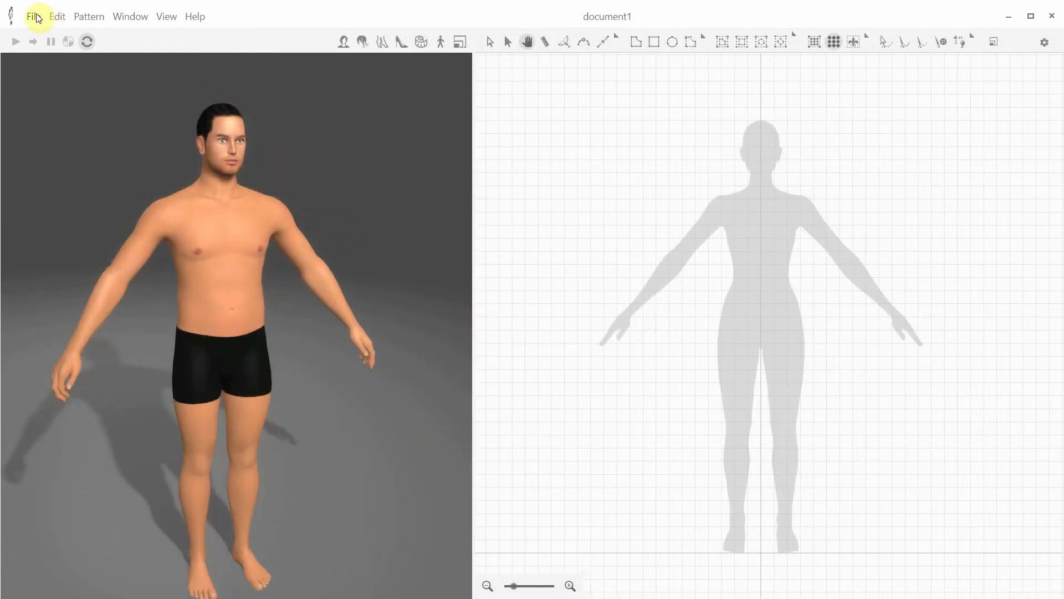
Step: Import the GAP sleeveless top OBJ as Clothing and simulate it on the male avatar
{"action": "left_click", "coordinate": [33, 16]}
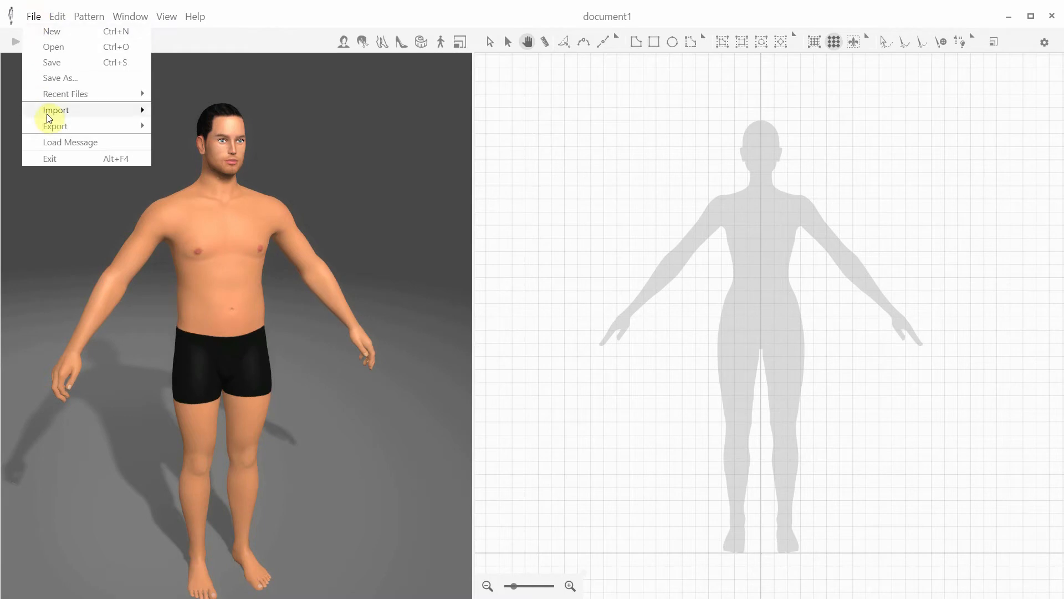
{"action": "left_click", "coordinate": [55, 110]}
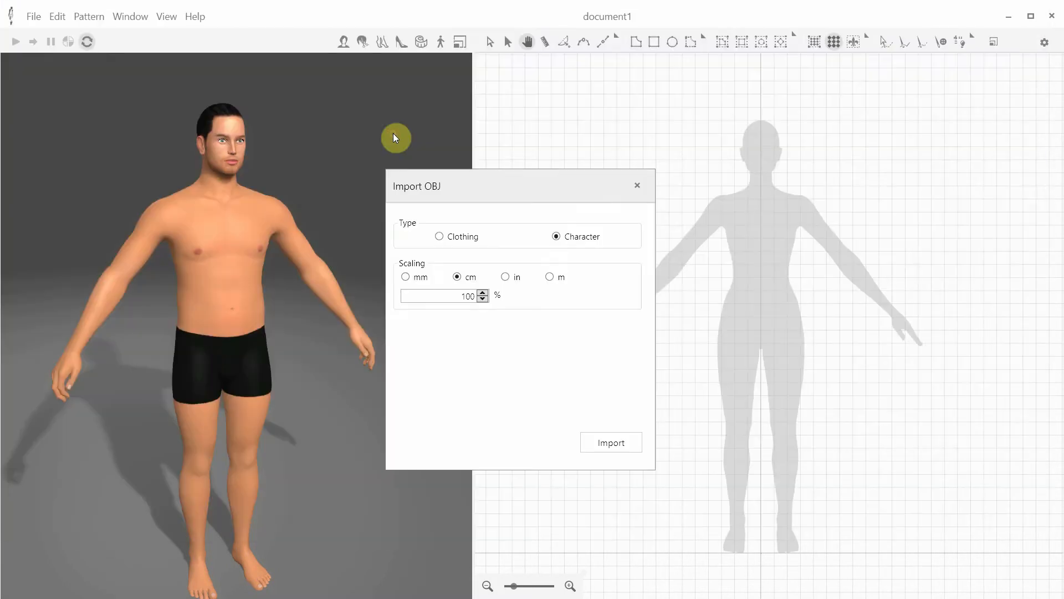
{"action": "left_click", "coordinate": [439, 236]}
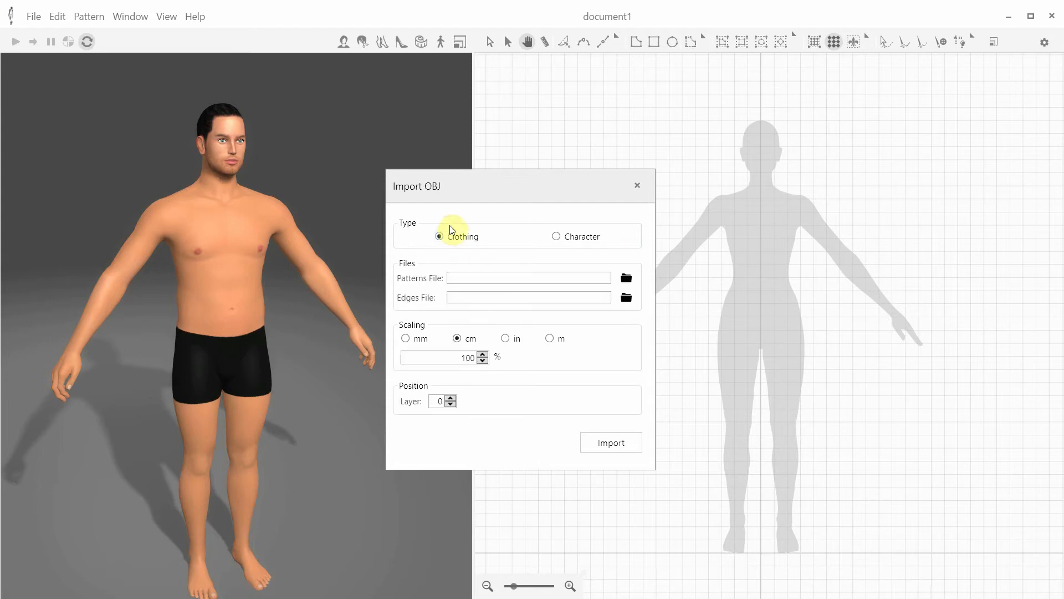
{"action": "mouse_move", "coordinate": [454, 218]}
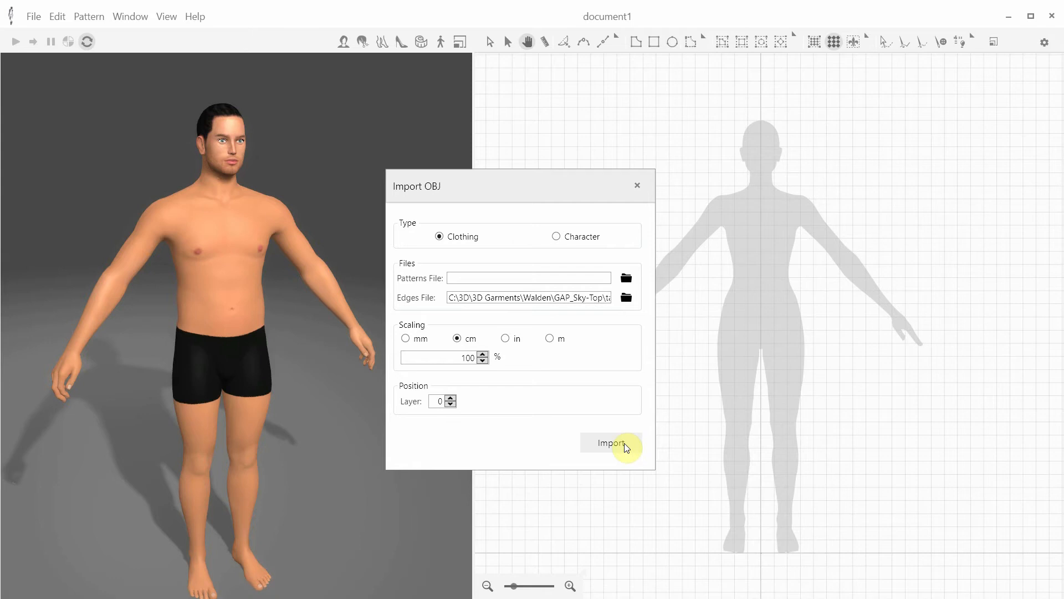
{"action": "left_click", "coordinate": [609, 443]}
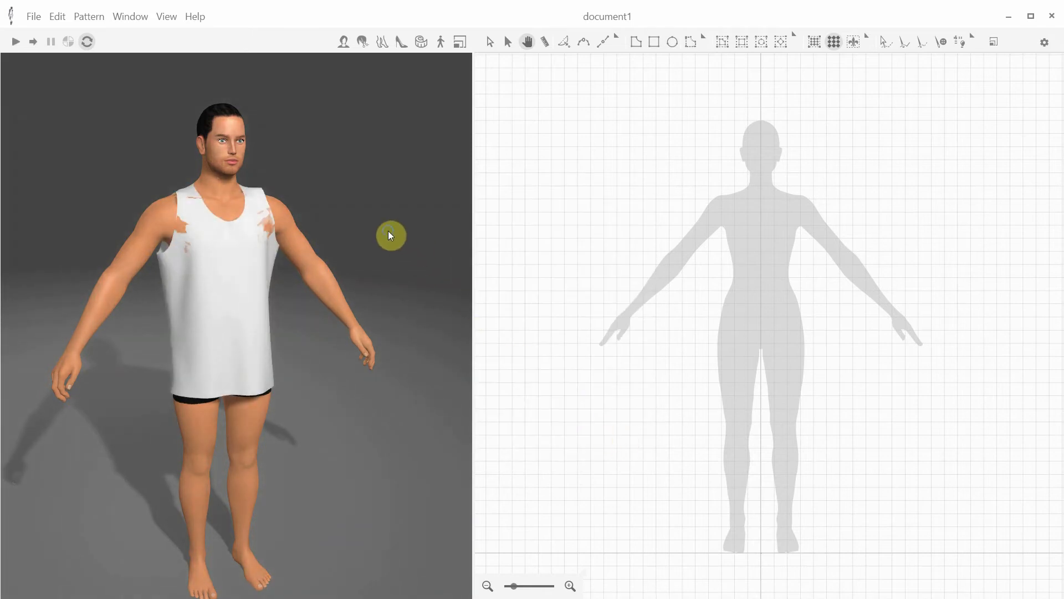
{"action": "left_click", "coordinate": [15, 41]}
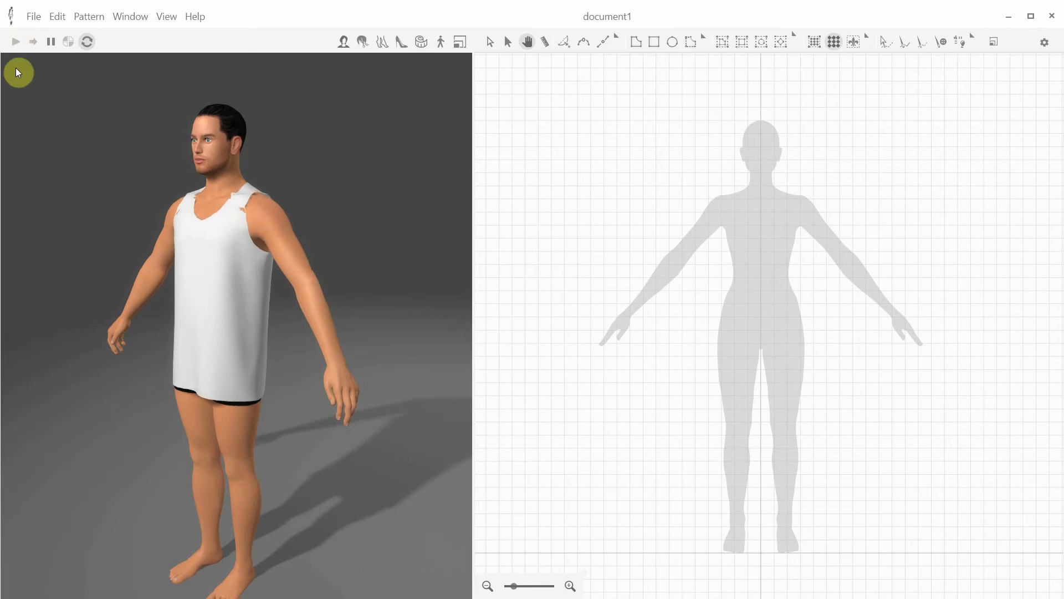
{"action": "left_click", "coordinate": [32, 15]}
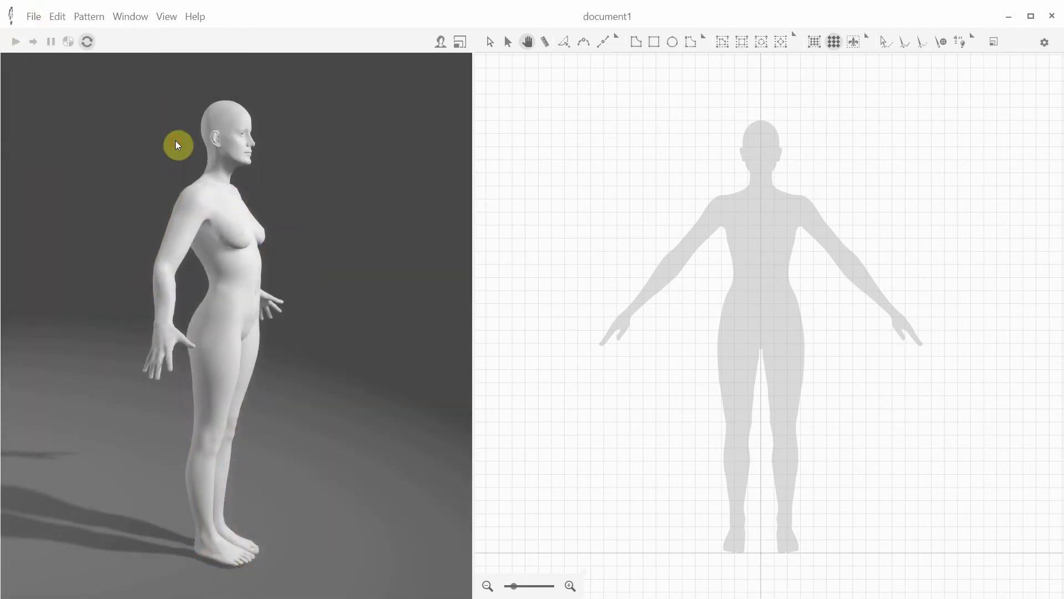
Step: Import Jeans-Shorts.obj, then Shirt-ShortSleeves.obj, as clothing layers on the female avatar
{"action": "left_click", "coordinate": [379, 108]}
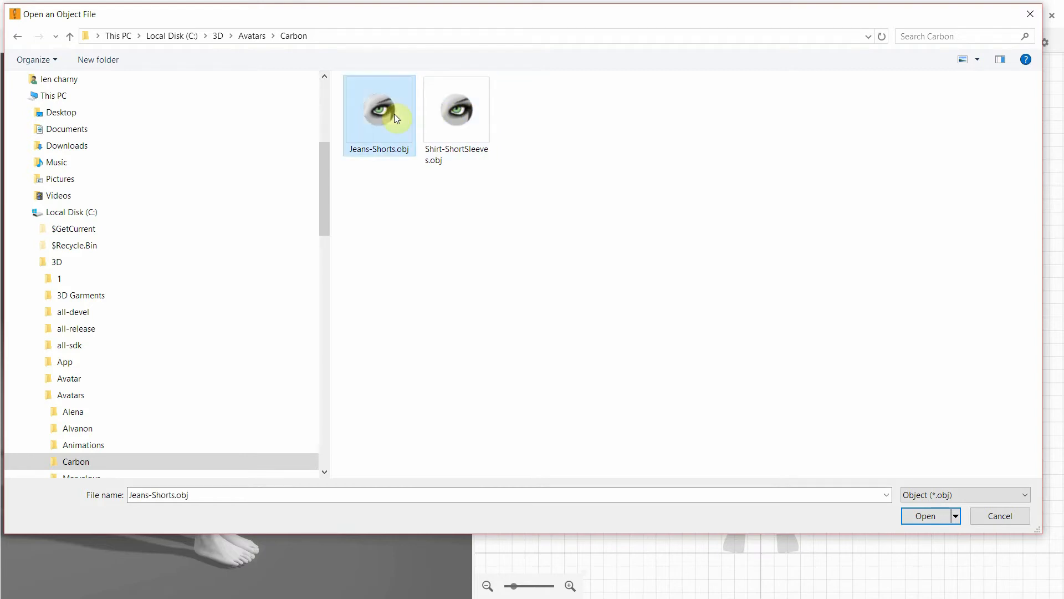
{"action": "left_click", "coordinate": [924, 516]}
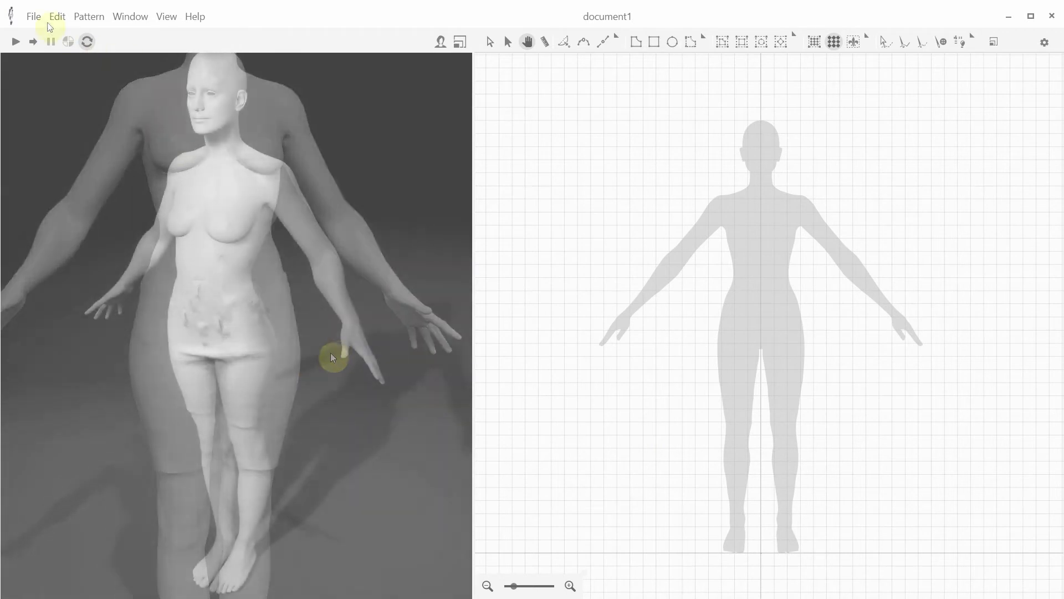
{"action": "left_click", "coordinate": [33, 16]}
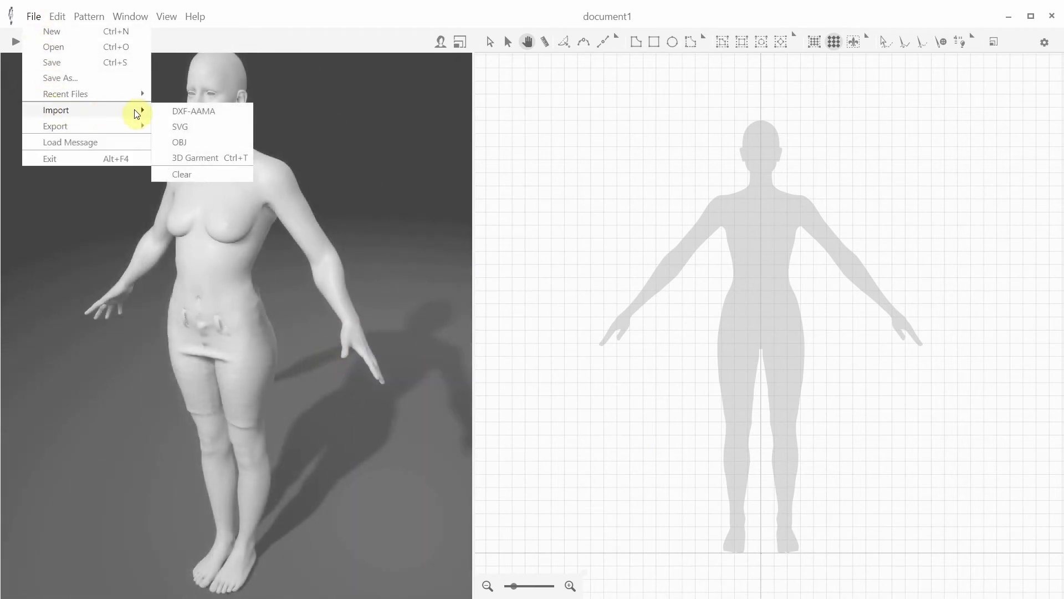
{"action": "left_click", "coordinate": [179, 142]}
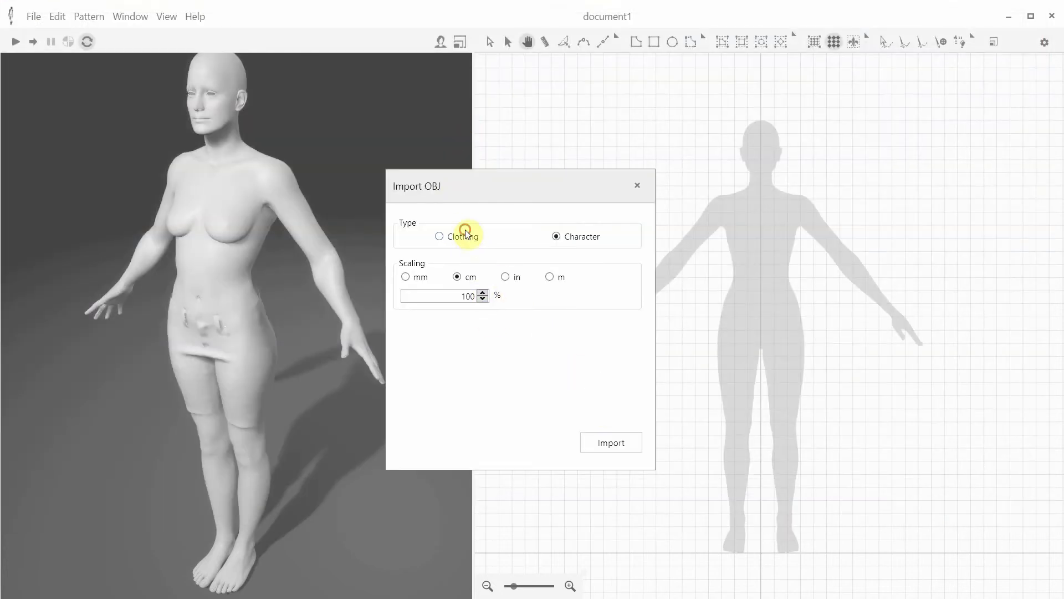
{"action": "left_click", "coordinate": [608, 442]}
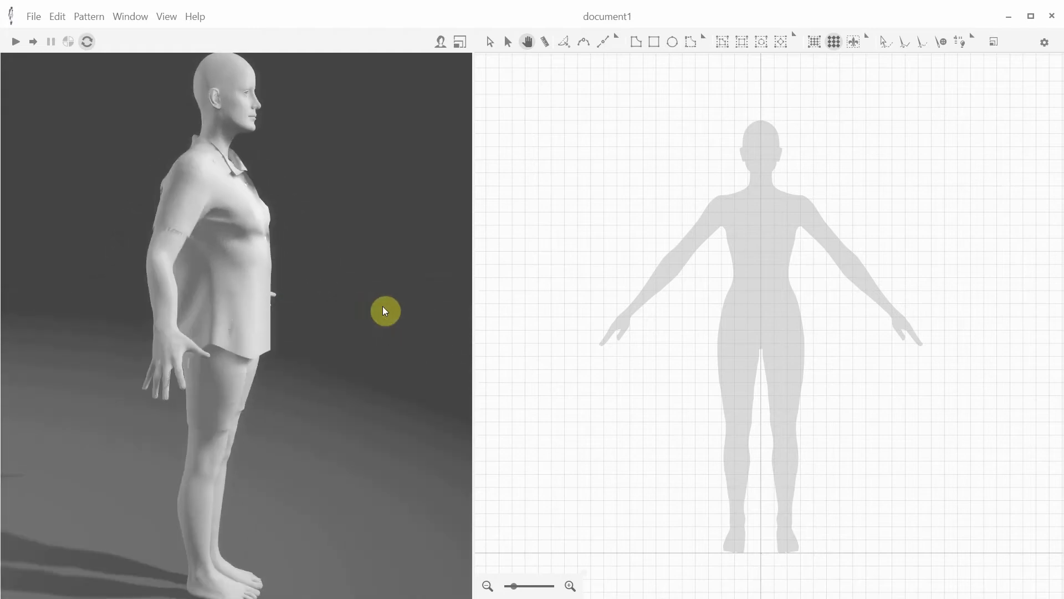
{"action": "left_click", "coordinate": [33, 16]}
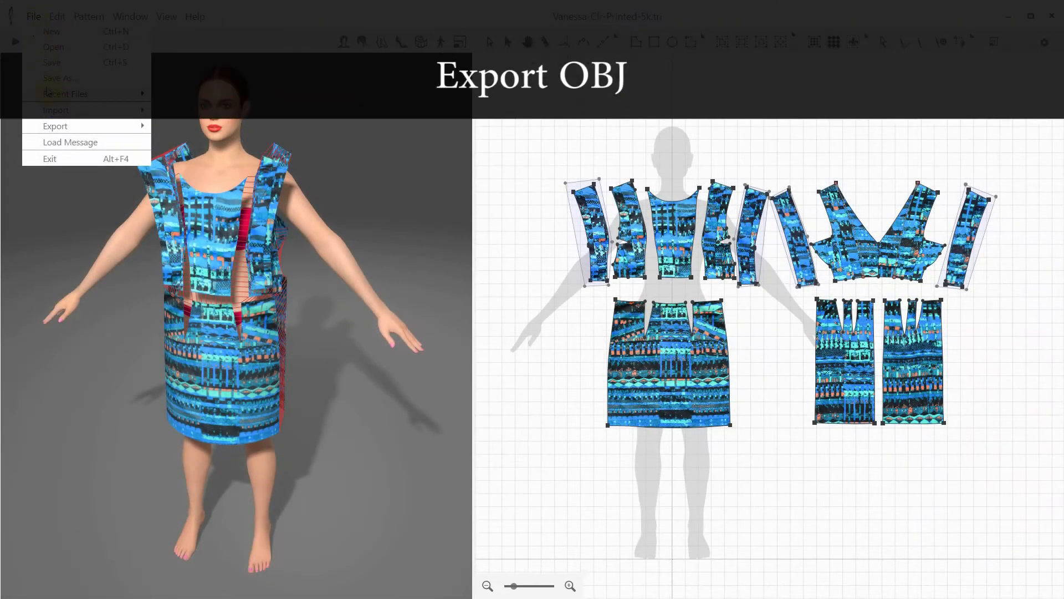
Step: Export the avatar as a Character OBJ of the Graphics mesh with Materials included
{"action": "left_click", "coordinate": [55, 126]}
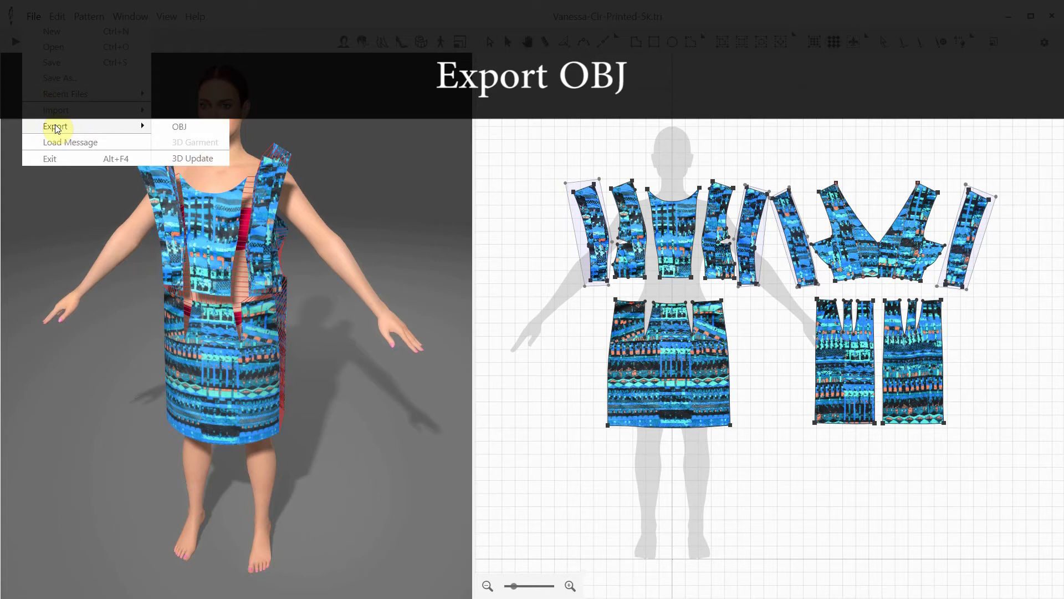
{"action": "mouse_move", "coordinate": [178, 127]}
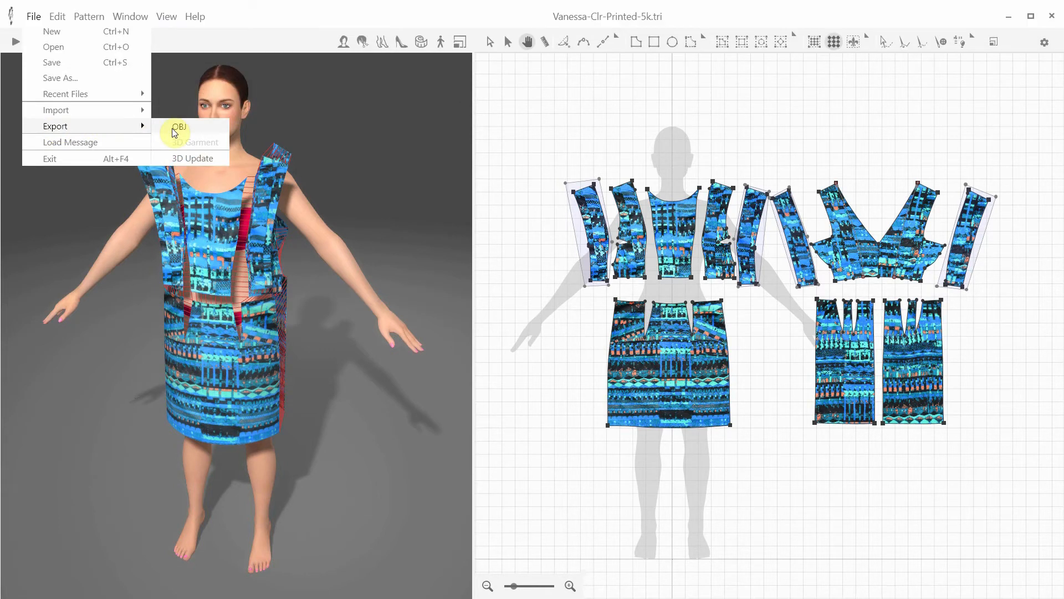
{"action": "mouse_move", "coordinate": [319, 118]}
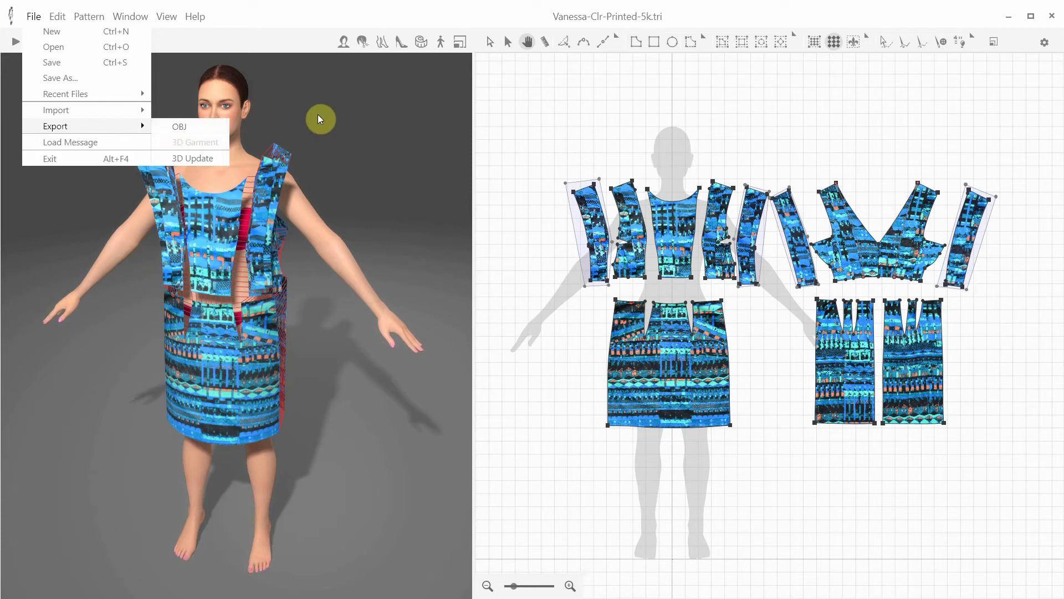
{"action": "mouse_move", "coordinate": [179, 127]}
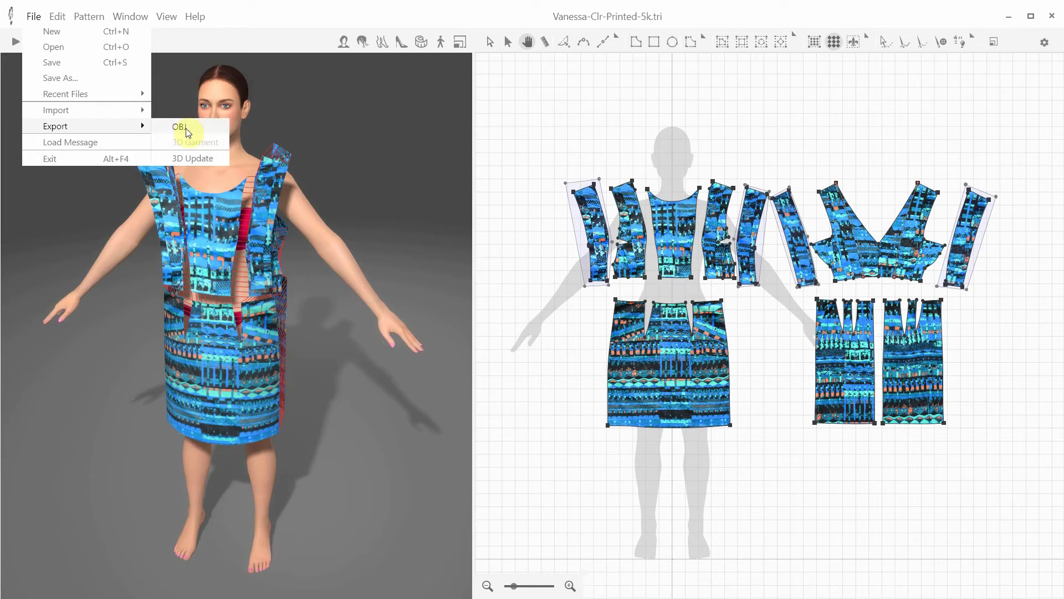
{"action": "left_click", "coordinate": [177, 126]}
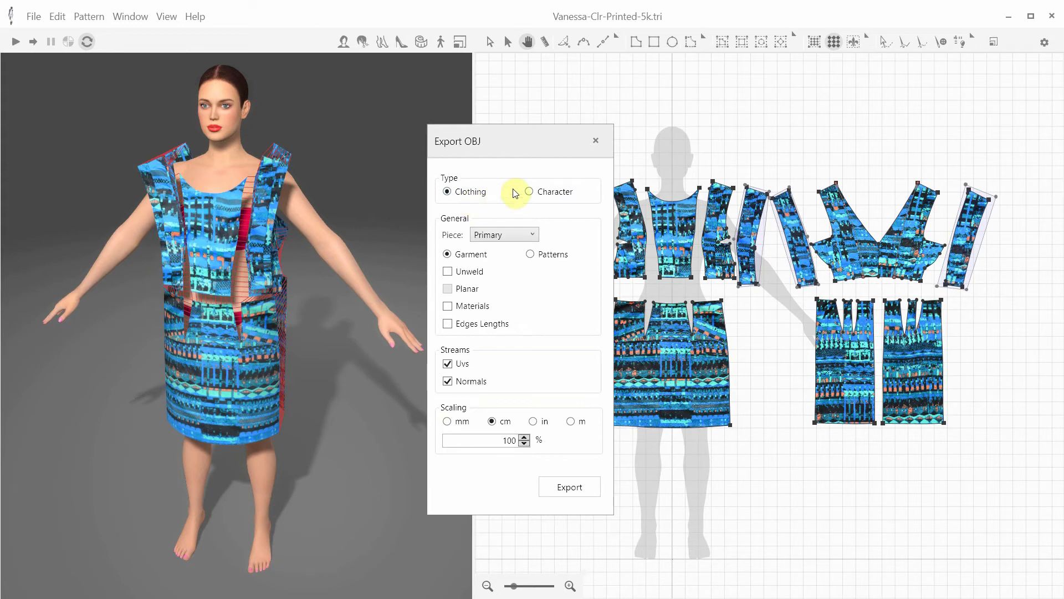
{"action": "left_click", "coordinate": [530, 191]}
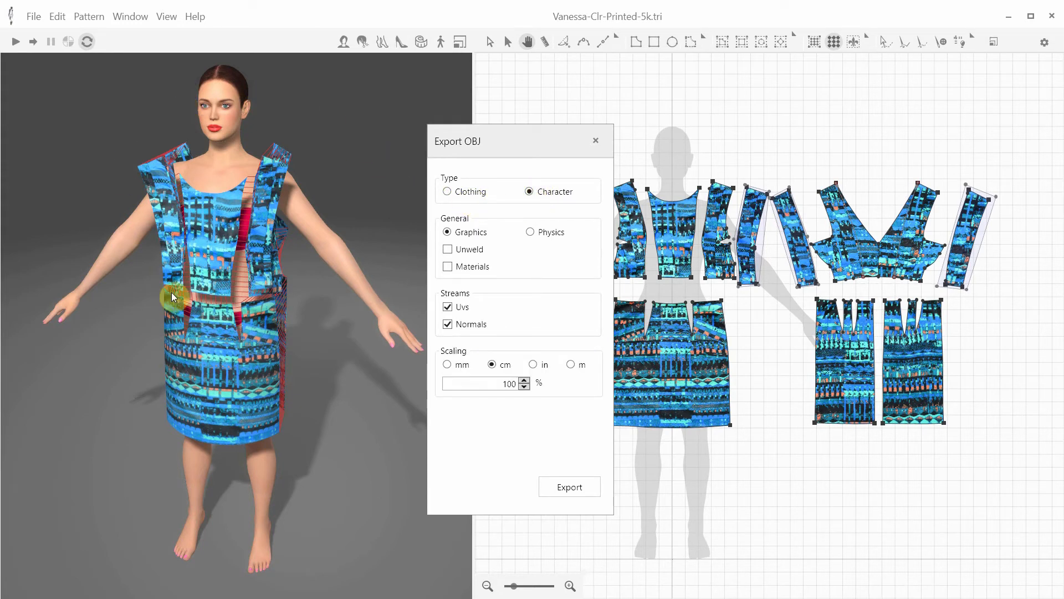
{"action": "mouse_move", "coordinate": [354, 276]}
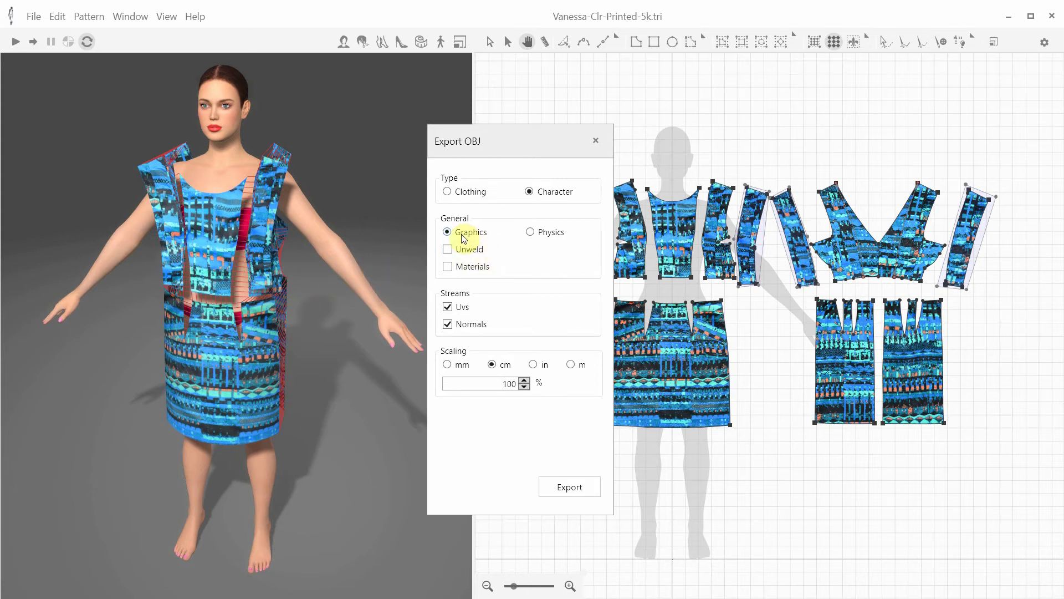
{"action": "mouse_move", "coordinate": [531, 233]}
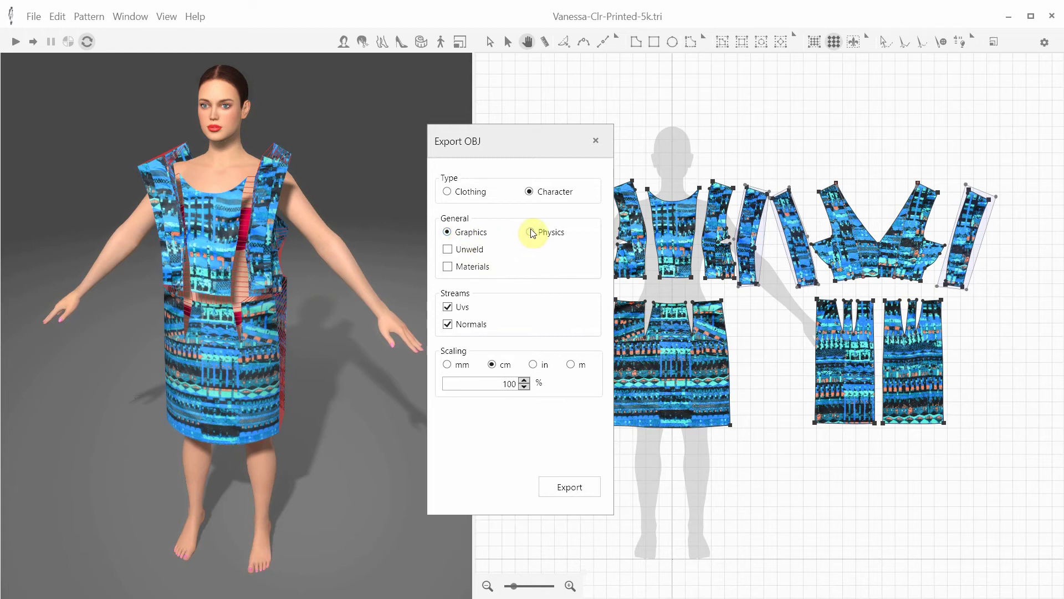
{"action": "left_click", "coordinate": [531, 232]}
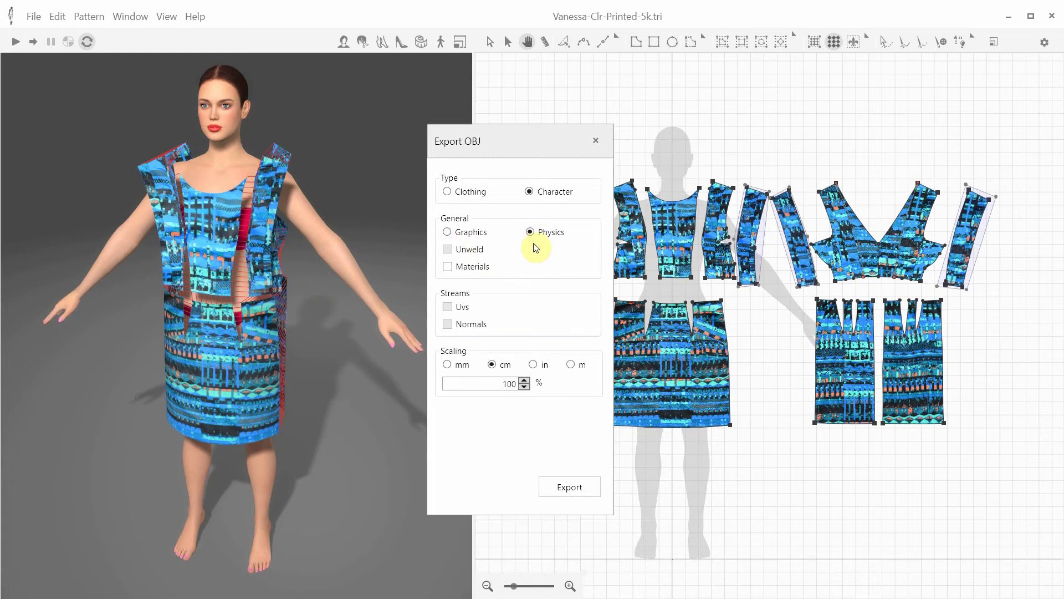
{"action": "left_click", "coordinate": [447, 232]}
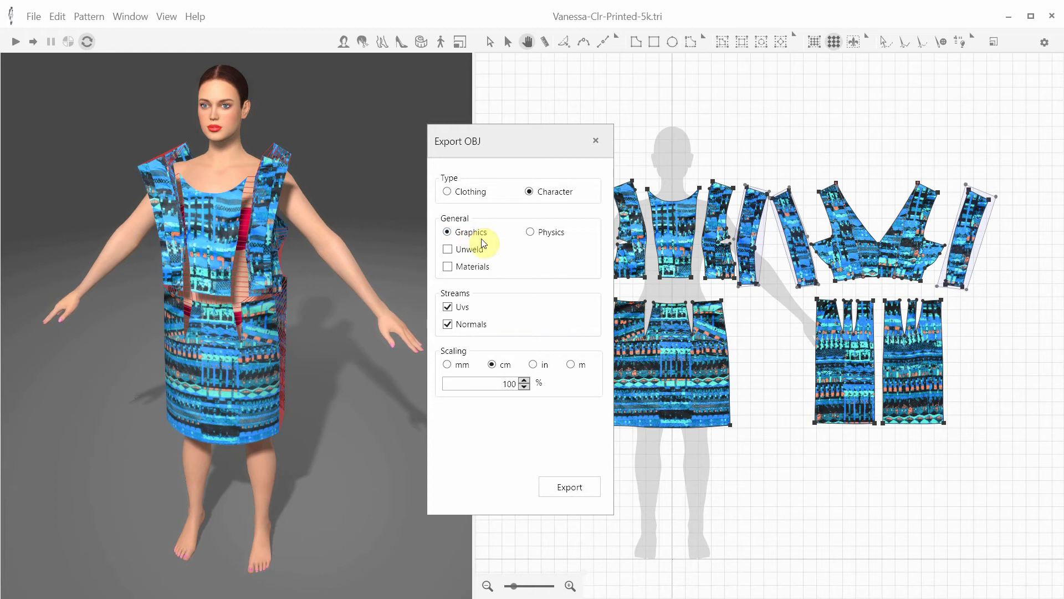
{"action": "left_click", "coordinate": [447, 266]}
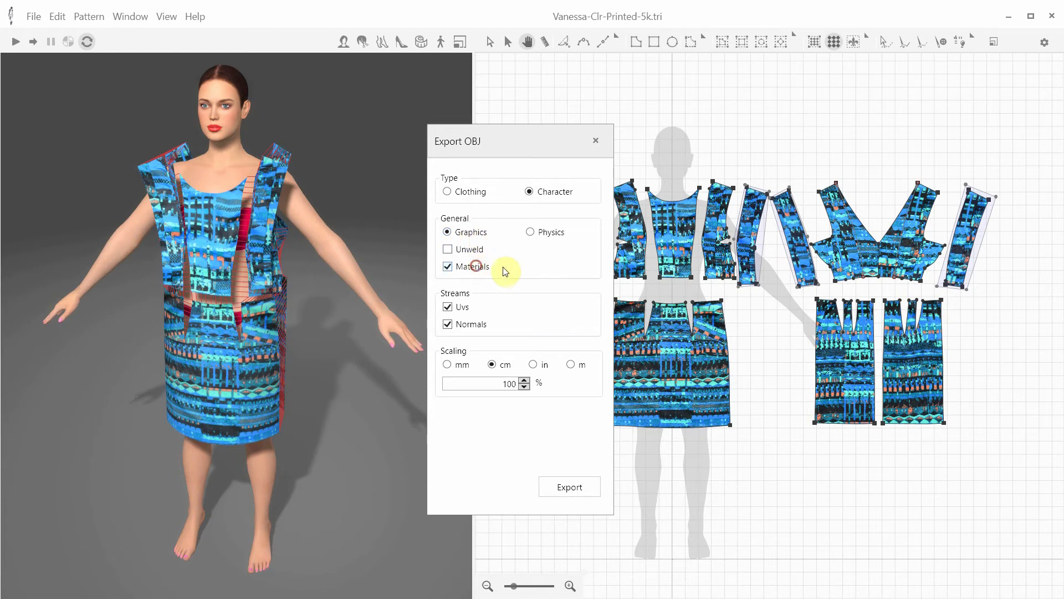
{"action": "left_click", "coordinate": [568, 486]}
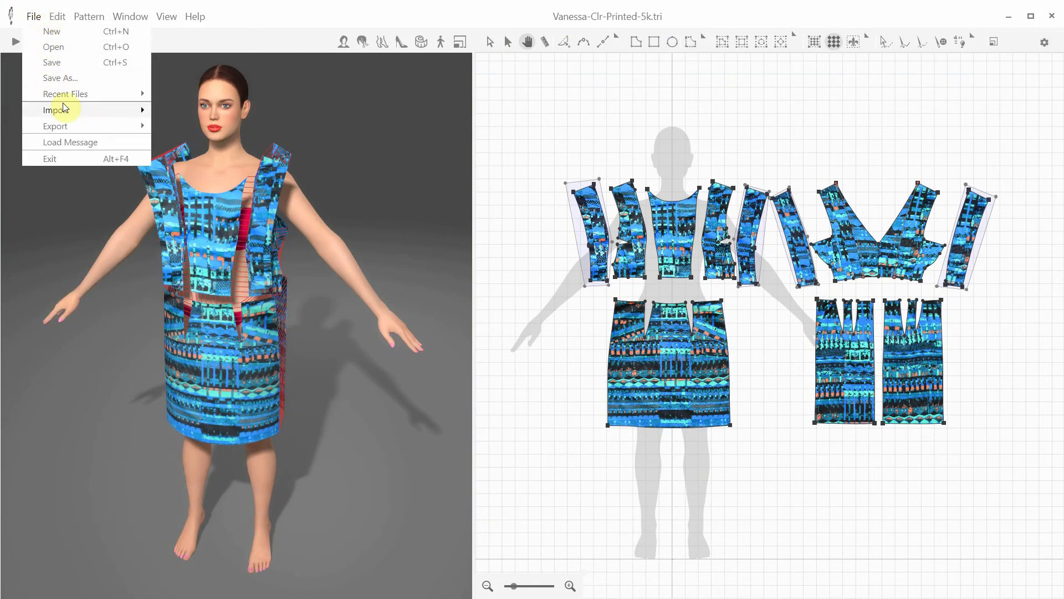
Step: Export the Character physics body OBJ with materials as Sara-physics.obj
{"action": "left_click", "coordinate": [55, 125]}
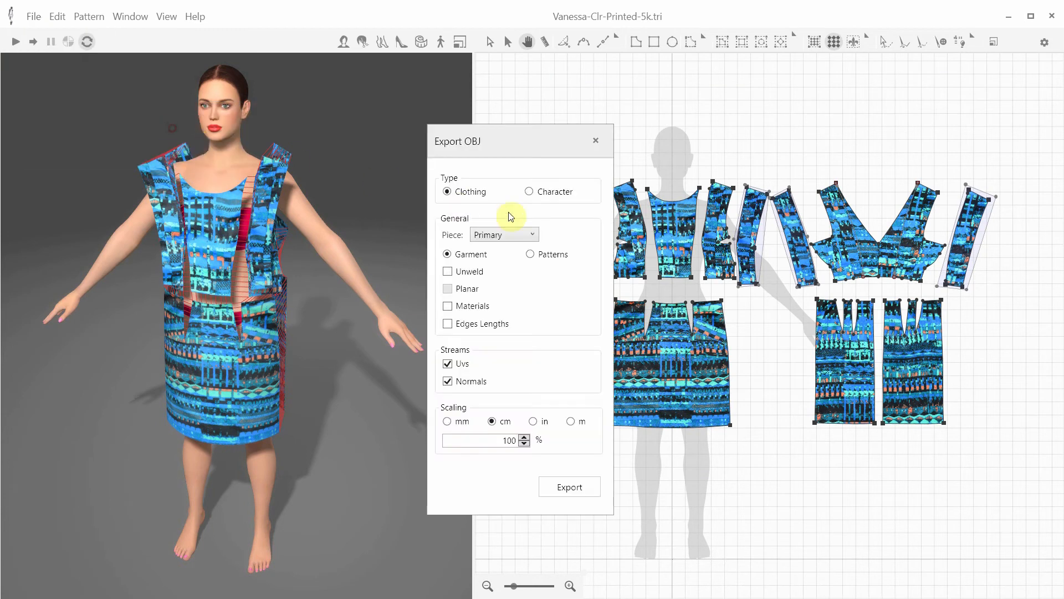
{"action": "left_click", "coordinate": [530, 191]}
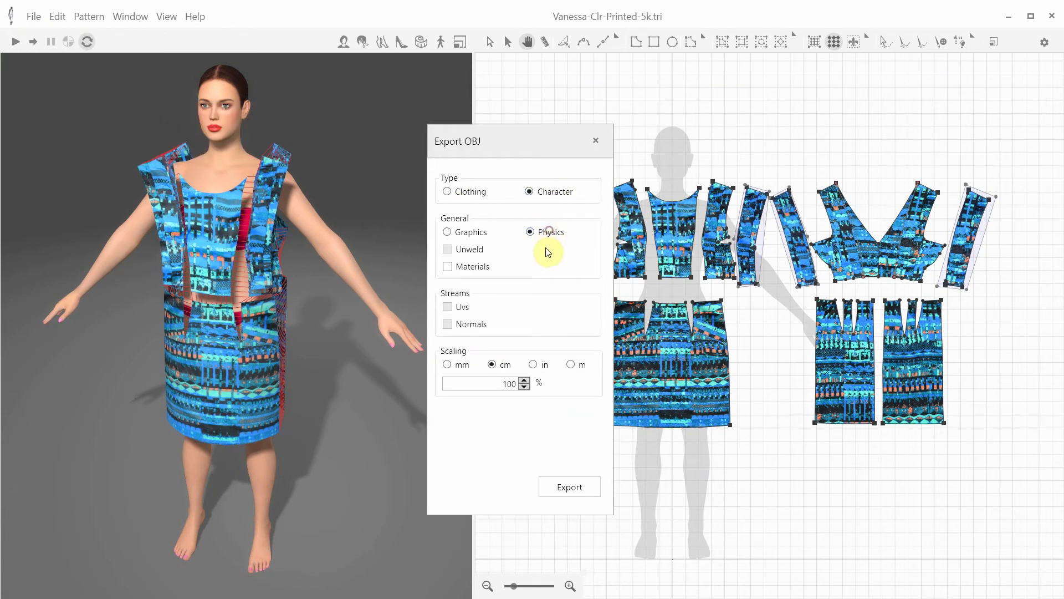
{"action": "left_click", "coordinate": [447, 267]}
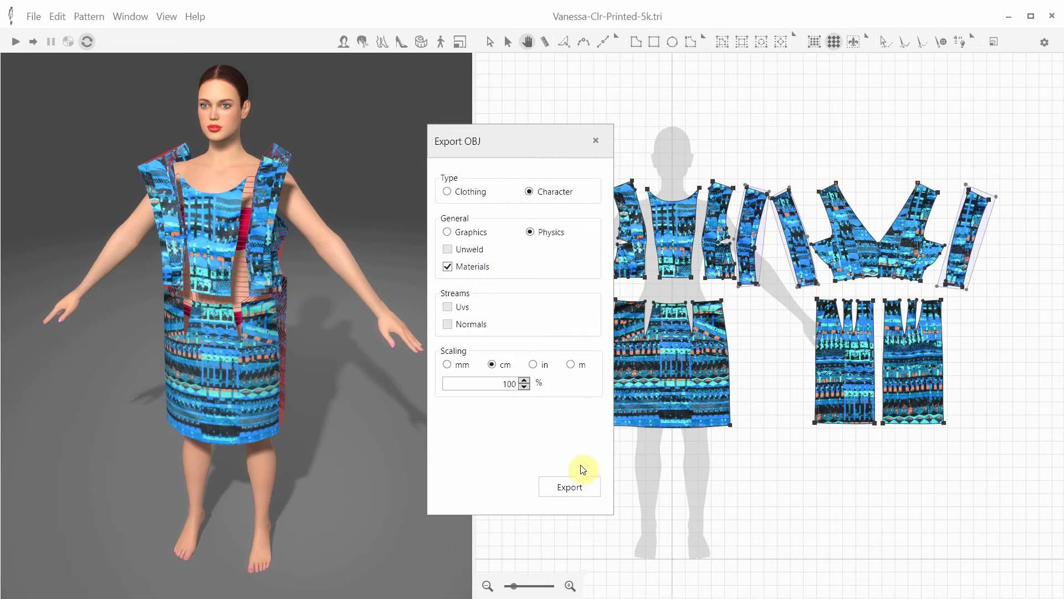
{"action": "left_click", "coordinate": [569, 487]}
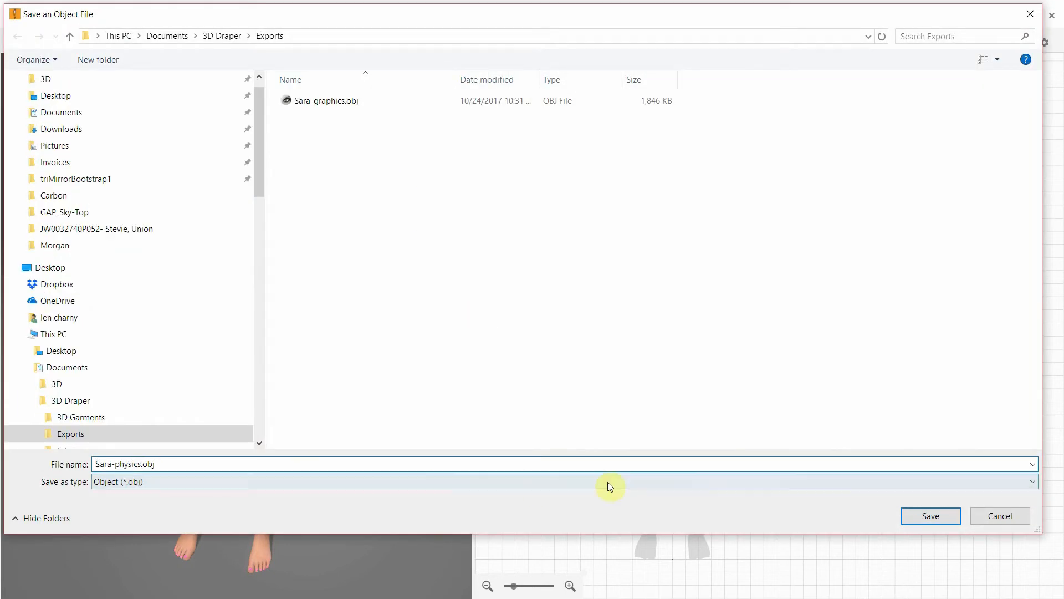
{"action": "left_click", "coordinate": [931, 514]}
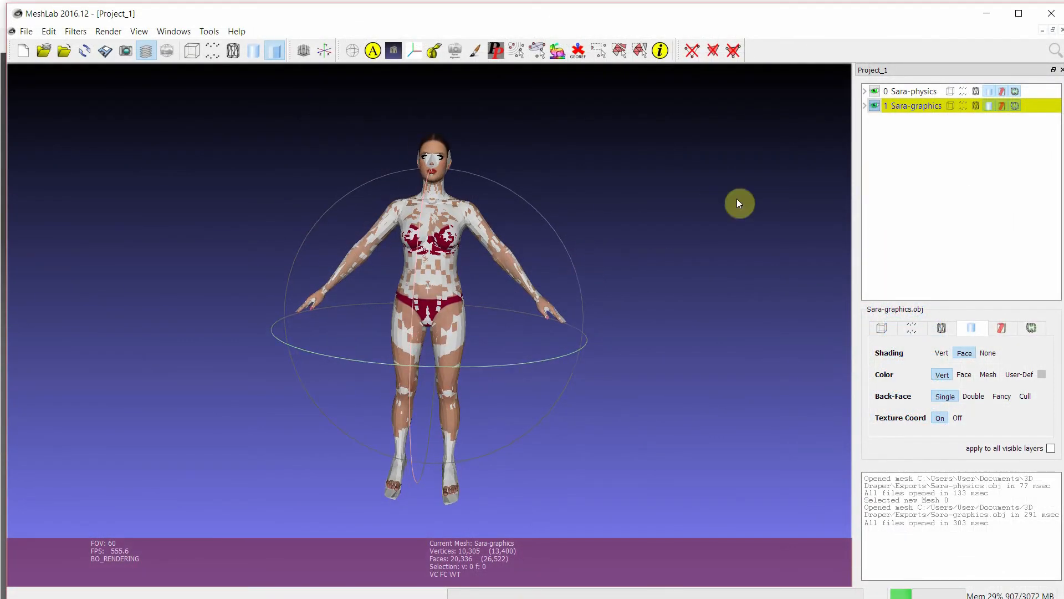
Step: Toggle between the Sara-physics and Sara-graphics layers in MeshLab
{"action": "left_click", "coordinate": [874, 106]}
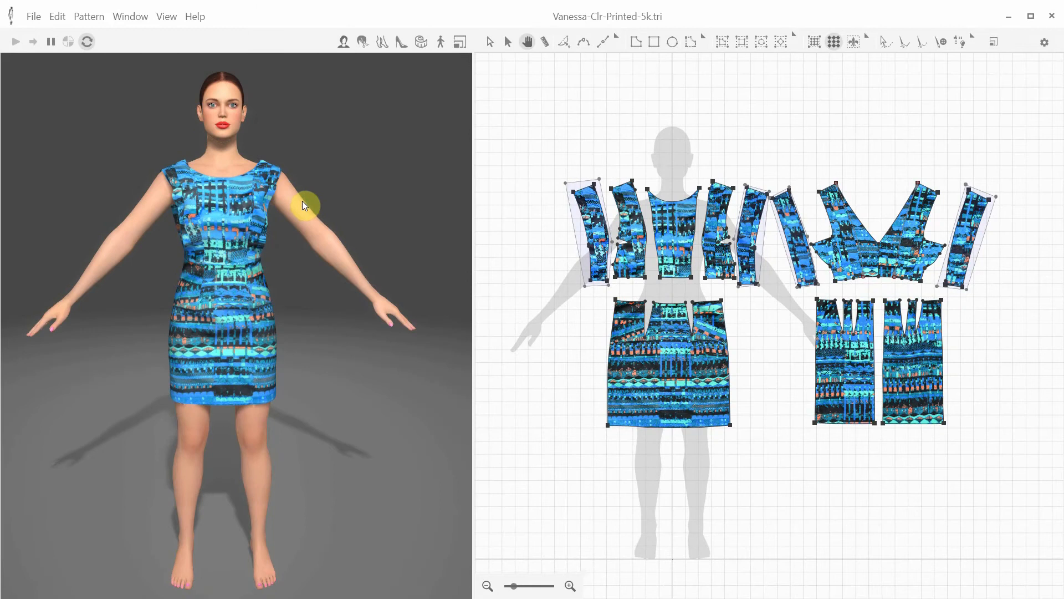
Step: Export the draped dress with materials as Dress.obj, then return to 3D Draper
{"action": "left_click", "coordinate": [33, 17]}
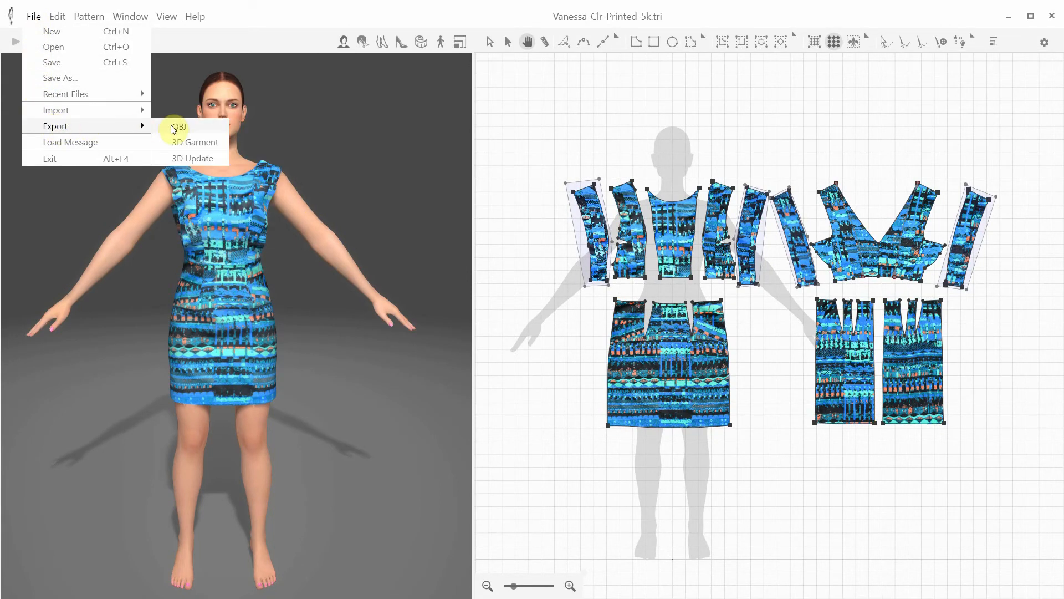
{"action": "left_click", "coordinate": [182, 127]}
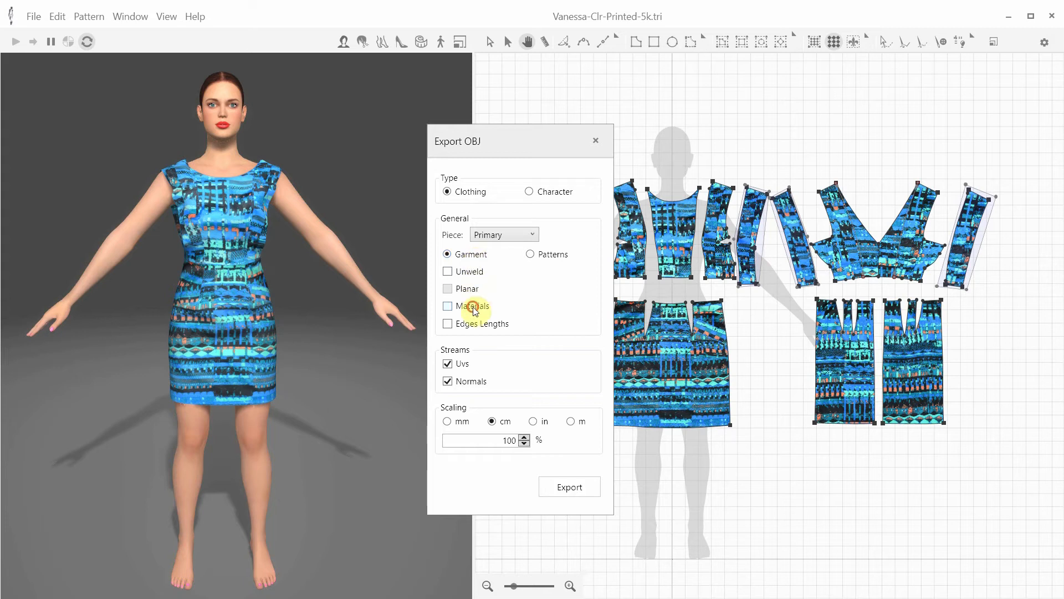
{"action": "left_click", "coordinate": [447, 305]}
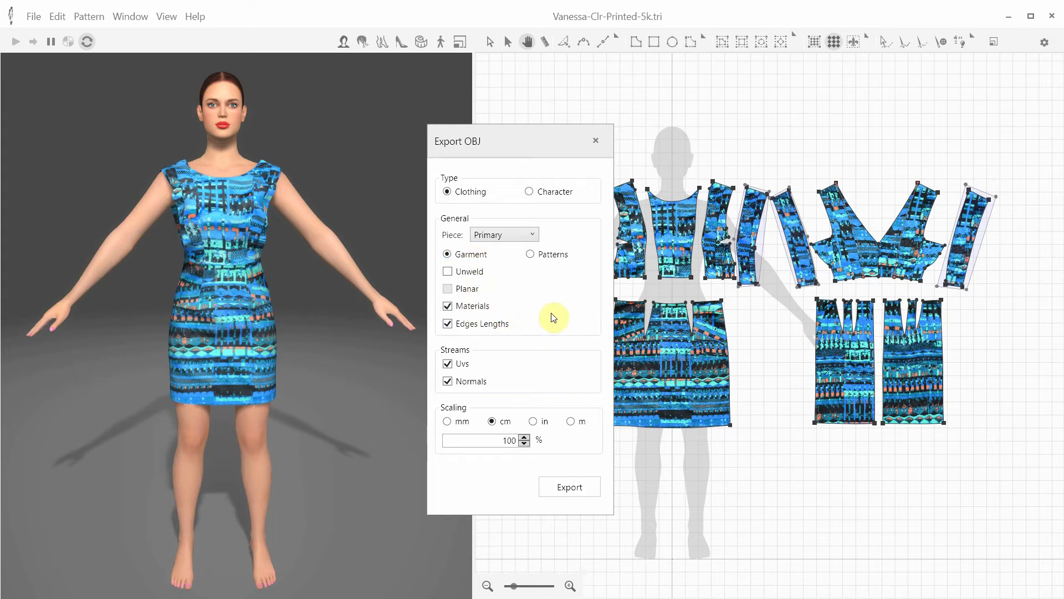
{"action": "left_click", "coordinate": [568, 486]}
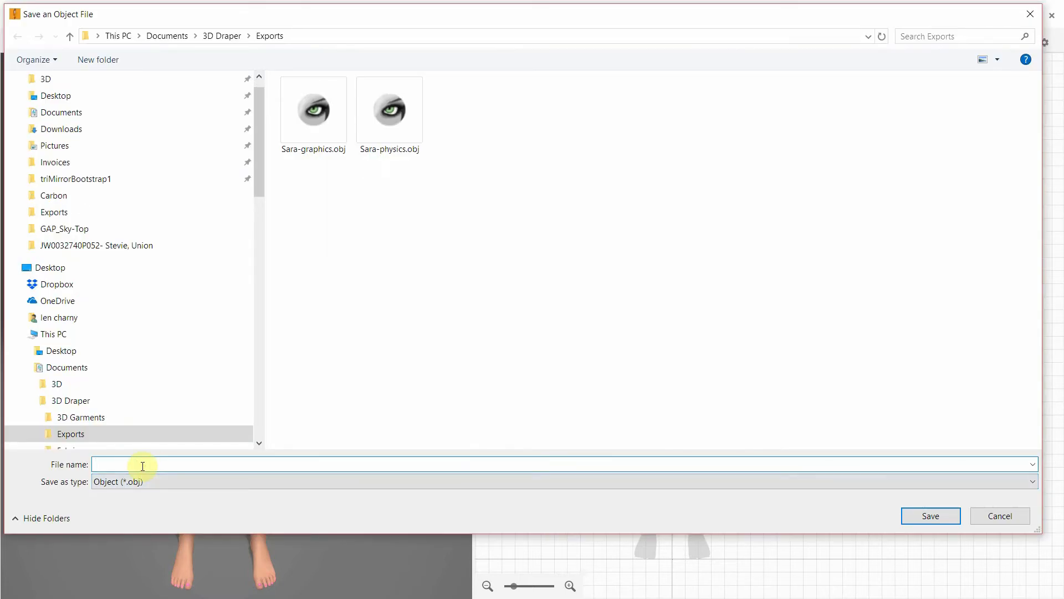
{"action": "type", "text": "Dress"}
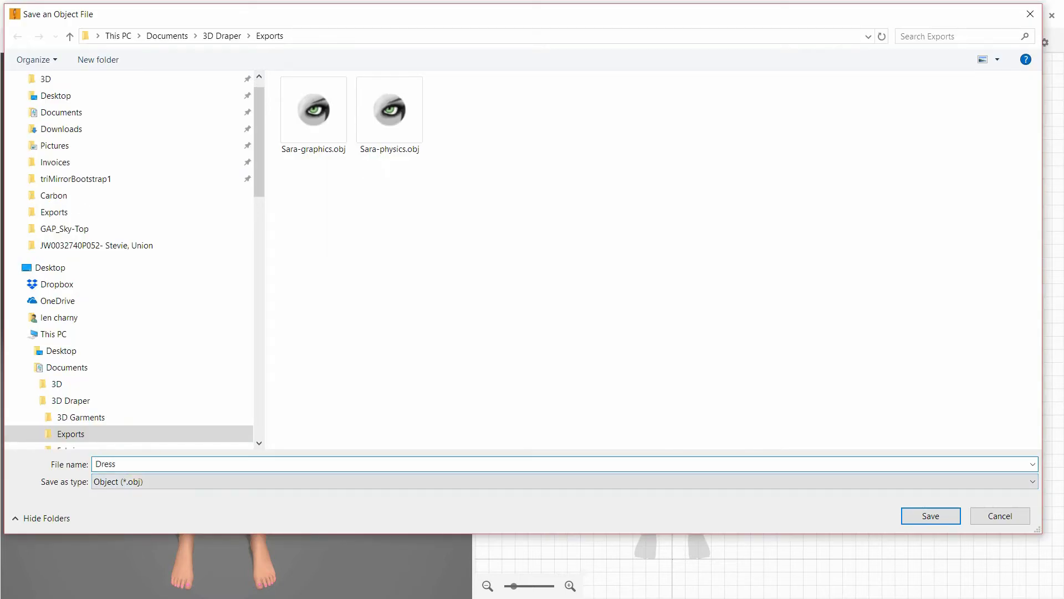
{"action": "left_click", "coordinate": [930, 515]}
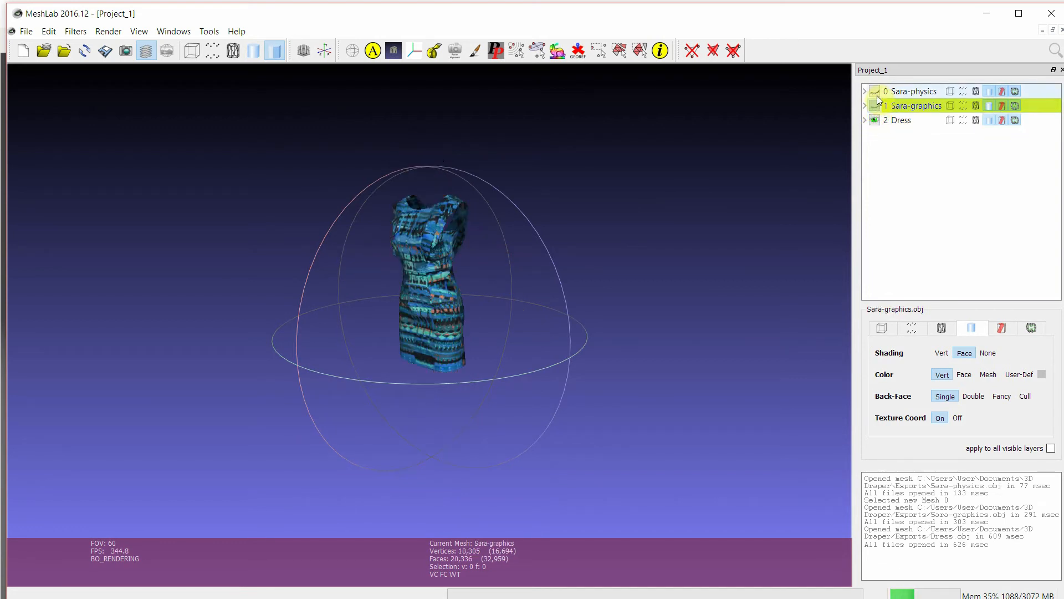
{"action": "key", "text": "alt+tab"}
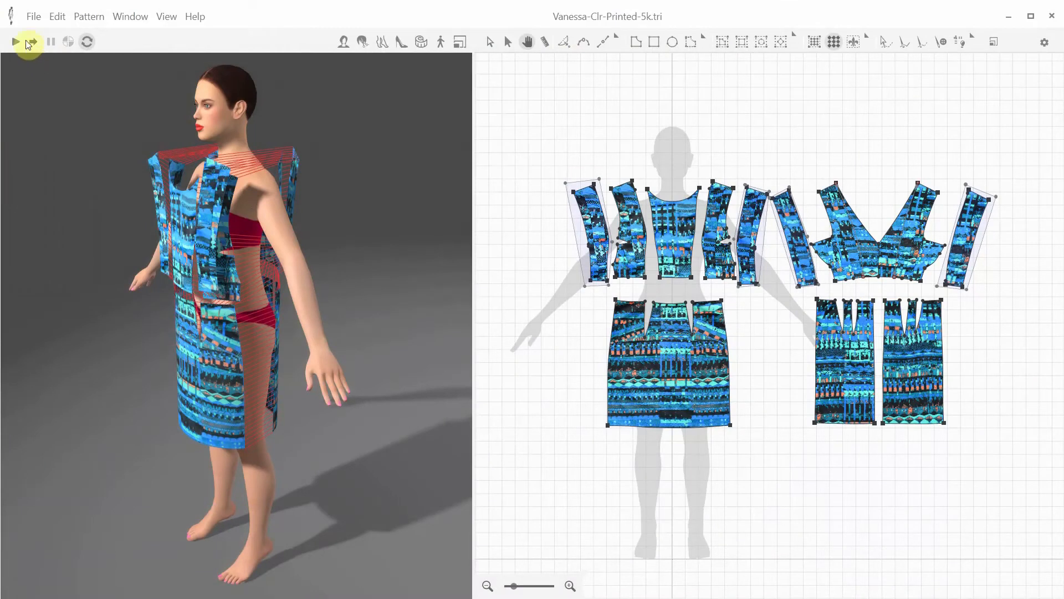
Step: Export the dress as planar Patterns OBJ saved as dress_patterns_planar.obj
{"action": "left_click", "coordinate": [33, 16]}
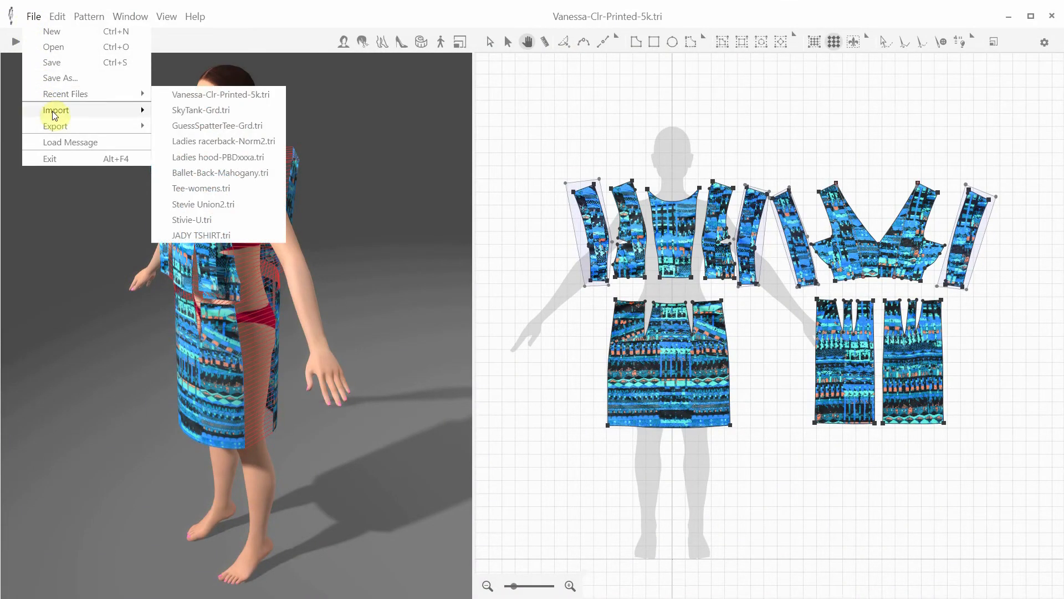
{"action": "left_click", "coordinate": [55, 126]}
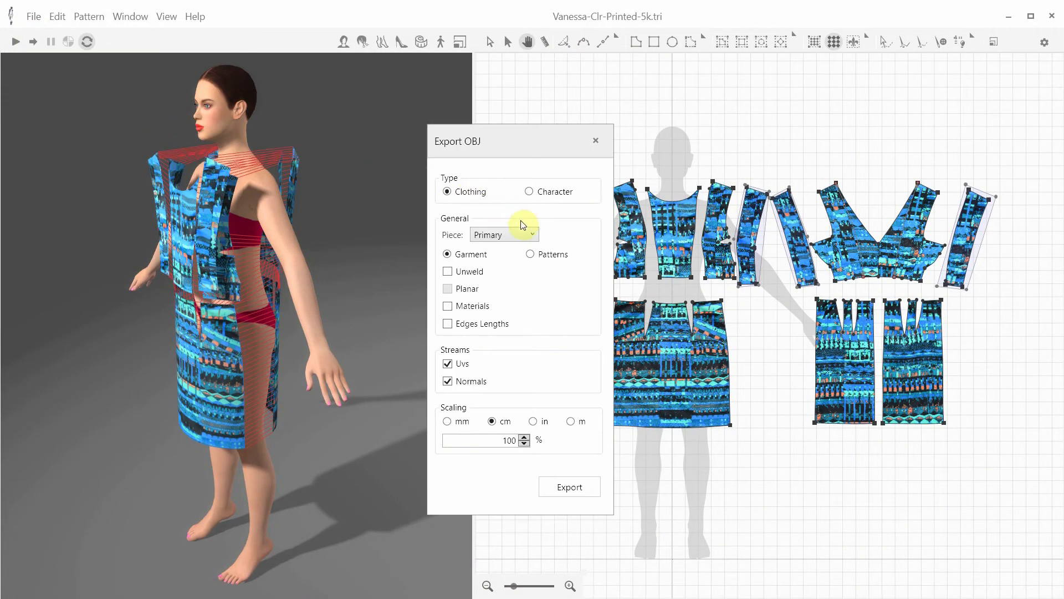
{"action": "left_click", "coordinate": [530, 253]}
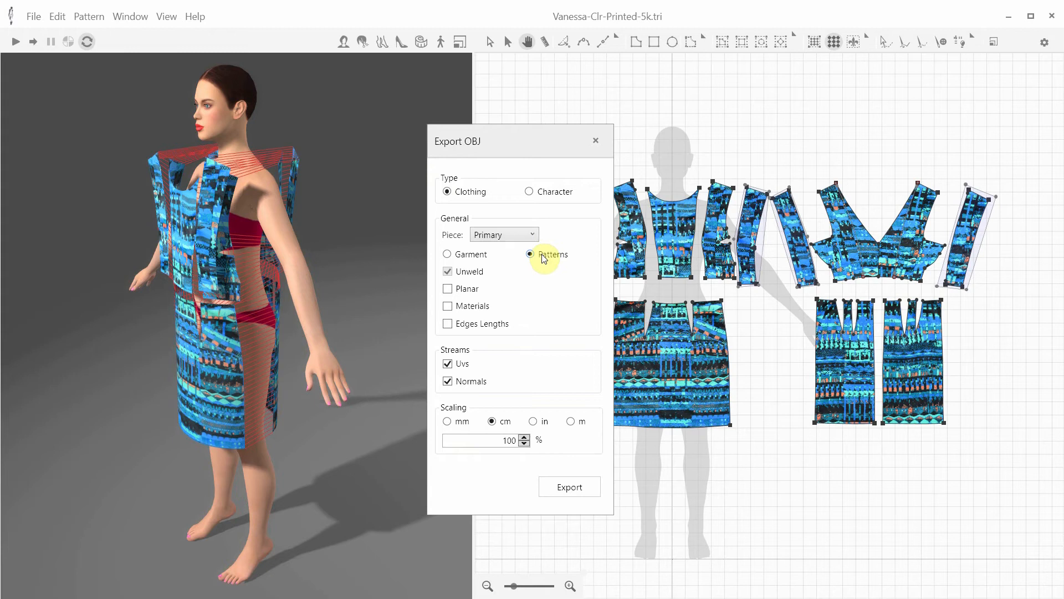
{"action": "mouse_move", "coordinate": [529, 283]}
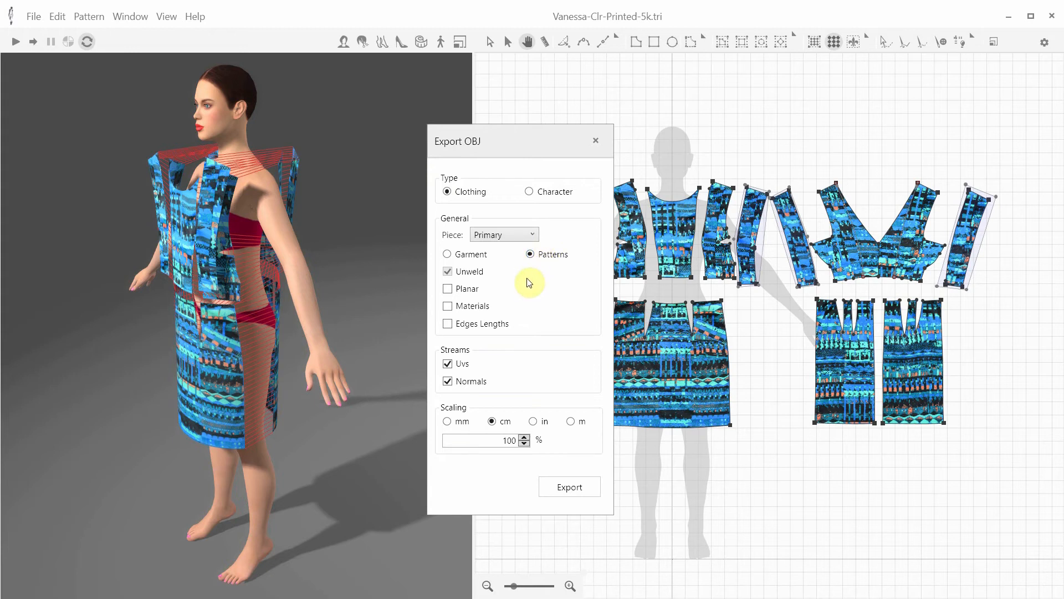
{"action": "left_click", "coordinate": [447, 289]}
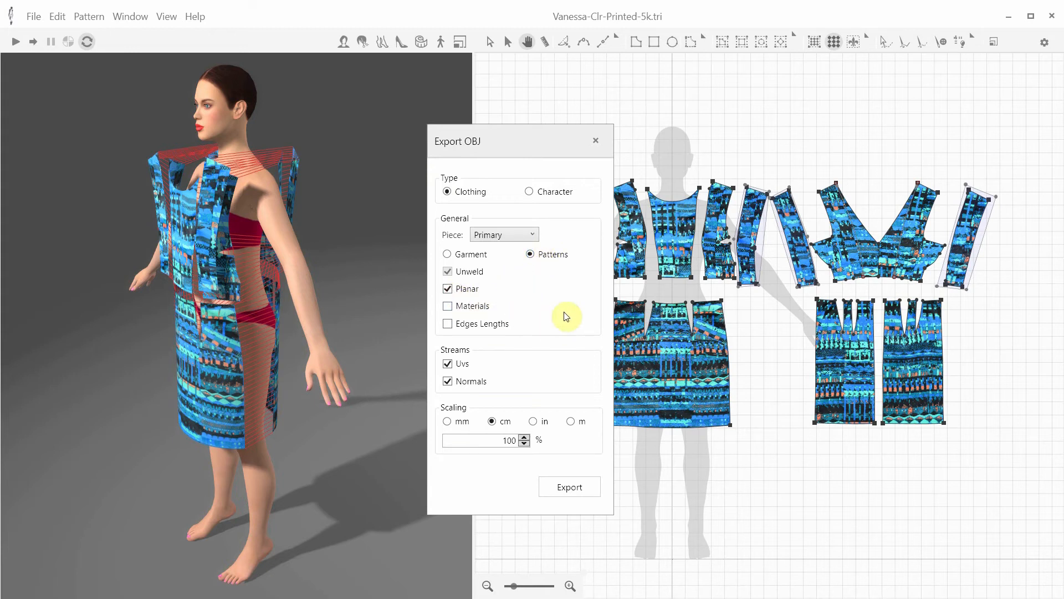
{"action": "mouse_move", "coordinate": [590, 381]}
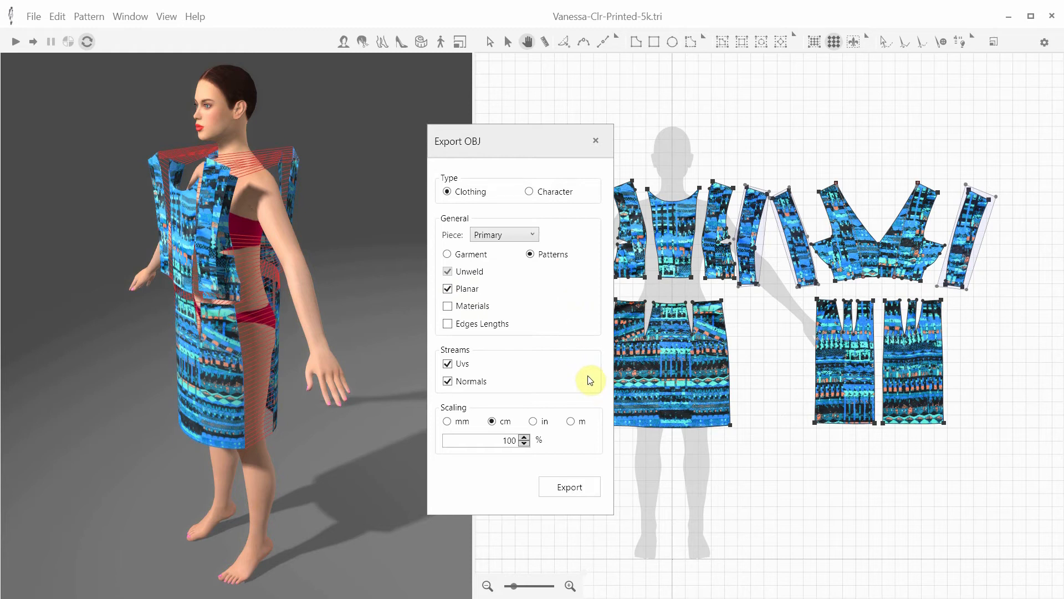
{"action": "left_click", "coordinate": [569, 487]}
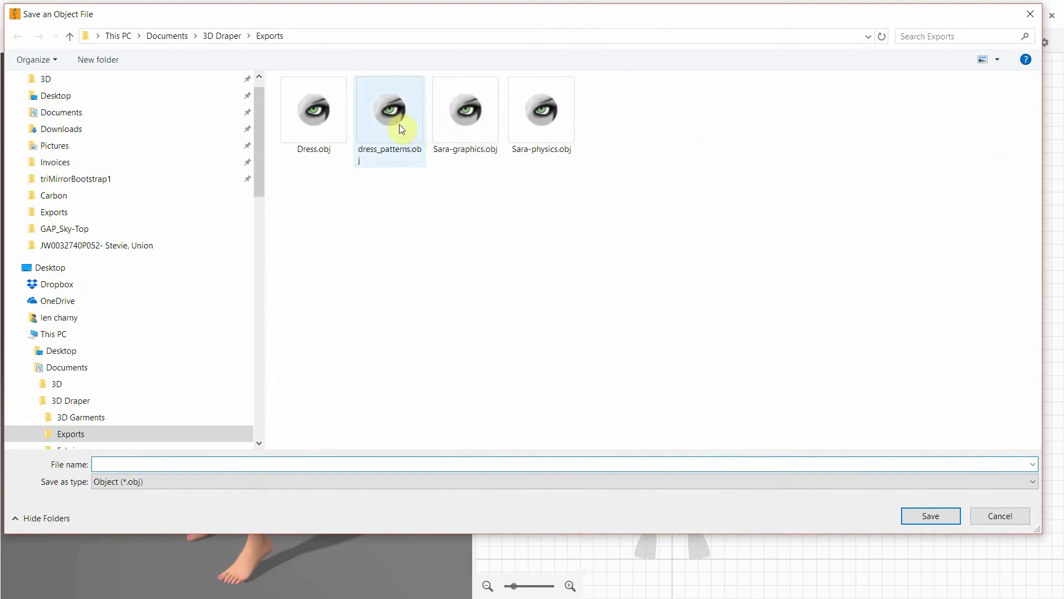
{"action": "left_click", "coordinate": [389, 109]}
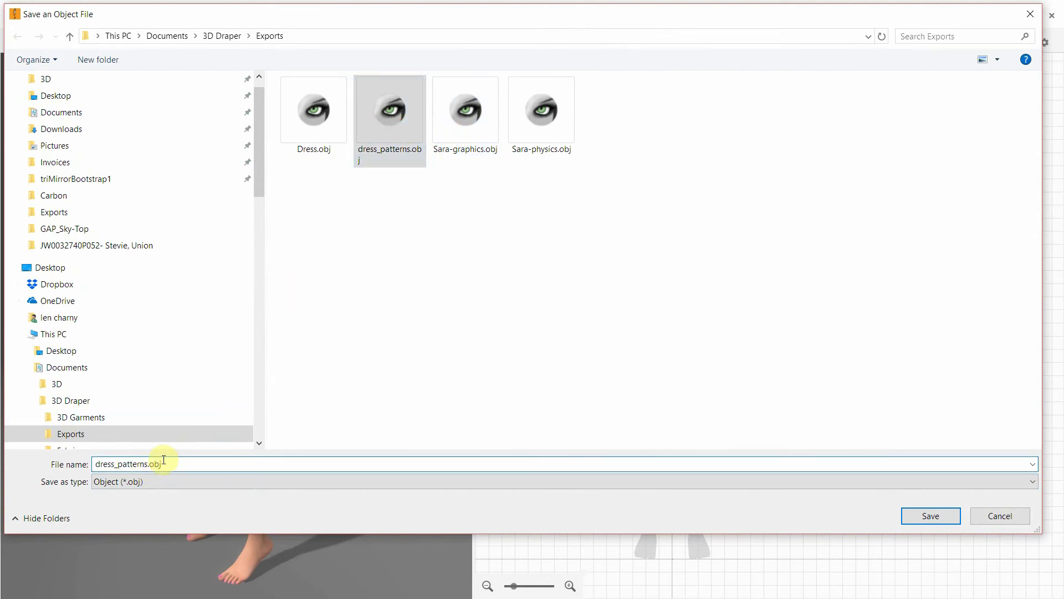
{"action": "type", "text": "_plana"}
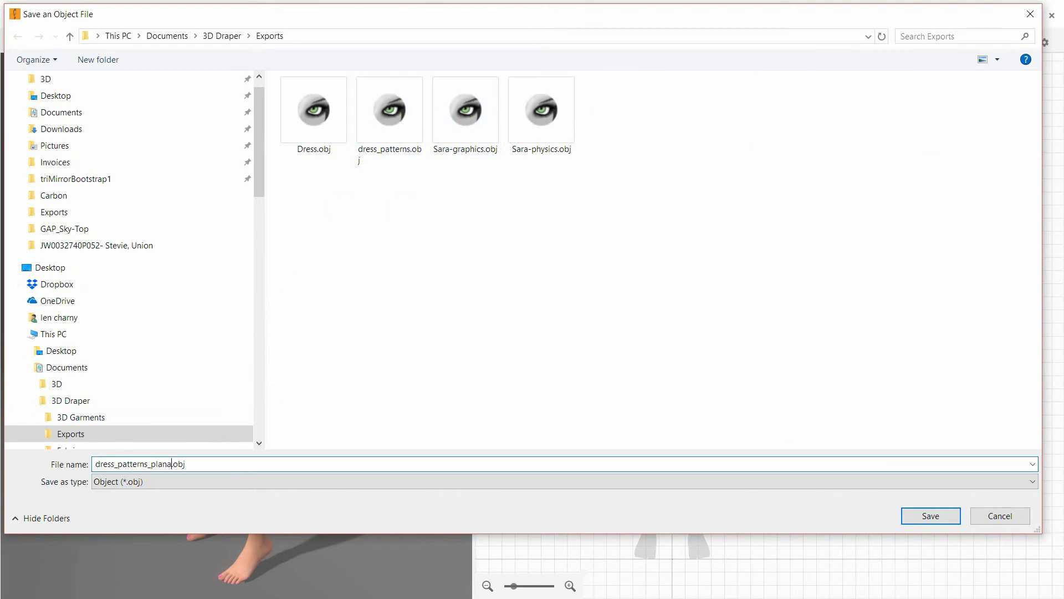
{"action": "left_click", "coordinate": [929, 515]}
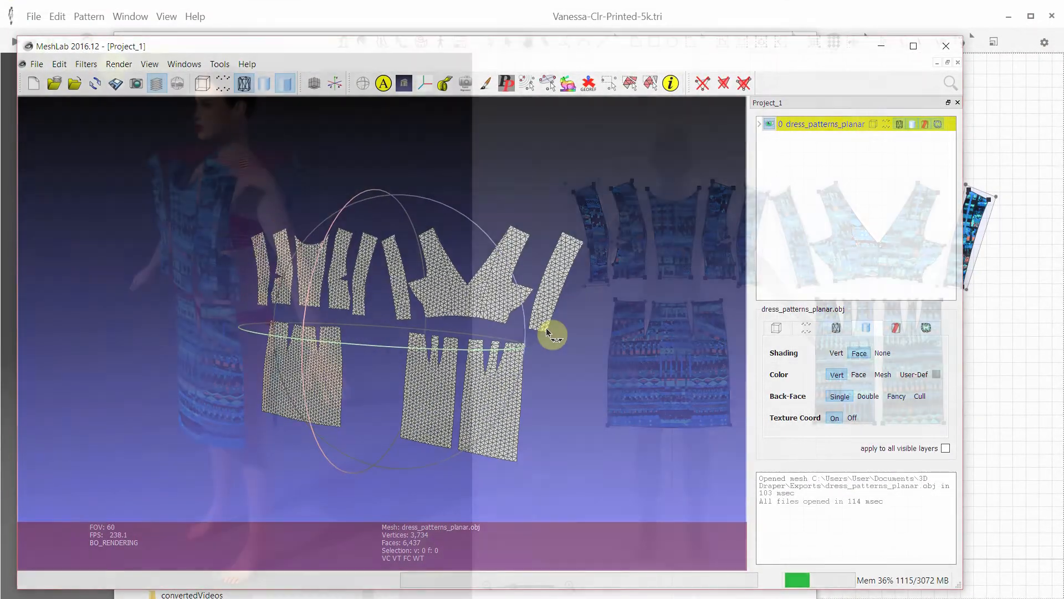
{"action": "left_click", "coordinate": [33, 16]}
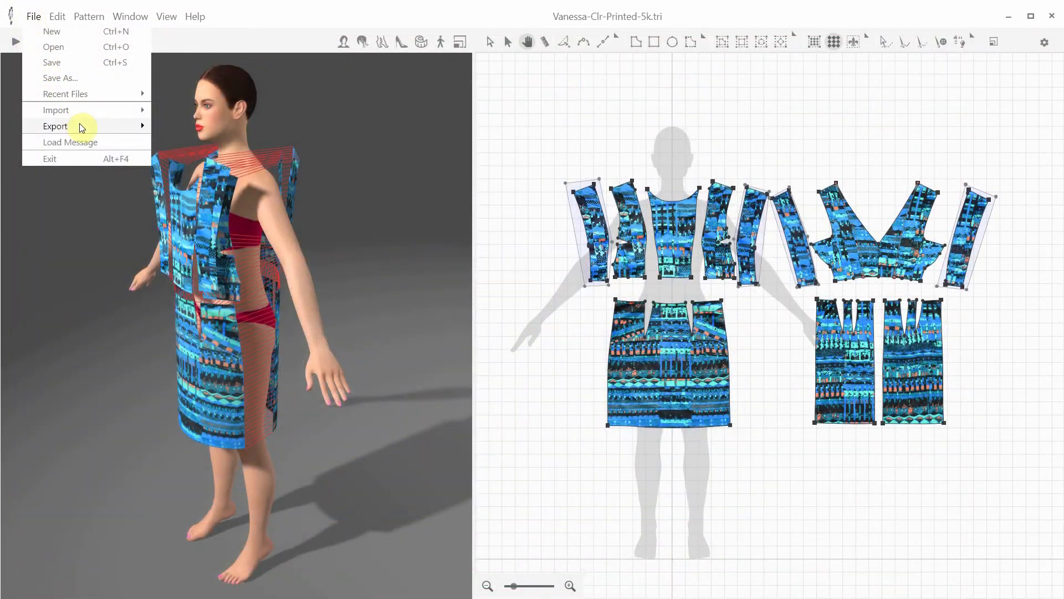
Step: Set the OBJ export to Patterns output with Unweld ticked and adjust the Planar checkbox
{"action": "left_click", "coordinate": [56, 127]}
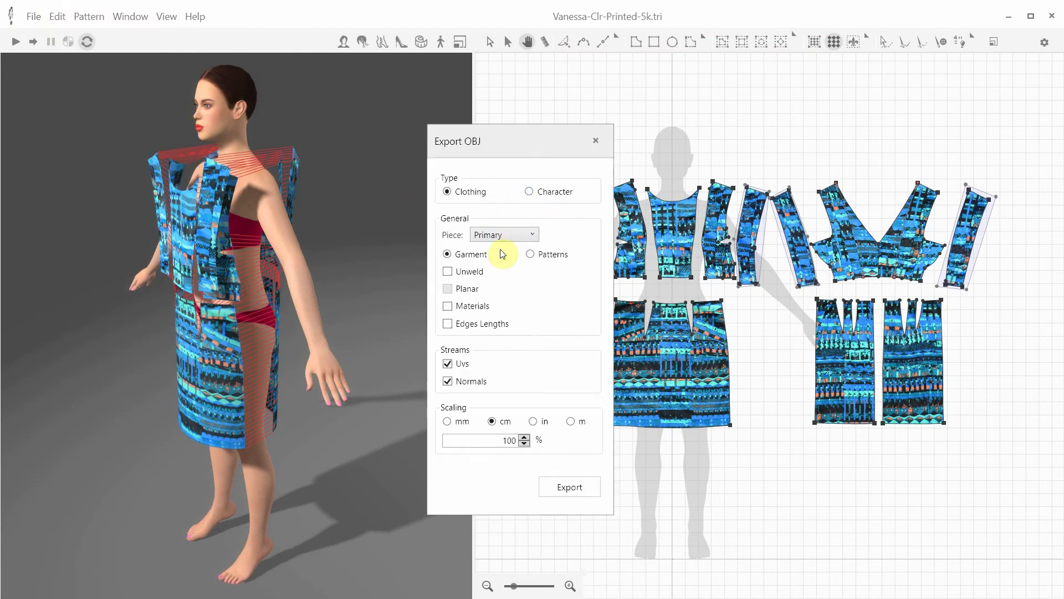
{"action": "left_click", "coordinate": [530, 254]}
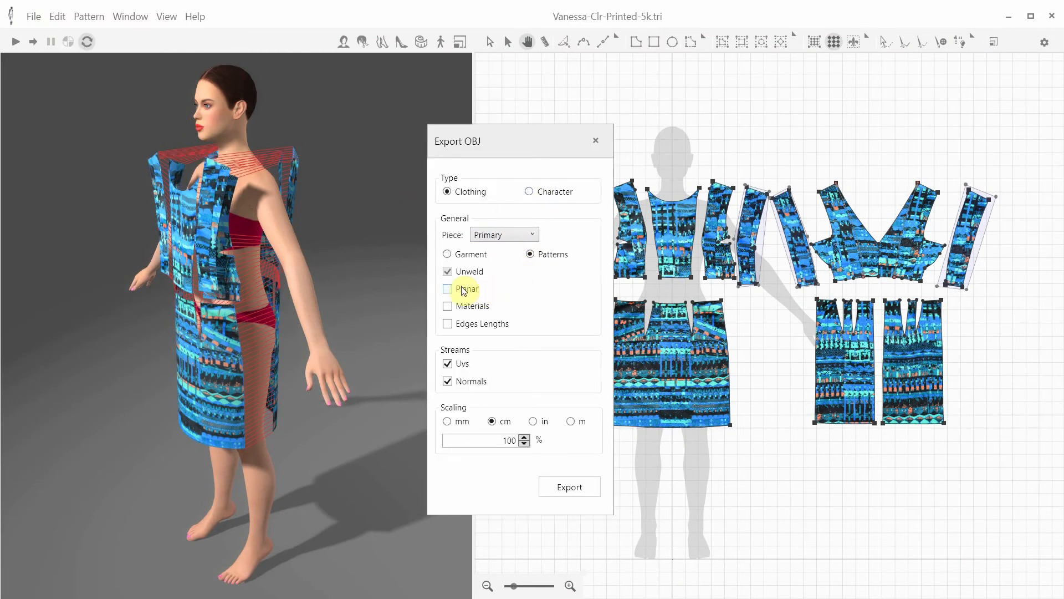
{"action": "left_click", "coordinate": [569, 486]}
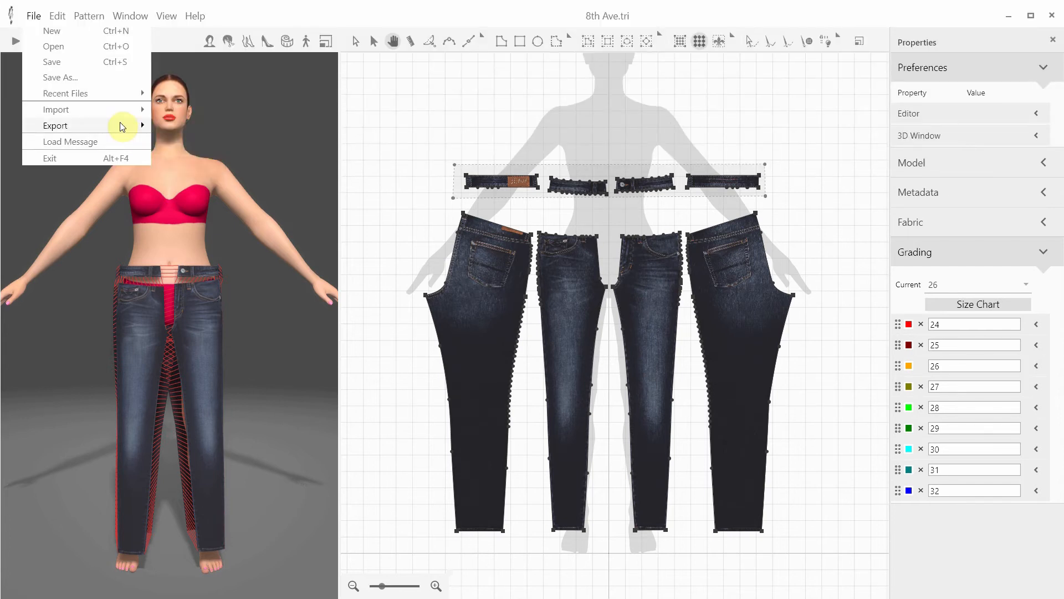
Step: Simulate to drape the 8th Ave jeans, then set their metadata Layer to -1
{"action": "left_click", "coordinate": [55, 126]}
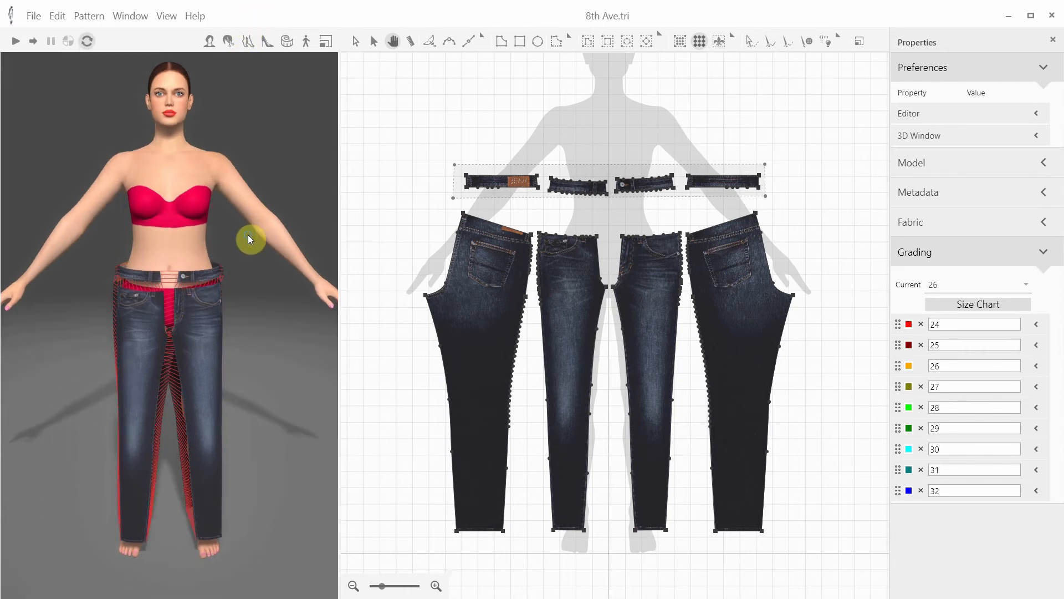
{"action": "left_click", "coordinate": [15, 41]}
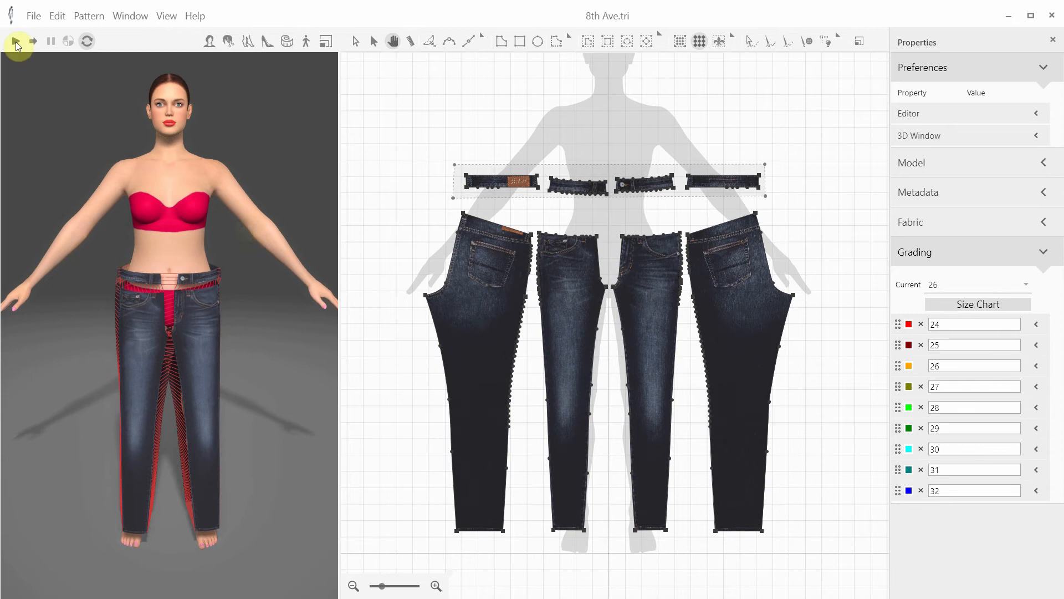
{"action": "left_click", "coordinate": [16, 41]}
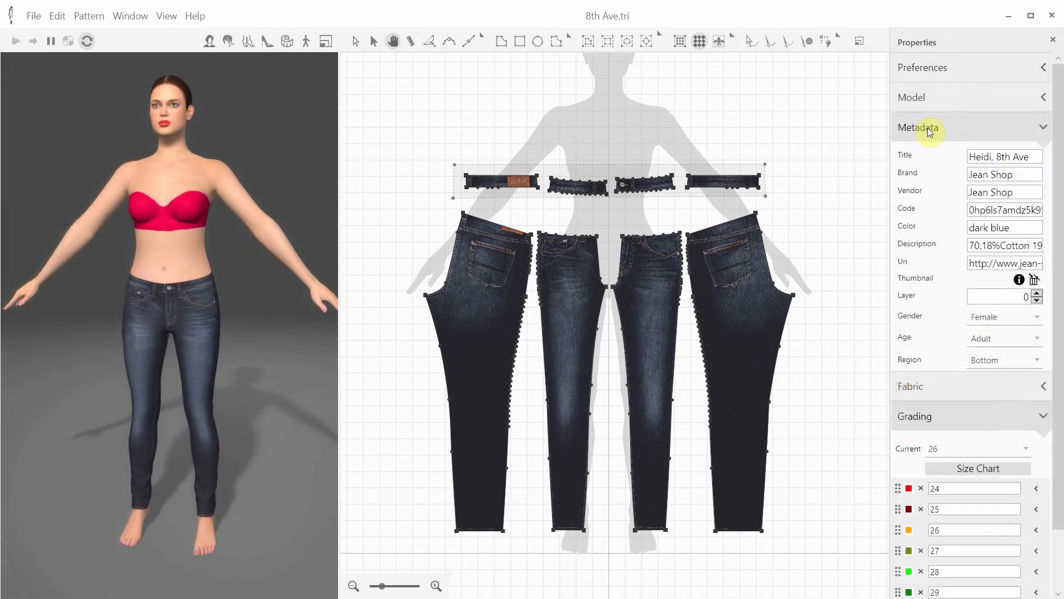
{"action": "mouse_move", "coordinate": [921, 159]}
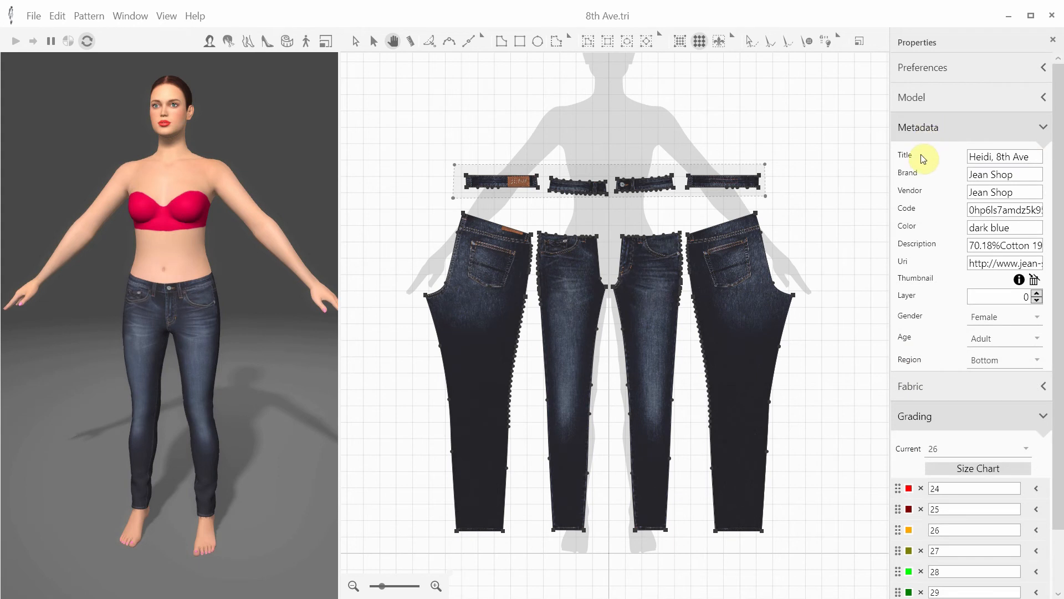
{"action": "mouse_move", "coordinate": [979, 321]}
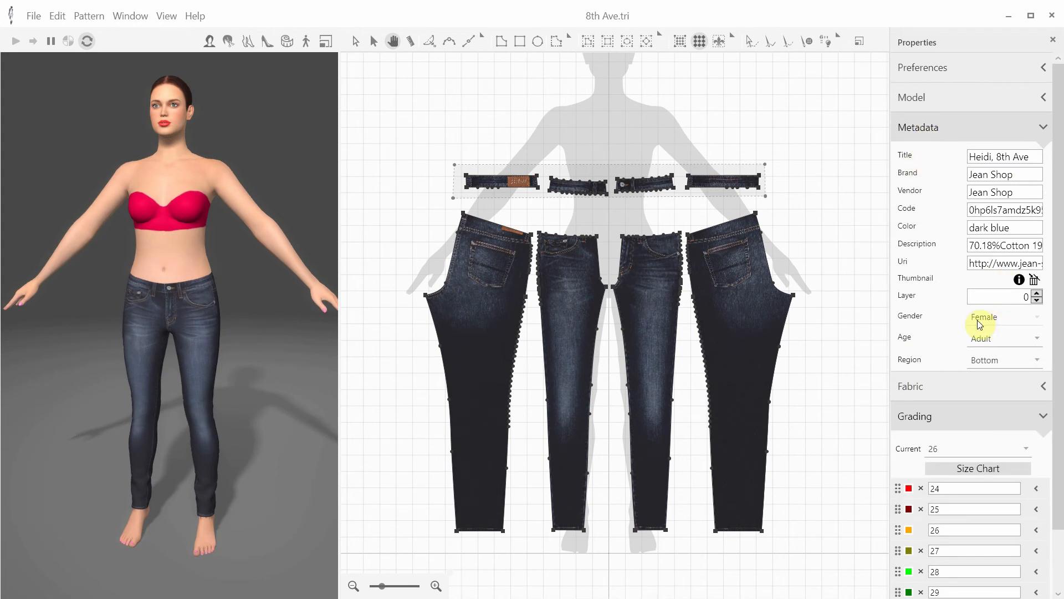
{"action": "mouse_move", "coordinate": [998, 322]}
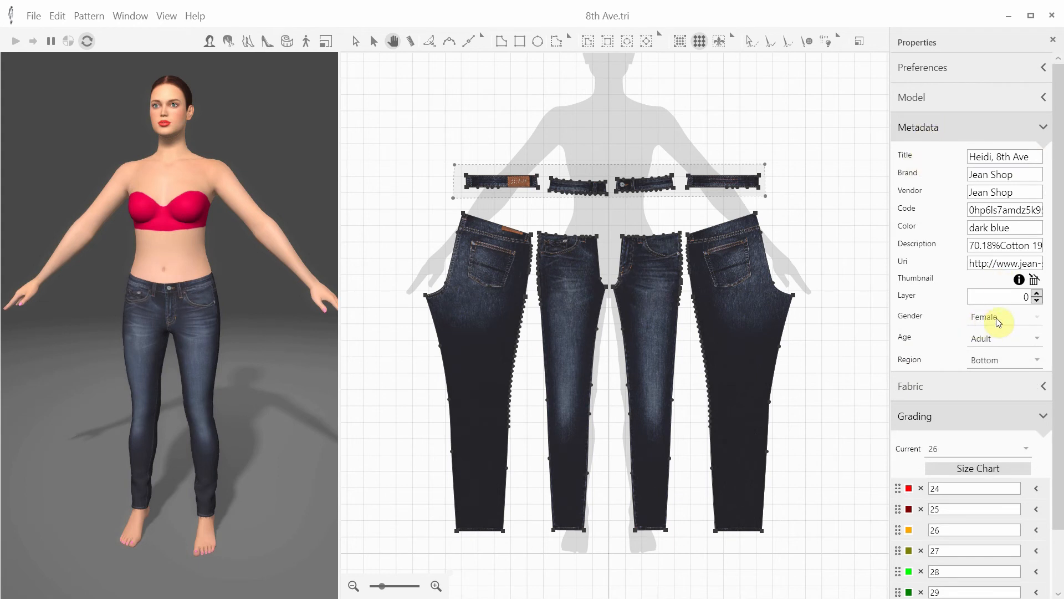
{"action": "left_click", "coordinate": [1005, 316]}
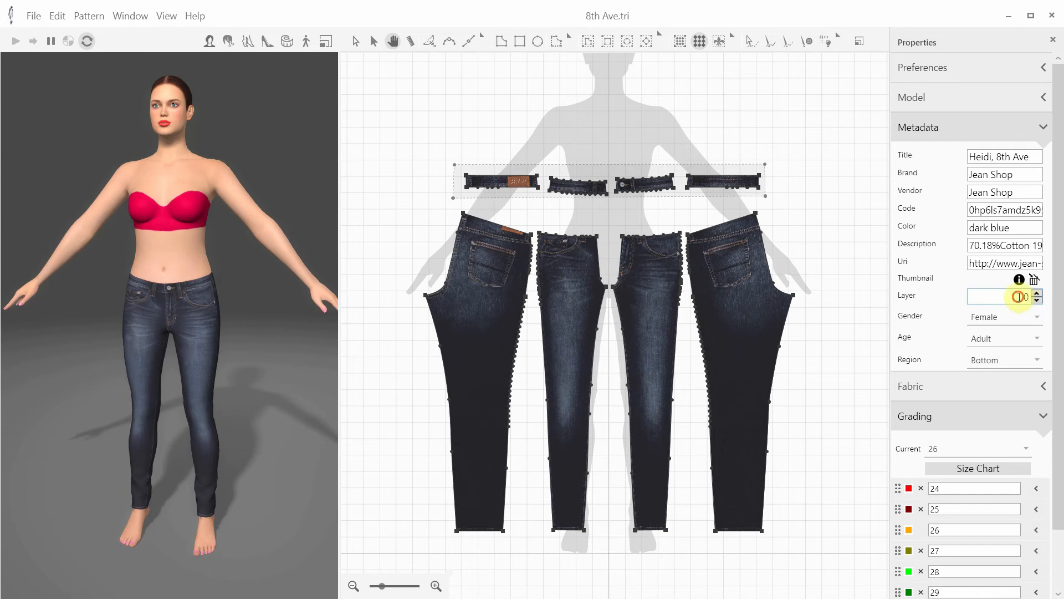
{"action": "left_click", "coordinate": [1037, 300]}
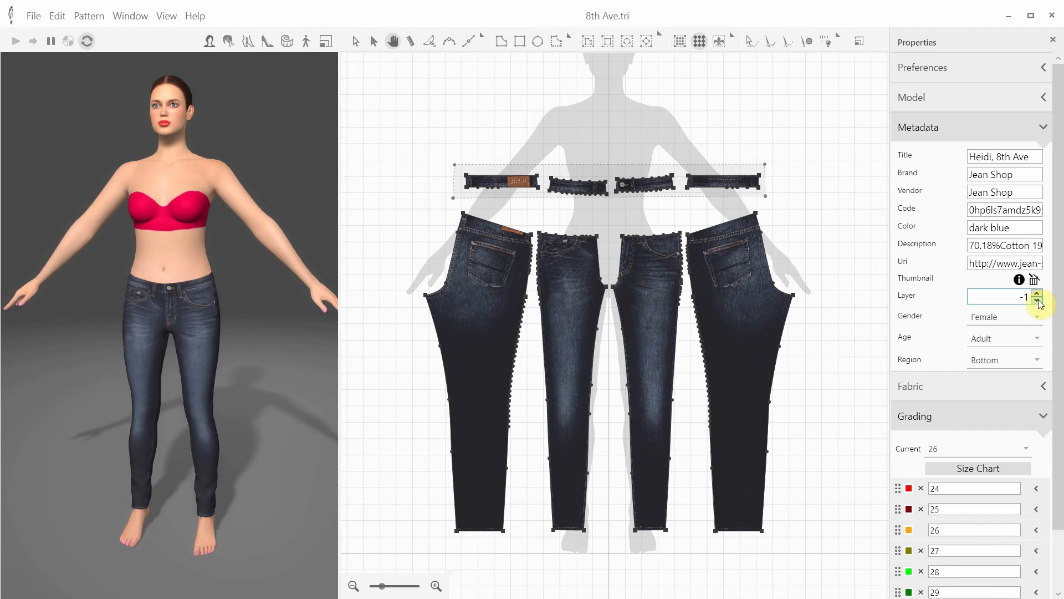
{"action": "mouse_move", "coordinate": [433, 46]}
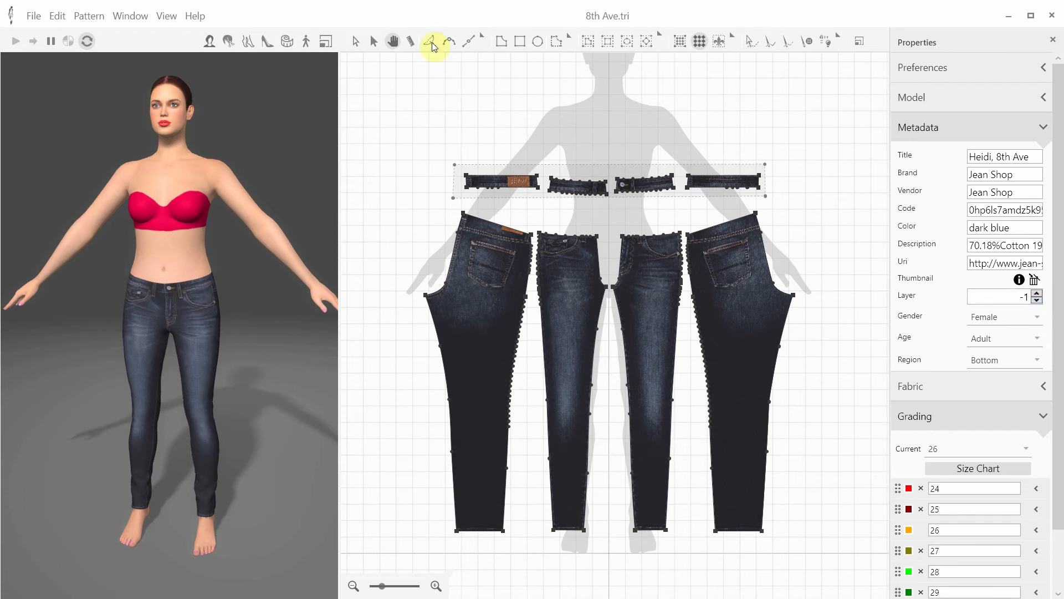
Step: Export the draped jeans as a 3D Garment to the 3D Garments folder, keeping the default name
{"action": "left_click", "coordinate": [33, 16]}
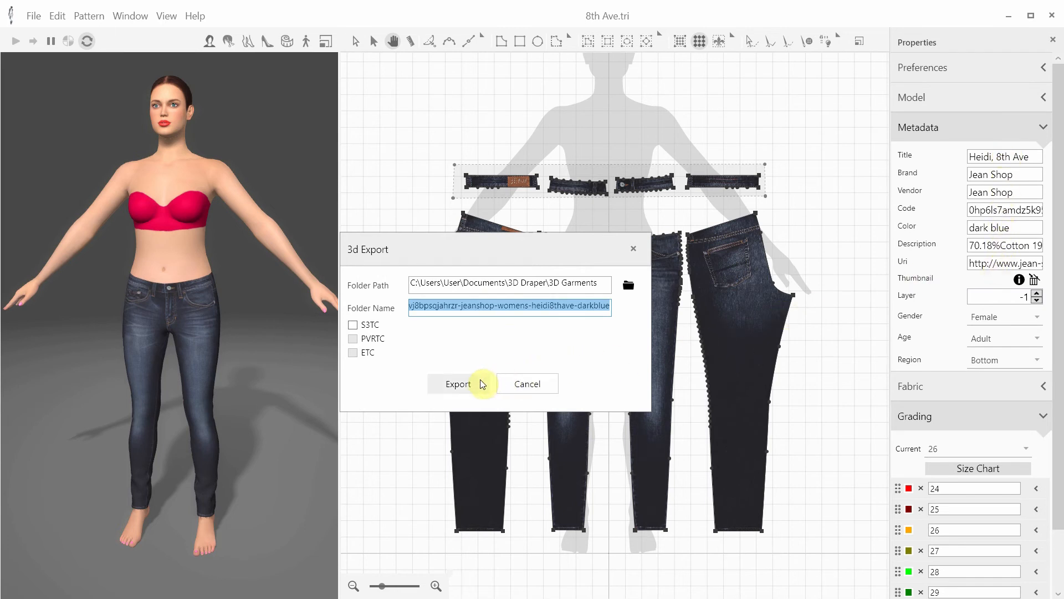
{"action": "left_click", "coordinate": [457, 384]}
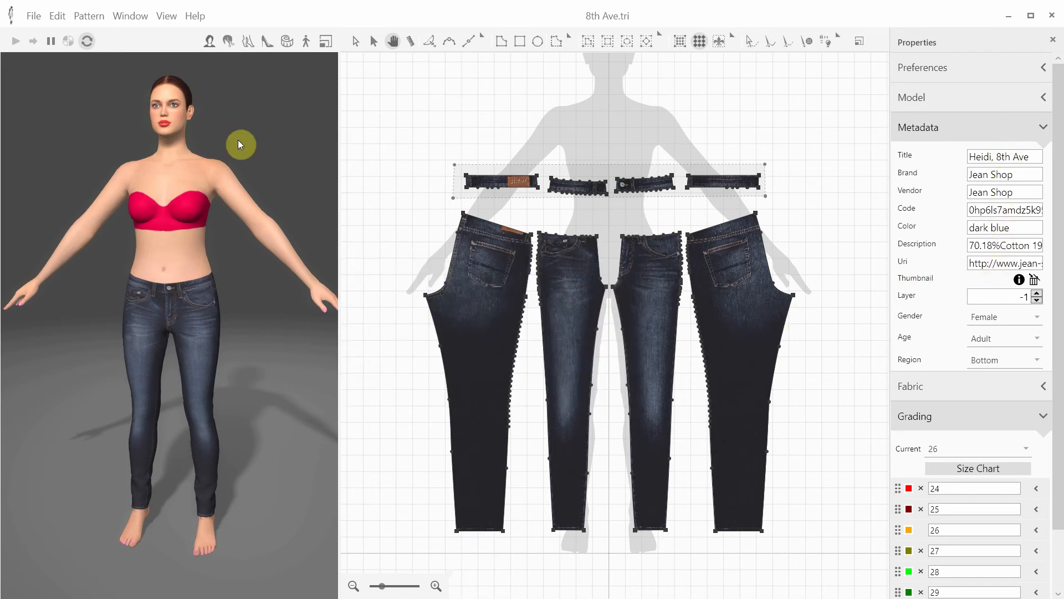
Step: Import the dark blue Jean Shop jeans garment and try them on at grade 26
{"action": "left_click", "coordinate": [33, 16]}
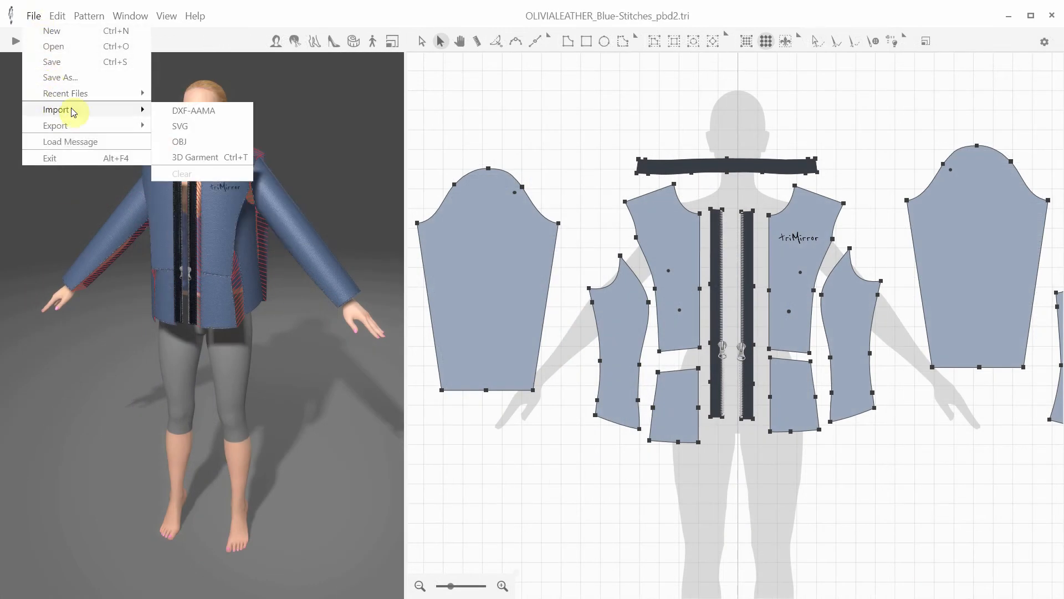
{"action": "left_click", "coordinate": [194, 157]}
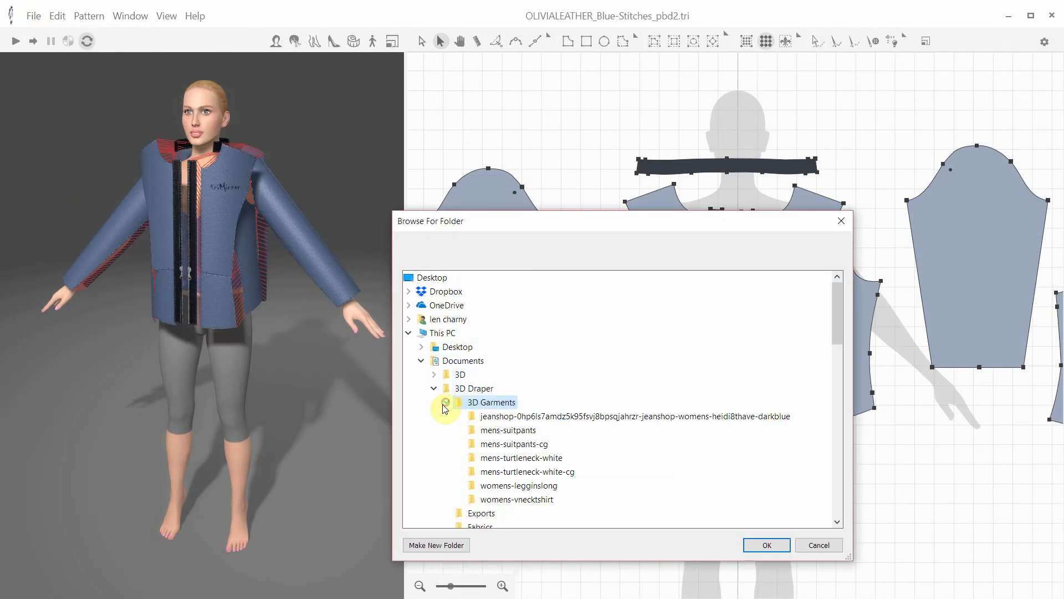
{"action": "left_click", "coordinate": [765, 544]}
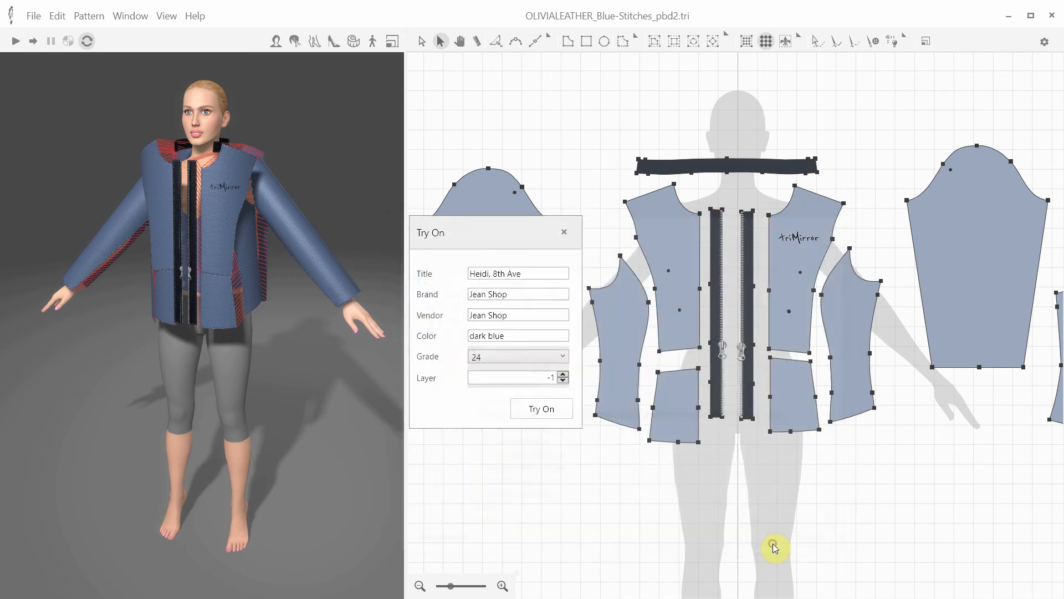
{"action": "left_click", "coordinate": [562, 356]}
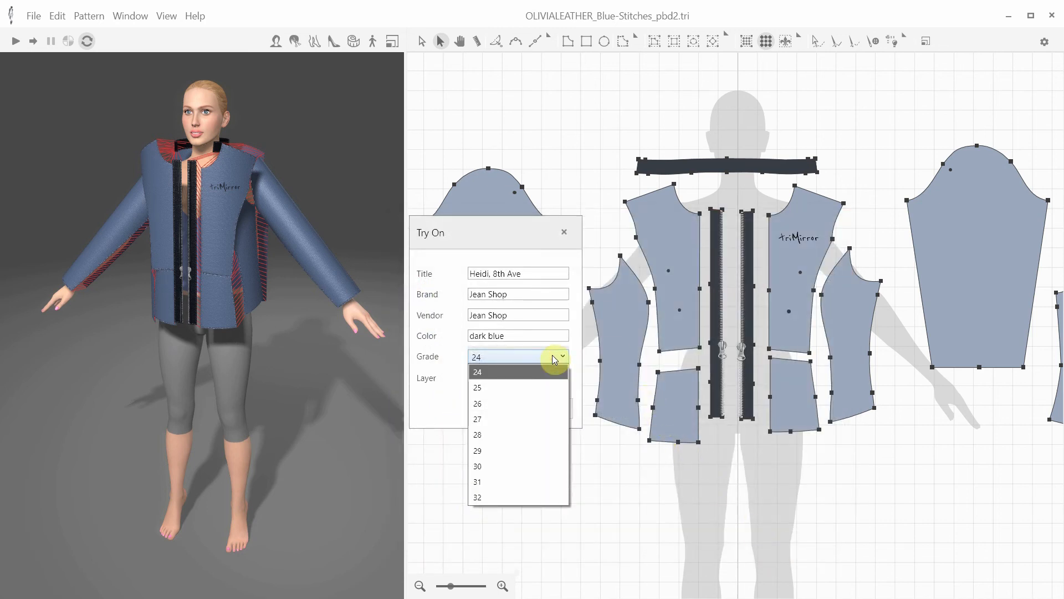
{"action": "left_click", "coordinate": [477, 402]}
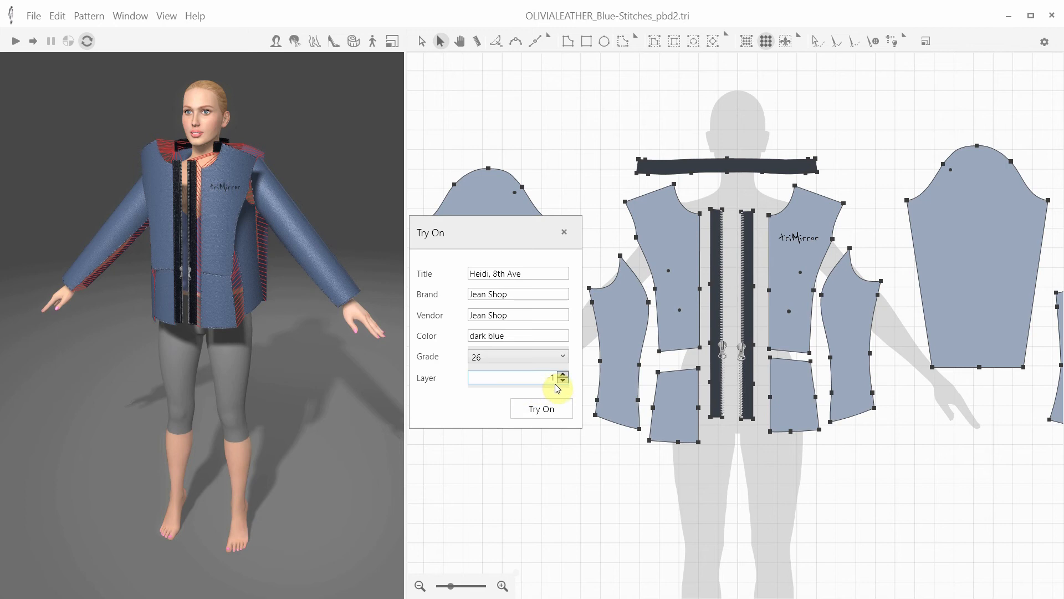
{"action": "mouse_move", "coordinate": [528, 383]}
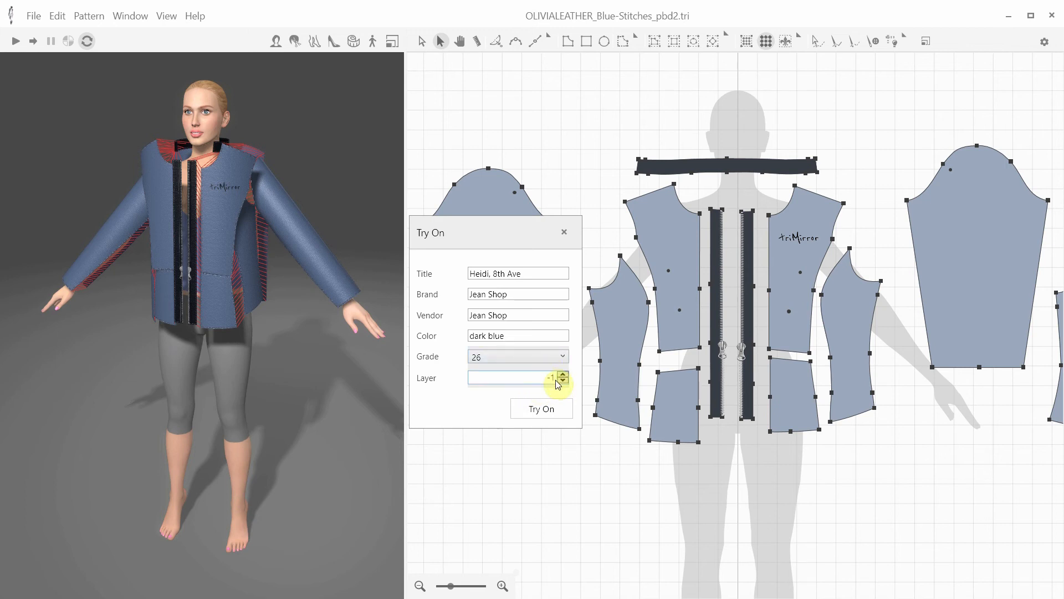
{"action": "left_click", "coordinate": [541, 408]}
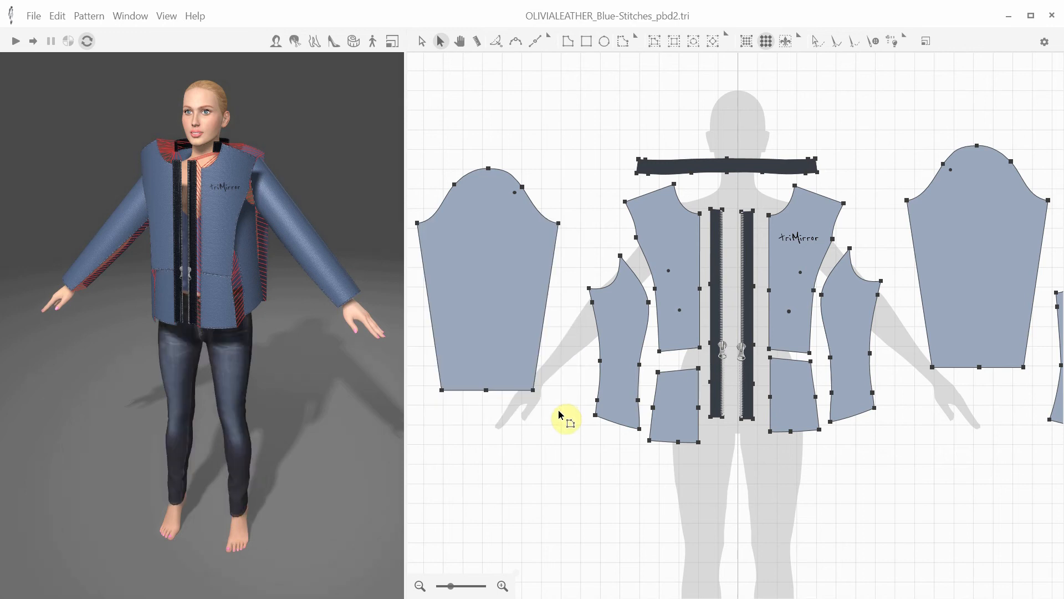
Step: Drape the leather jacket, play an avatar motion, and change the jacket's size to 42
{"action": "left_click", "coordinate": [15, 40]}
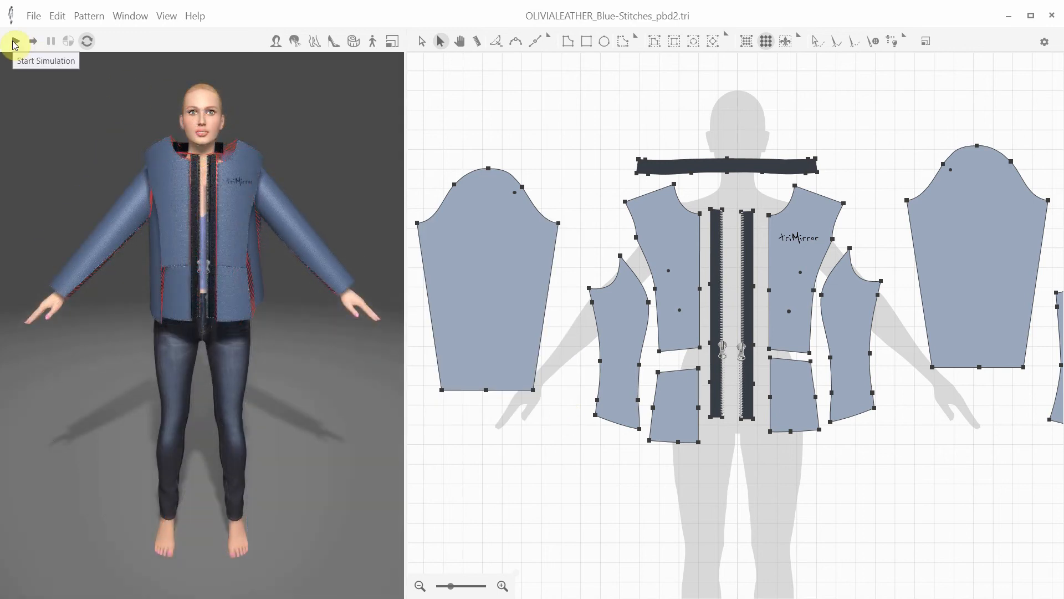
{"action": "left_click", "coordinate": [13, 41]}
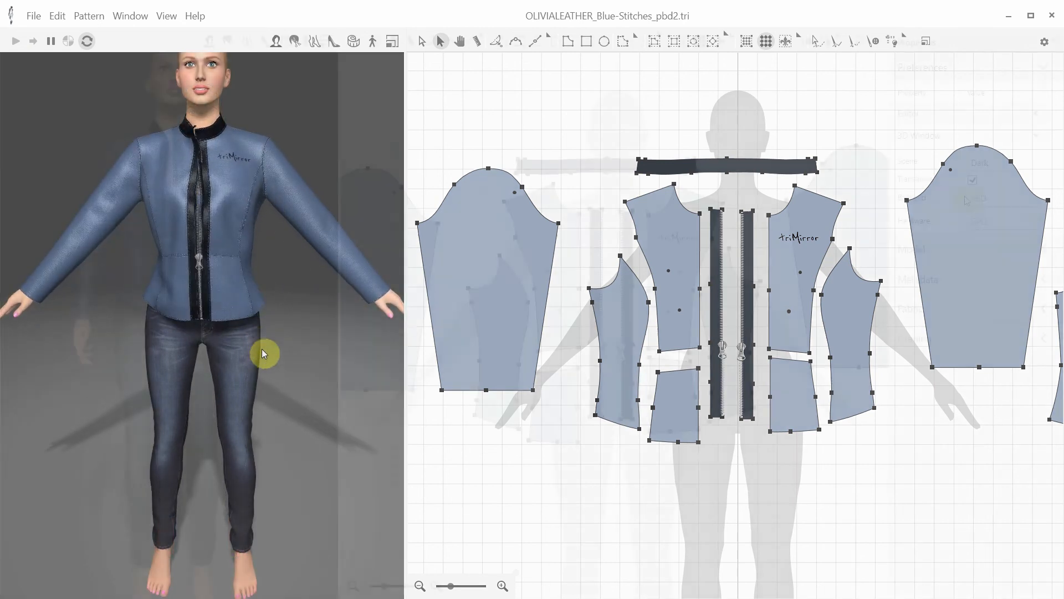
{"action": "left_click", "coordinate": [306, 40]}
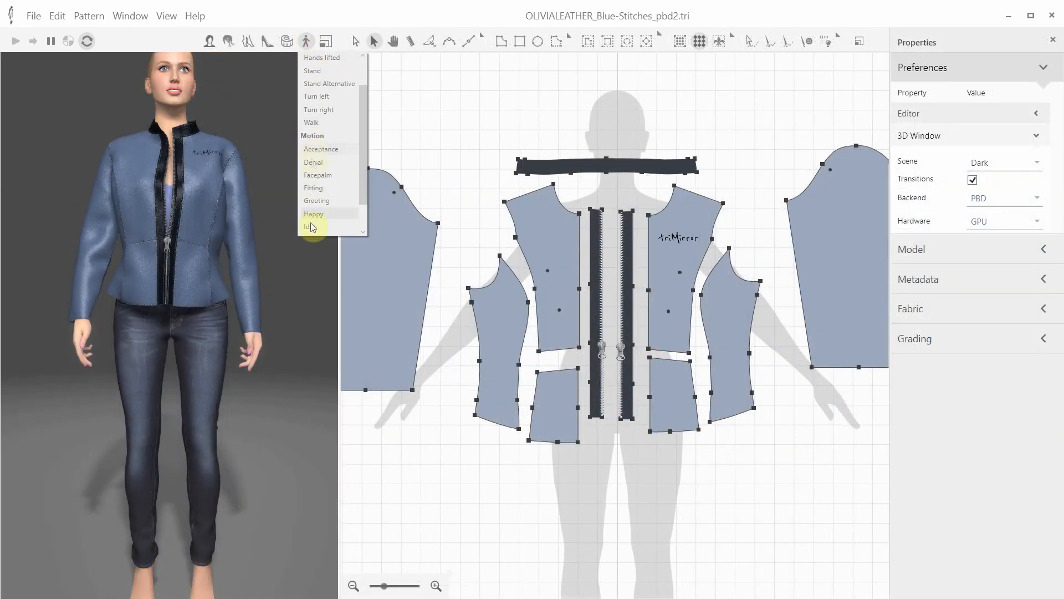
{"action": "left_click", "coordinate": [310, 226]}
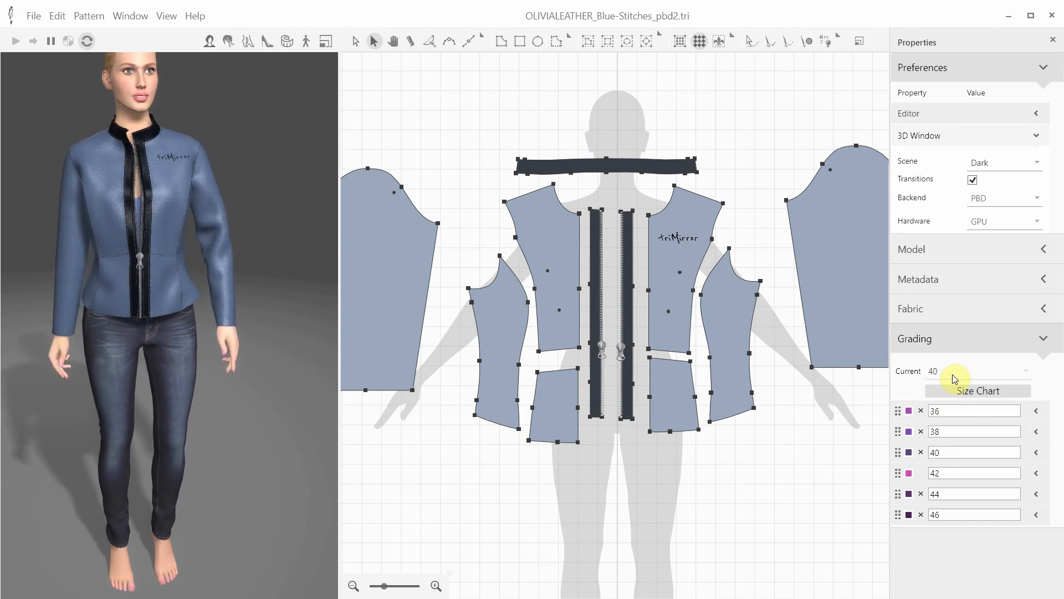
{"action": "left_click", "coordinate": [974, 431]}
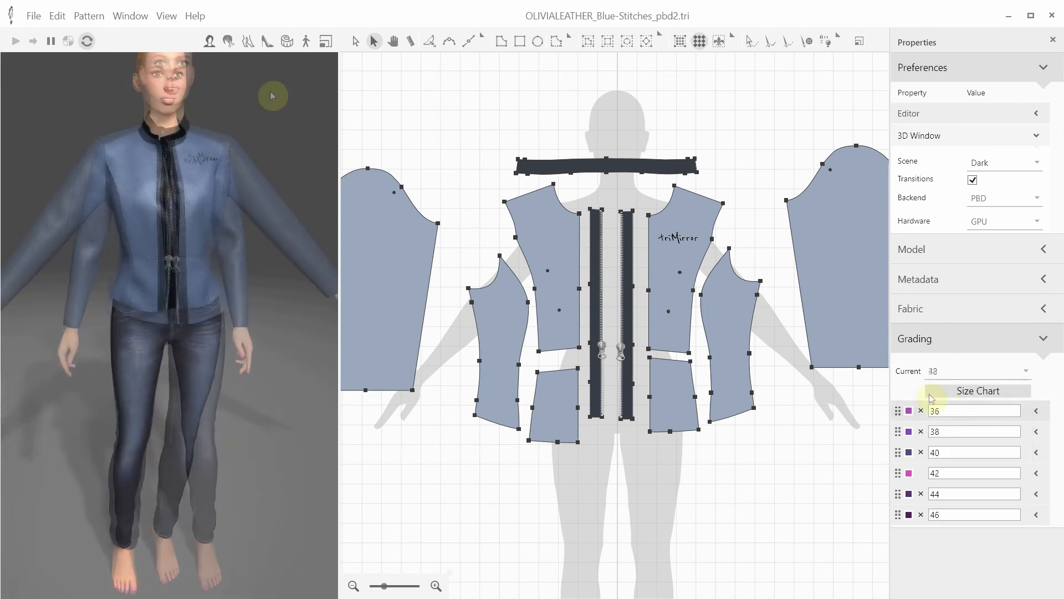
{"action": "left_click", "coordinate": [33, 15]}
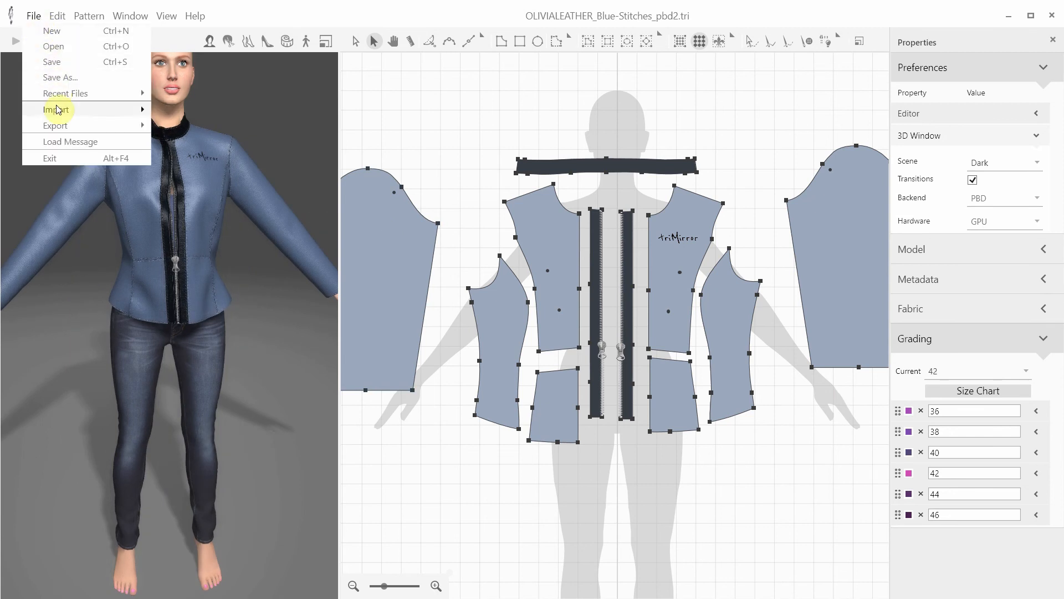
Step: Start a new document and try on the imported dark blue jeans garment
{"action": "left_click", "coordinate": [54, 125]}
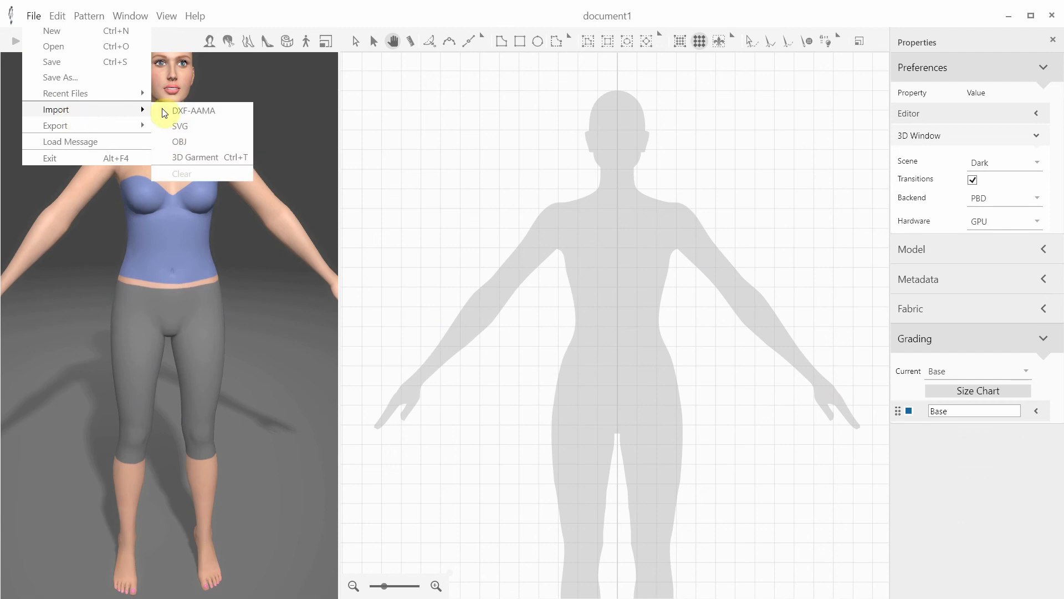
{"action": "left_click", "coordinate": [195, 157]}
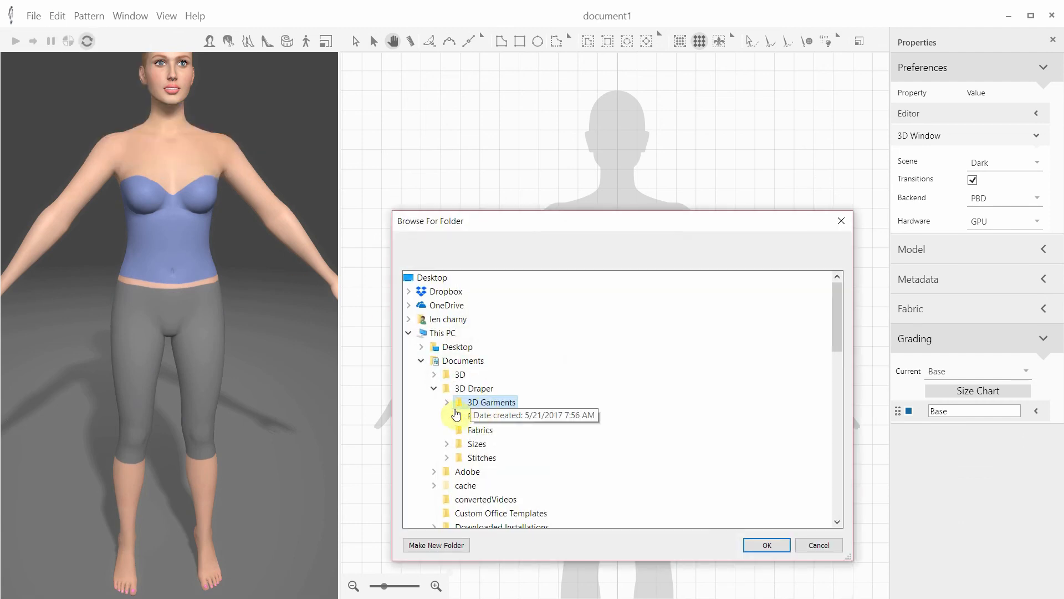
{"action": "left_click", "coordinate": [766, 544]}
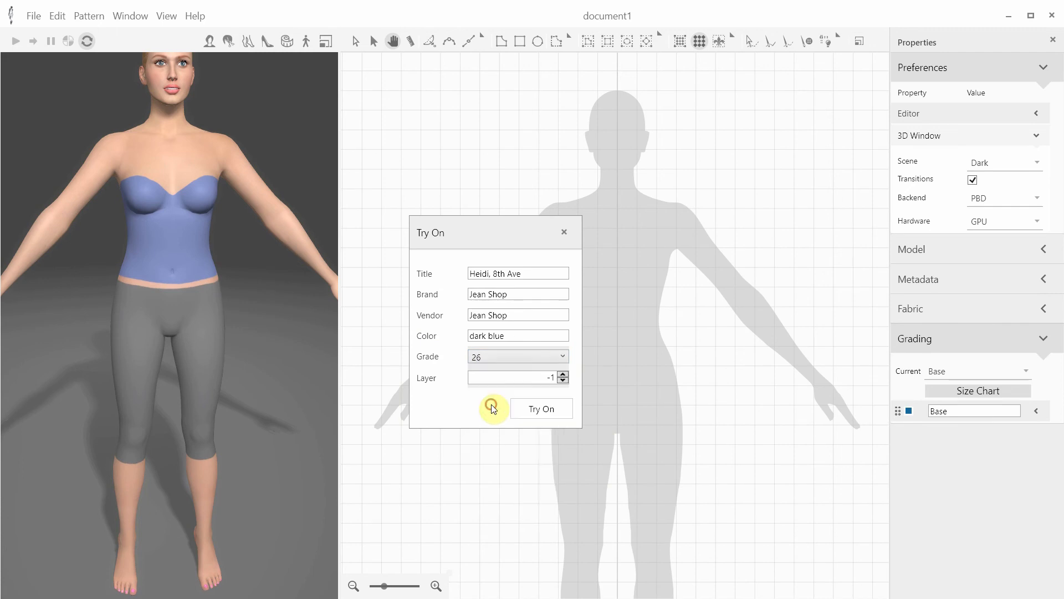
{"action": "left_click", "coordinate": [33, 16]}
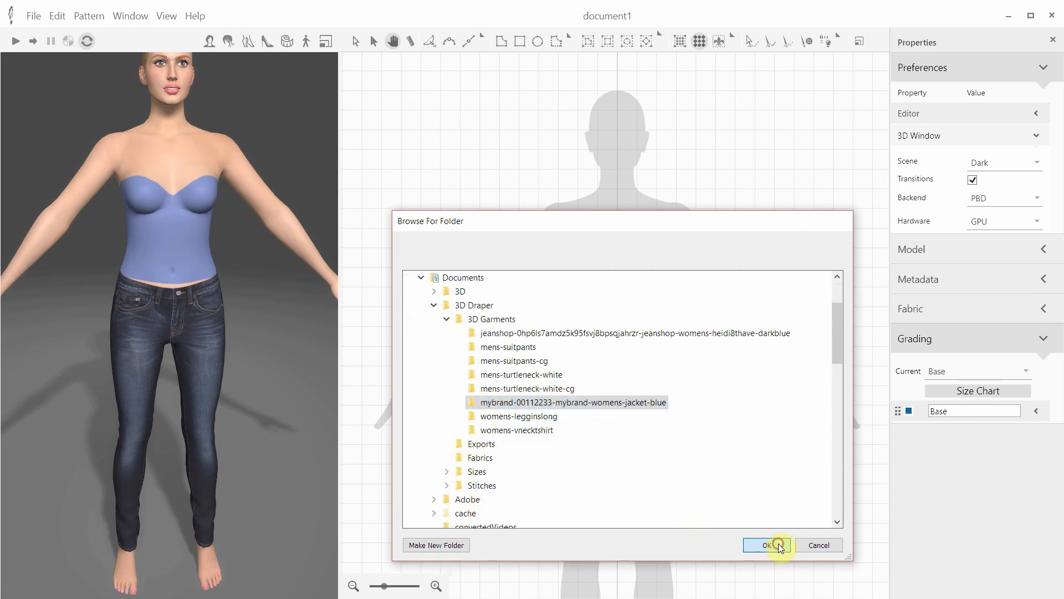
Step: Import the blue MyBrand jacket and try it on at grade 38 over the jeans
{"action": "left_click", "coordinate": [766, 544]}
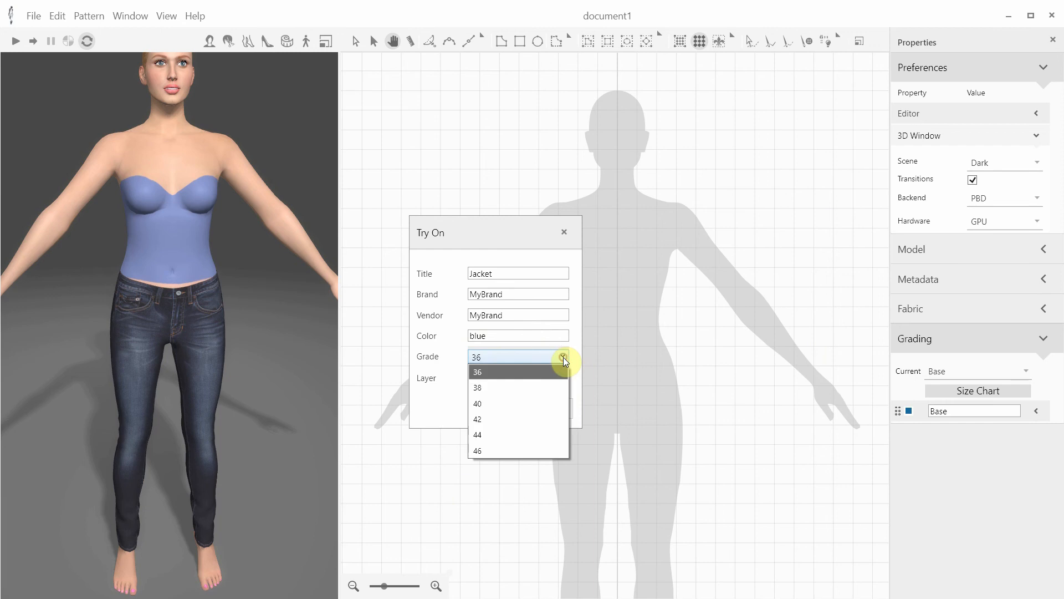
{"action": "left_click", "coordinate": [477, 388]}
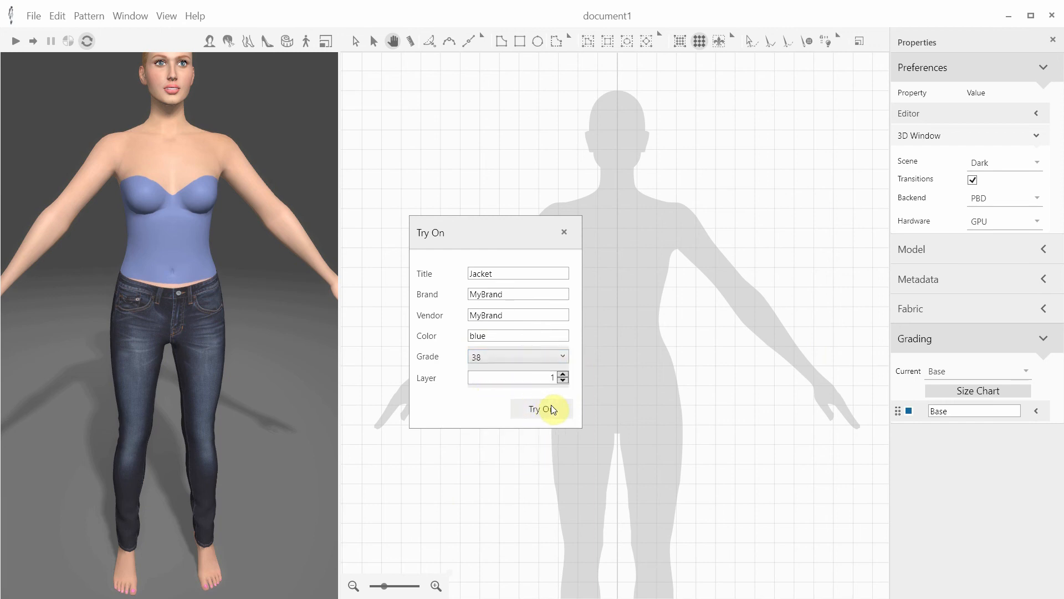
{"action": "left_click", "coordinate": [541, 408]}
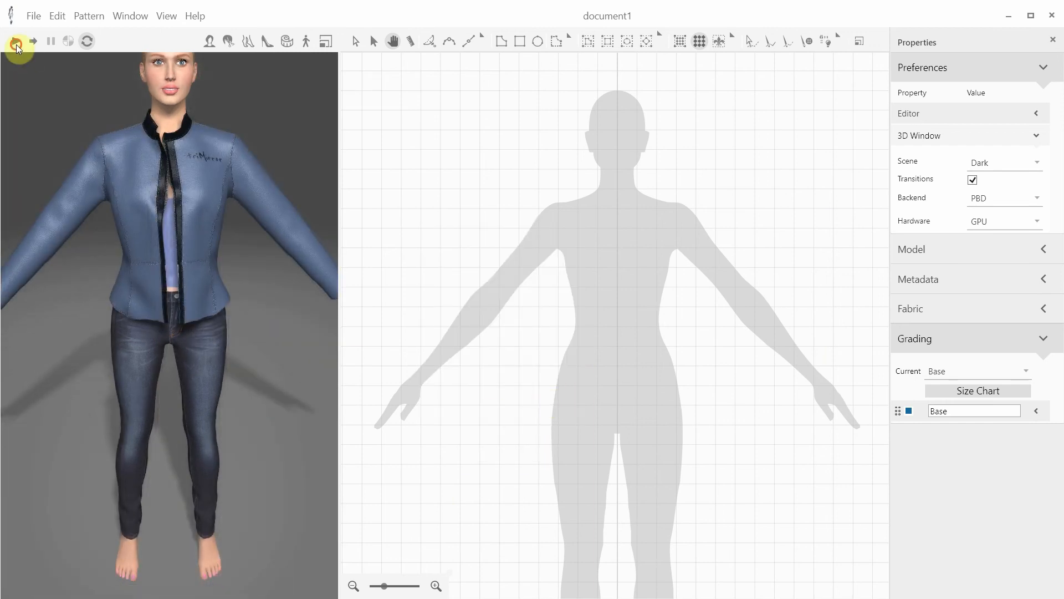
Step: Drape the jacket over the jeans, switch the scene to Runway, and play the Runway walk
{"action": "left_click", "coordinate": [18, 41]}
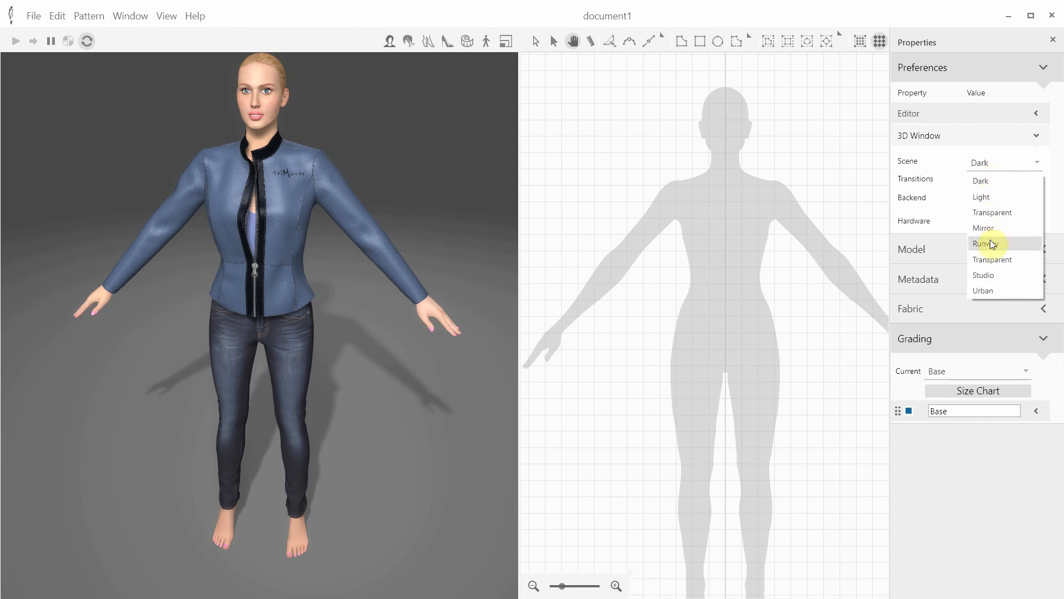
{"action": "left_click", "coordinate": [989, 243]}
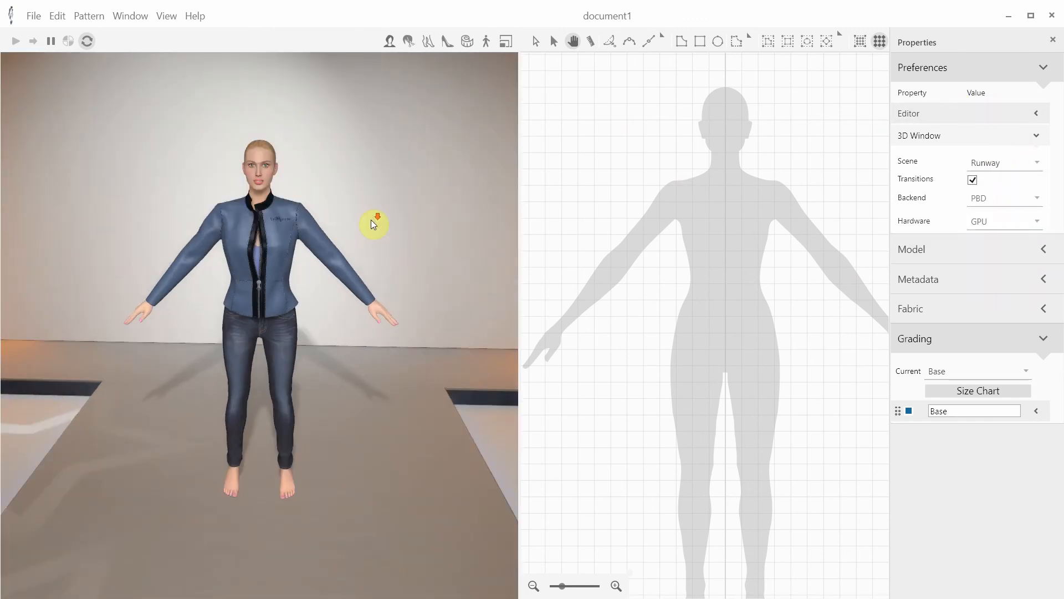
{"action": "left_click", "coordinate": [488, 40]}
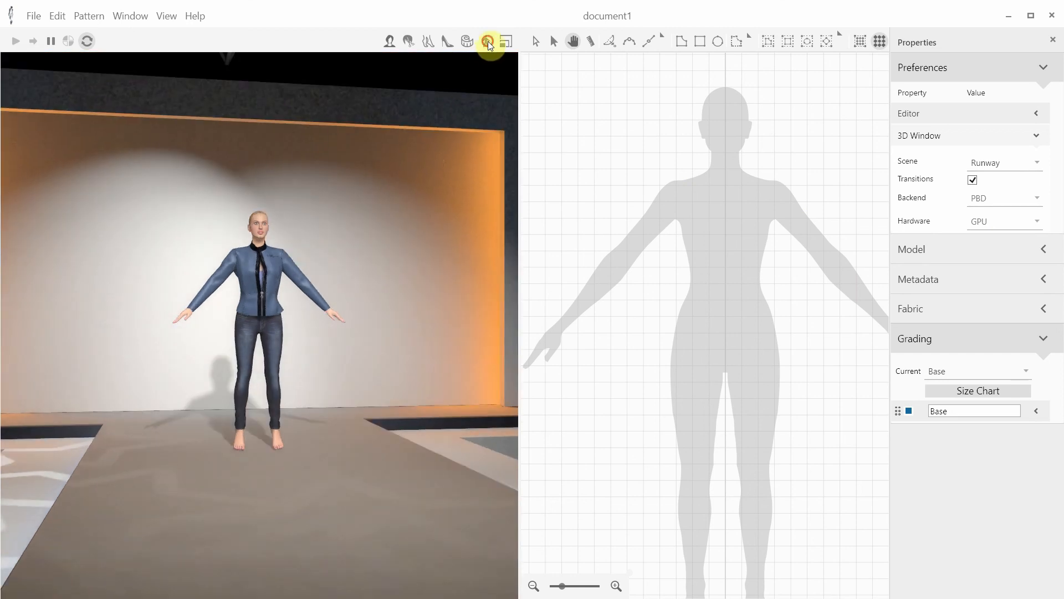
{"action": "left_click", "coordinate": [486, 40]}
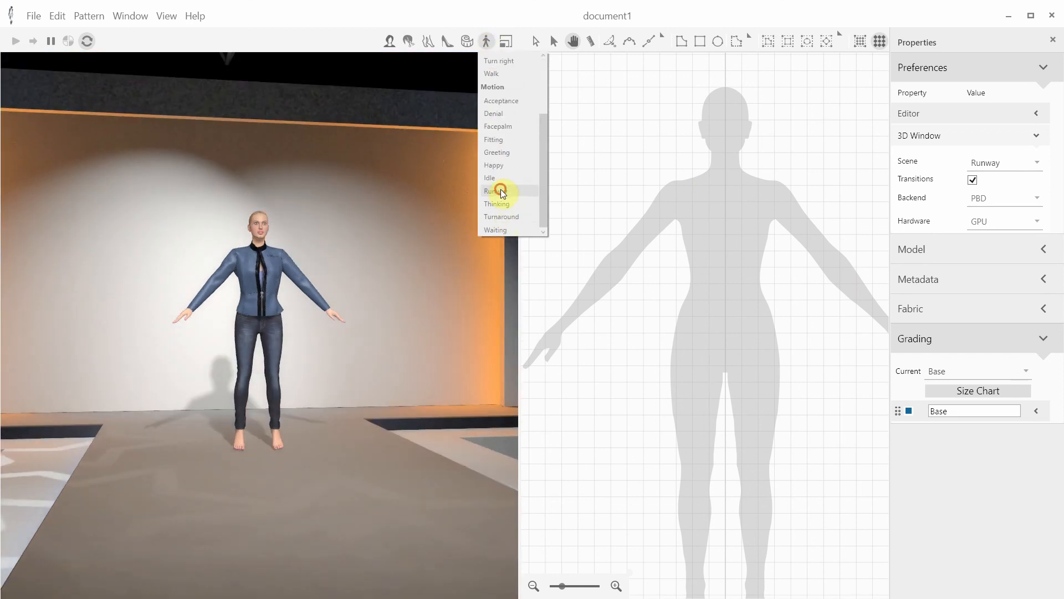
{"action": "left_click", "coordinate": [492, 191]}
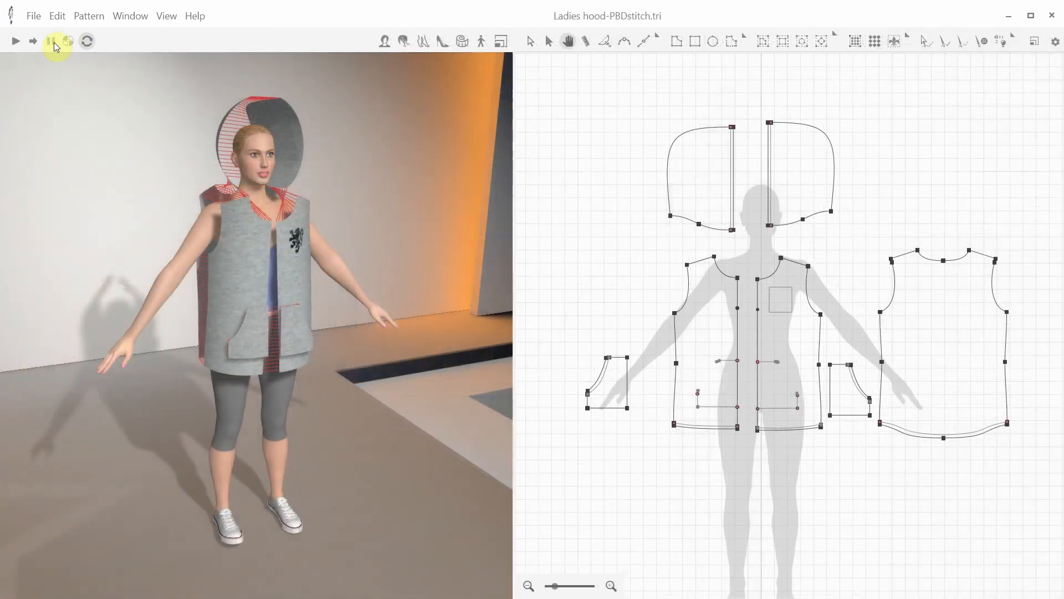
Step: Import the womens-legginslong garment and try the long leggings onto the avatar
{"action": "left_click", "coordinate": [32, 15]}
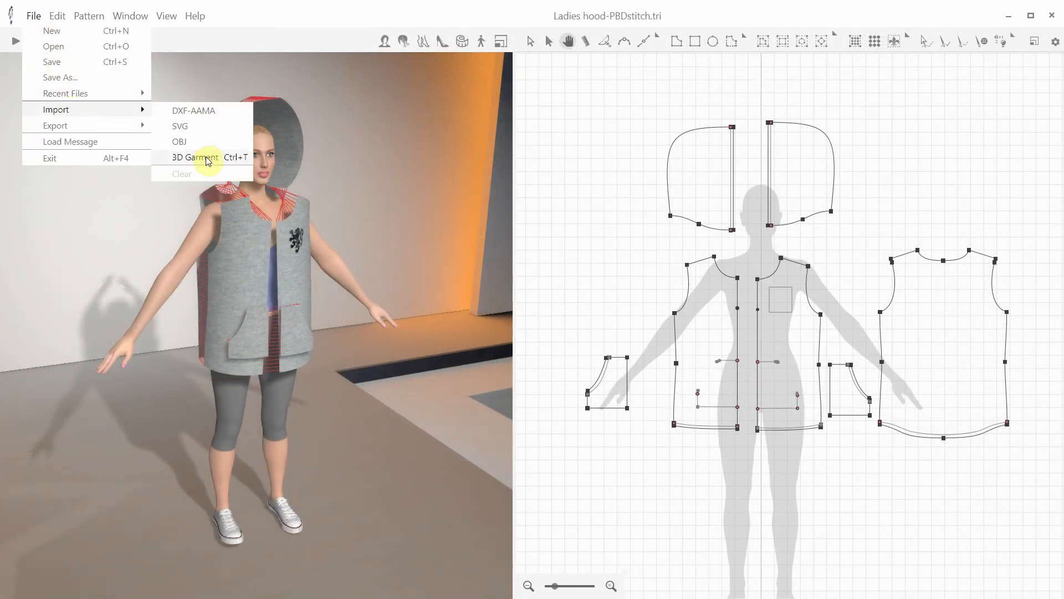
{"action": "left_click", "coordinate": [195, 157]}
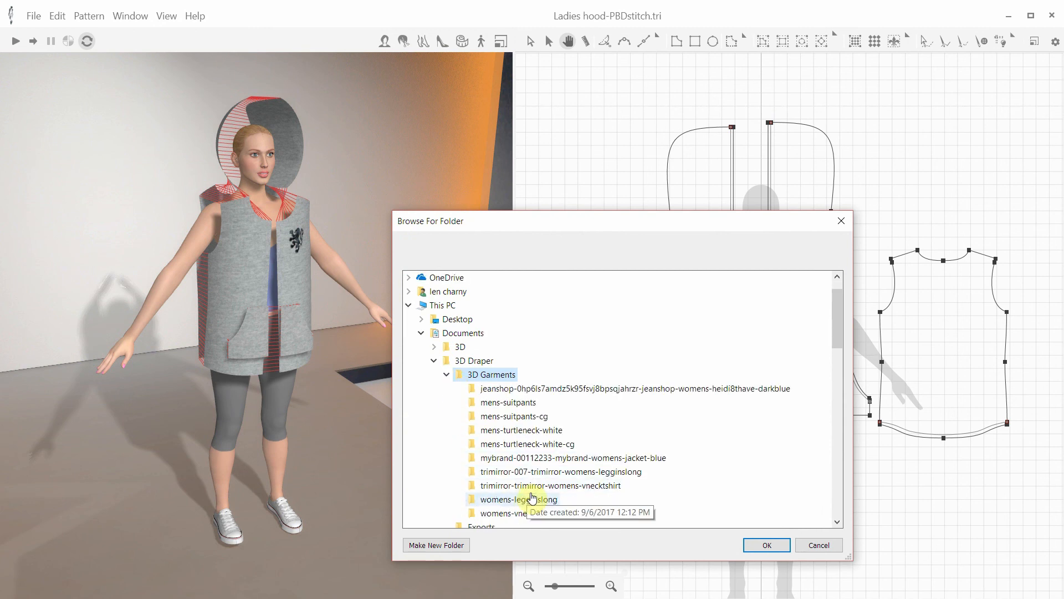
{"action": "left_click", "coordinate": [766, 544]}
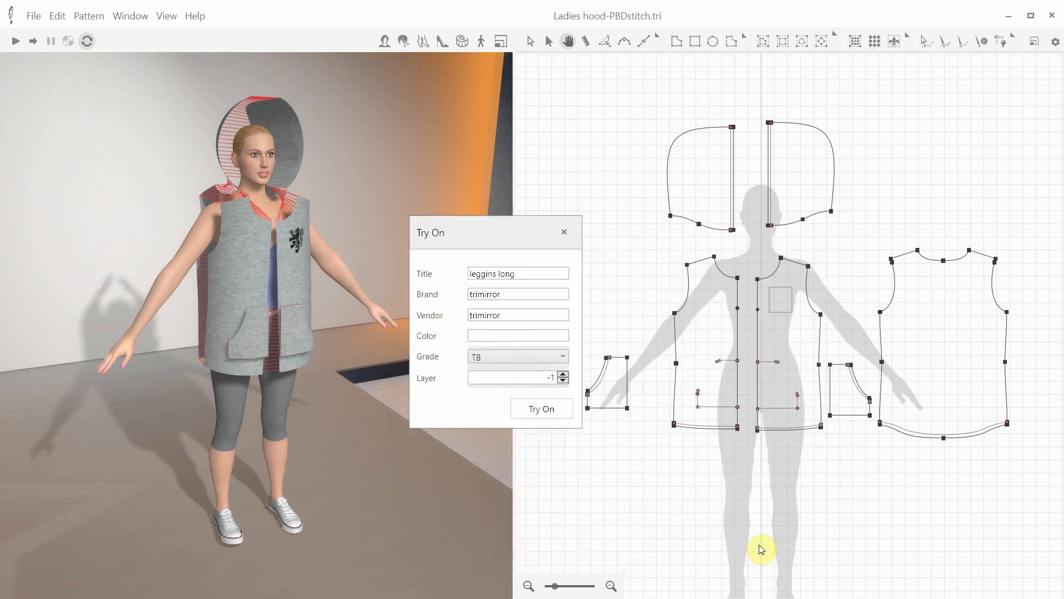
{"action": "left_click", "coordinate": [541, 408]}
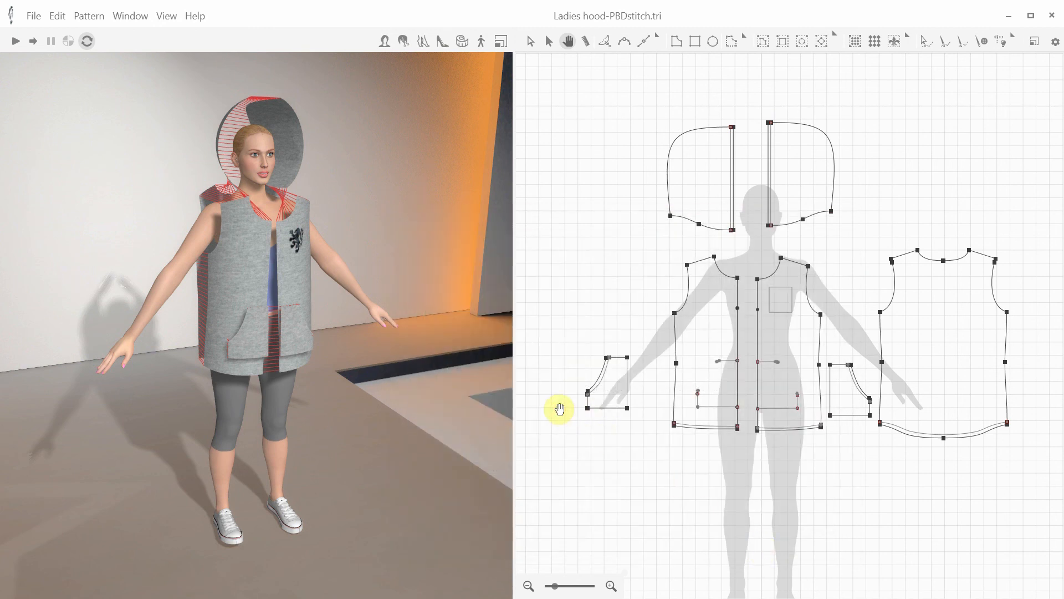
Step: Import the womens-vnecktshirt garment and set its try-on layer to -1
{"action": "left_click", "coordinate": [32, 16]}
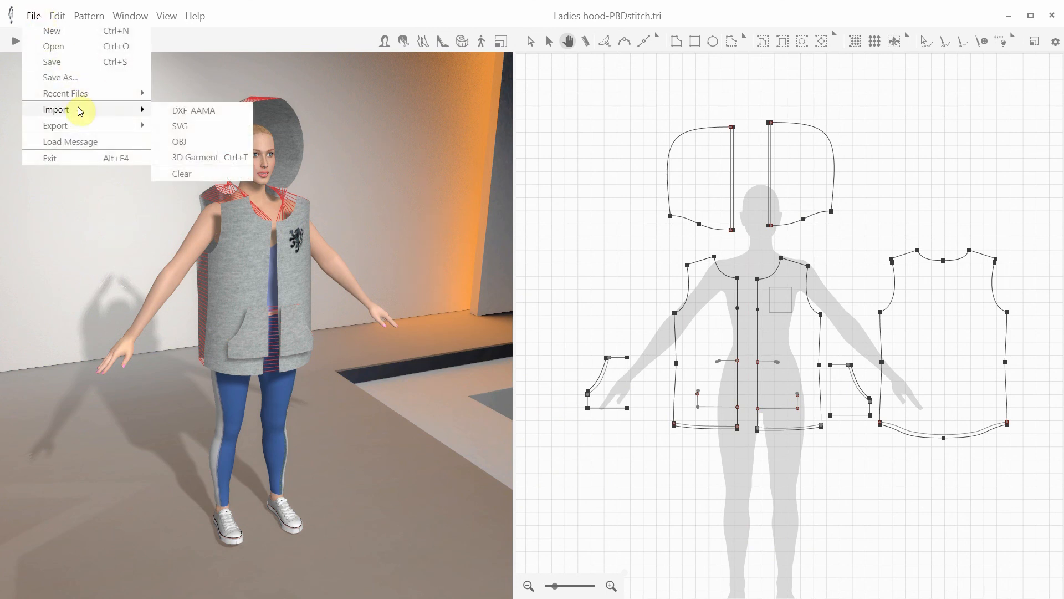
{"action": "left_click", "coordinate": [195, 157]}
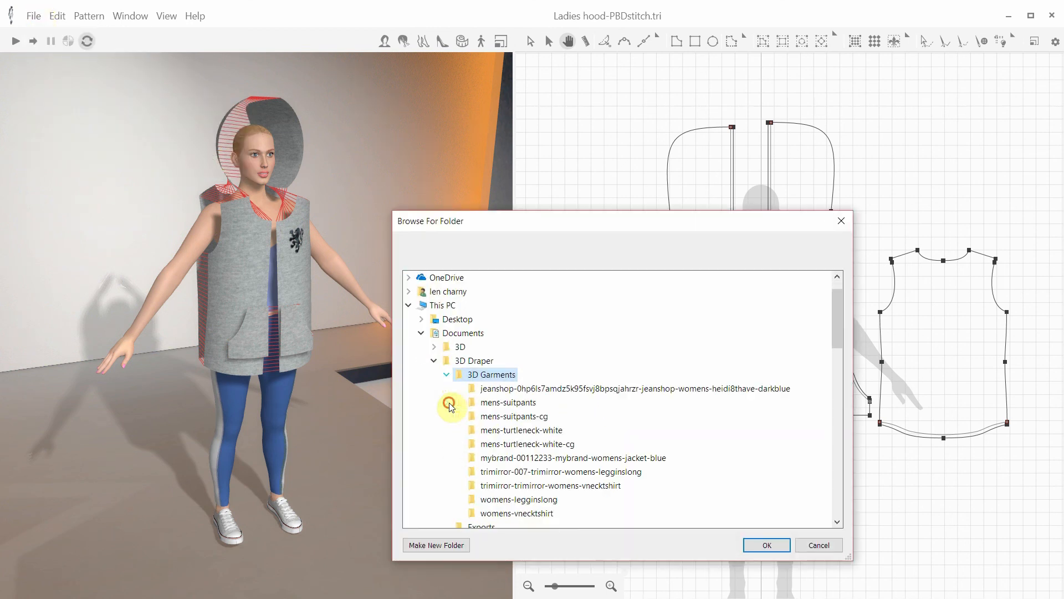
{"action": "left_click", "coordinate": [765, 544]}
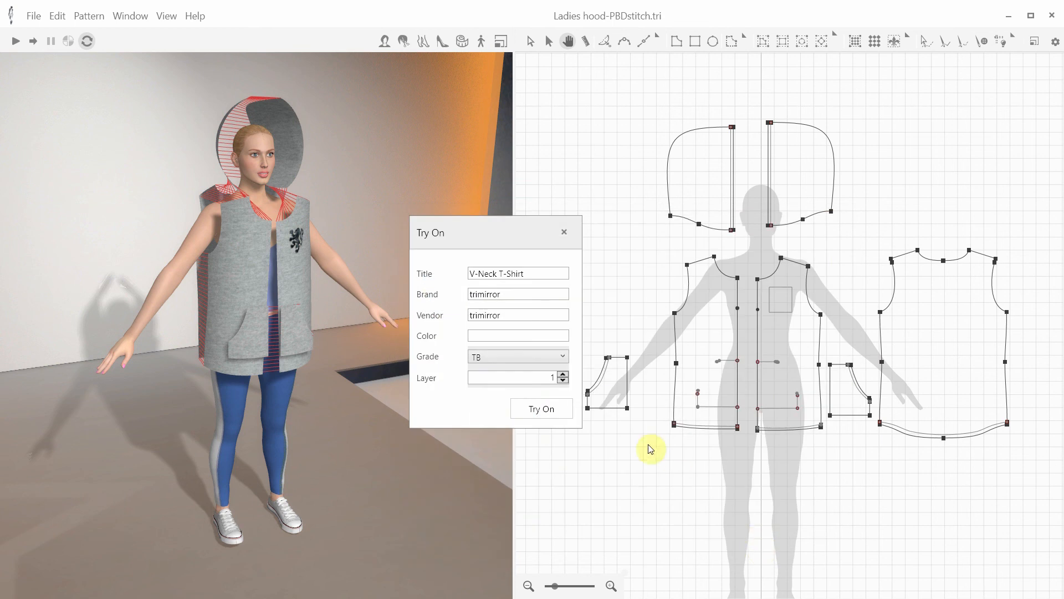
{"action": "left_click", "coordinate": [562, 380]}
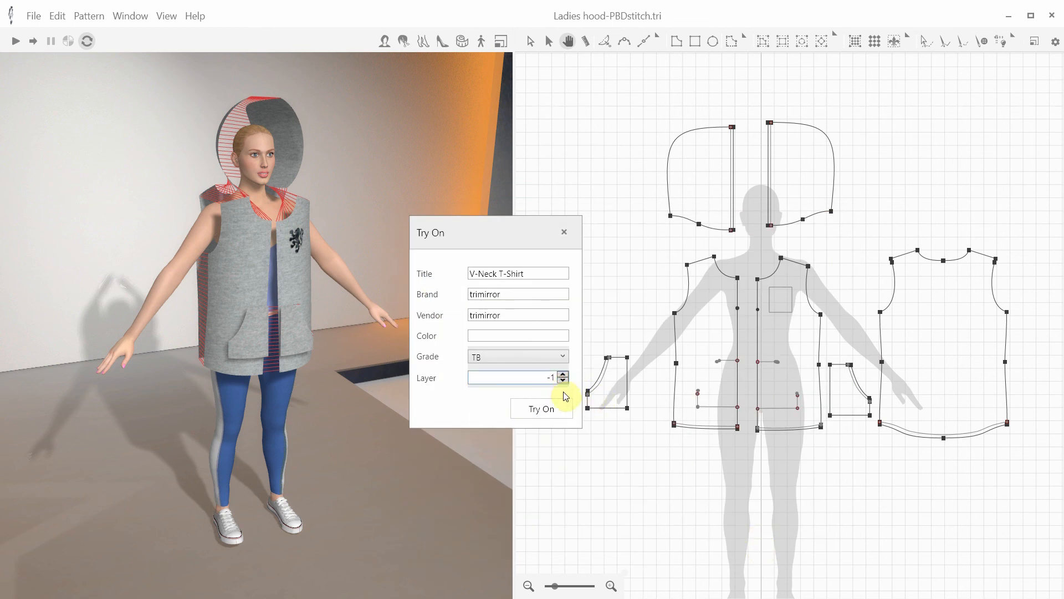